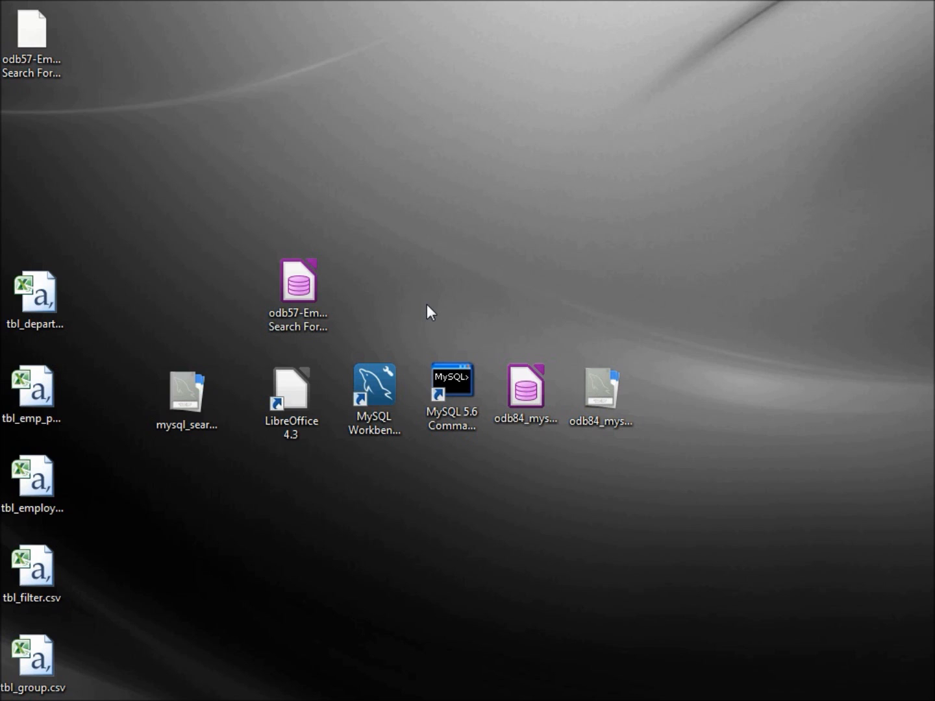
# Step: Select the mysql_searchform.mwb model file on the desktop
pyautogui.click(187, 392)
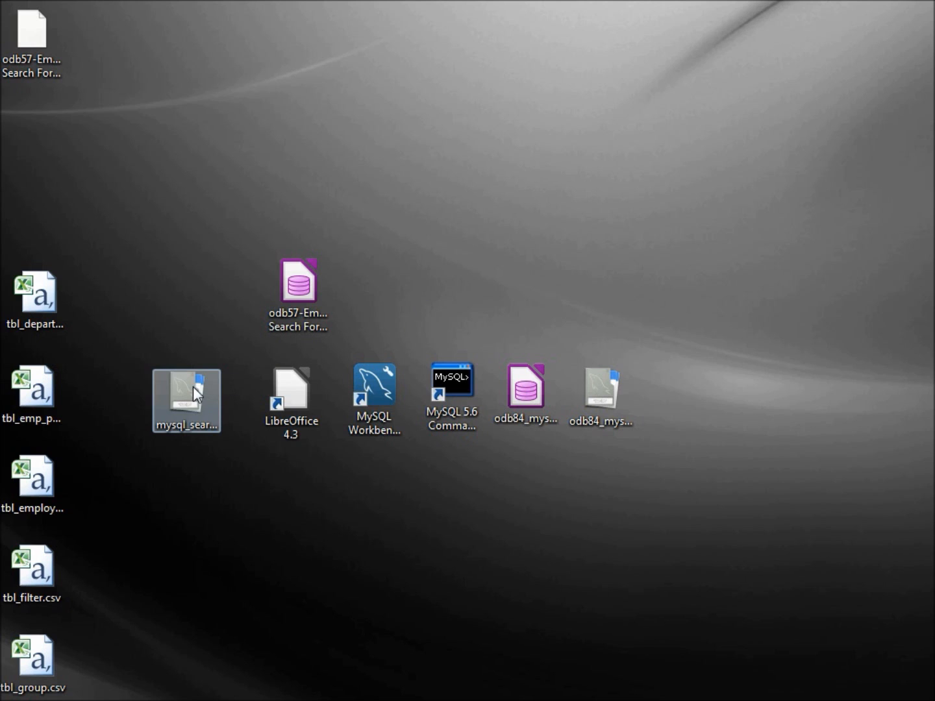
pyautogui.moveTo(189, 392)
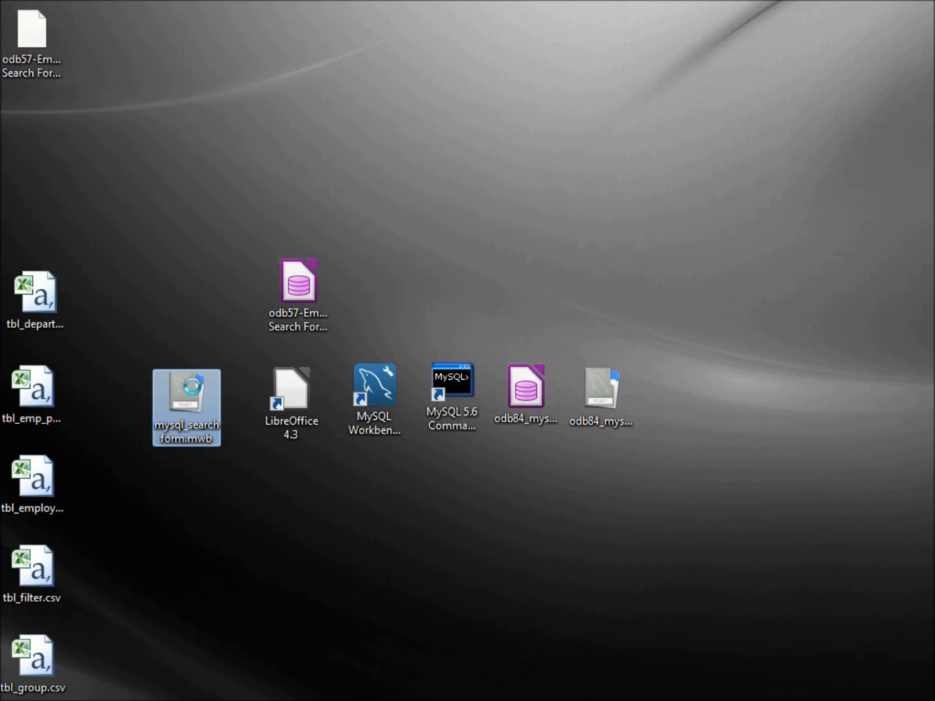
# Step: Open mysql_searchform.mwb in Workbench and show its EER diagram with the five tables
pyautogui.doubleClick(186, 390)
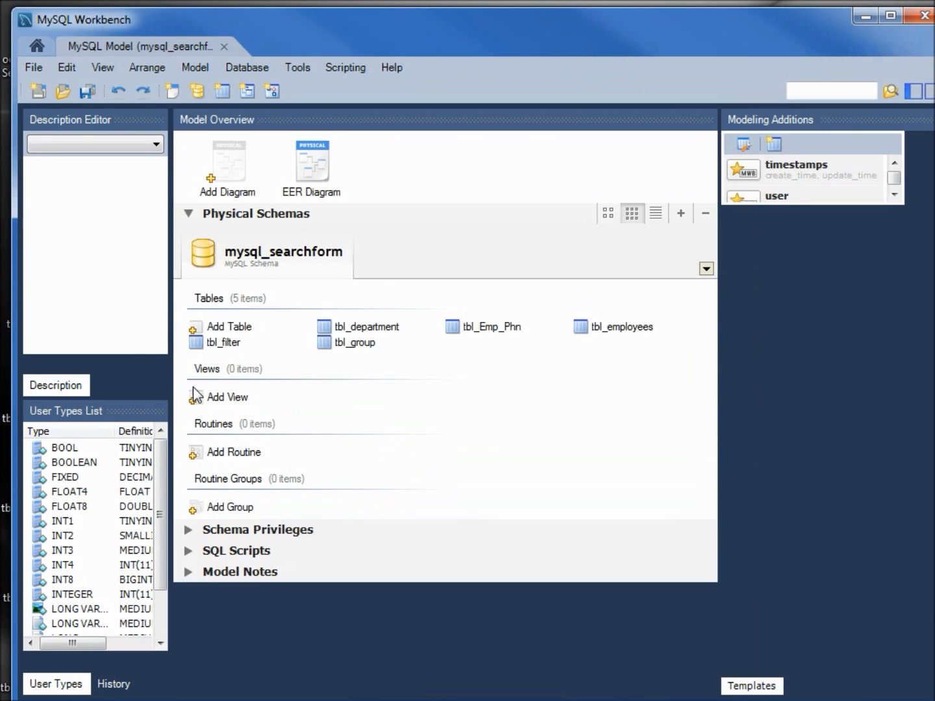
pyautogui.doubleClick(311, 162)
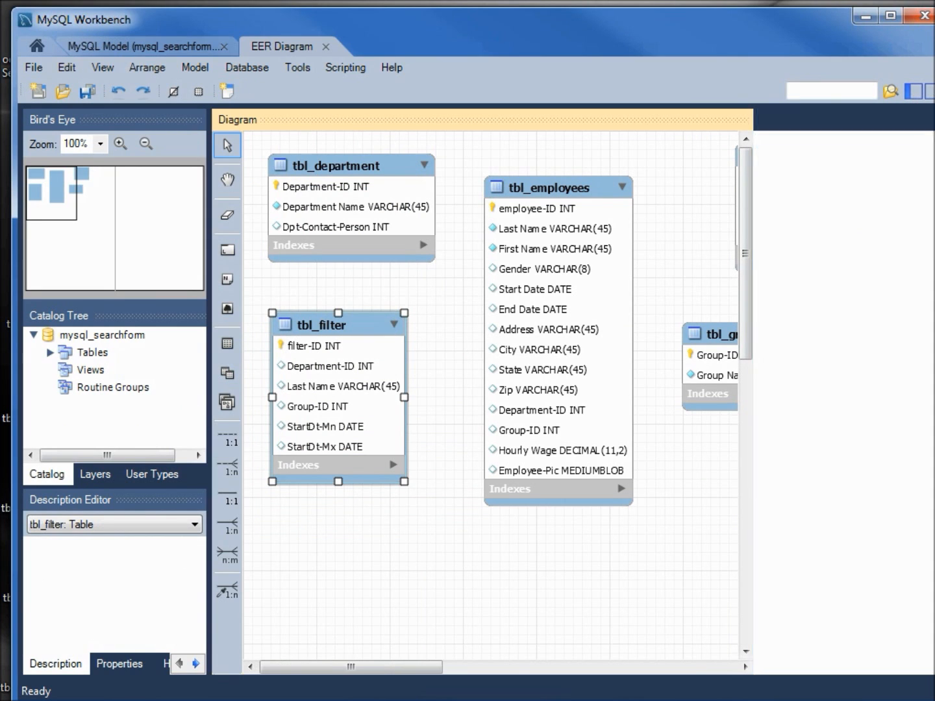
pyautogui.hscroll(3)
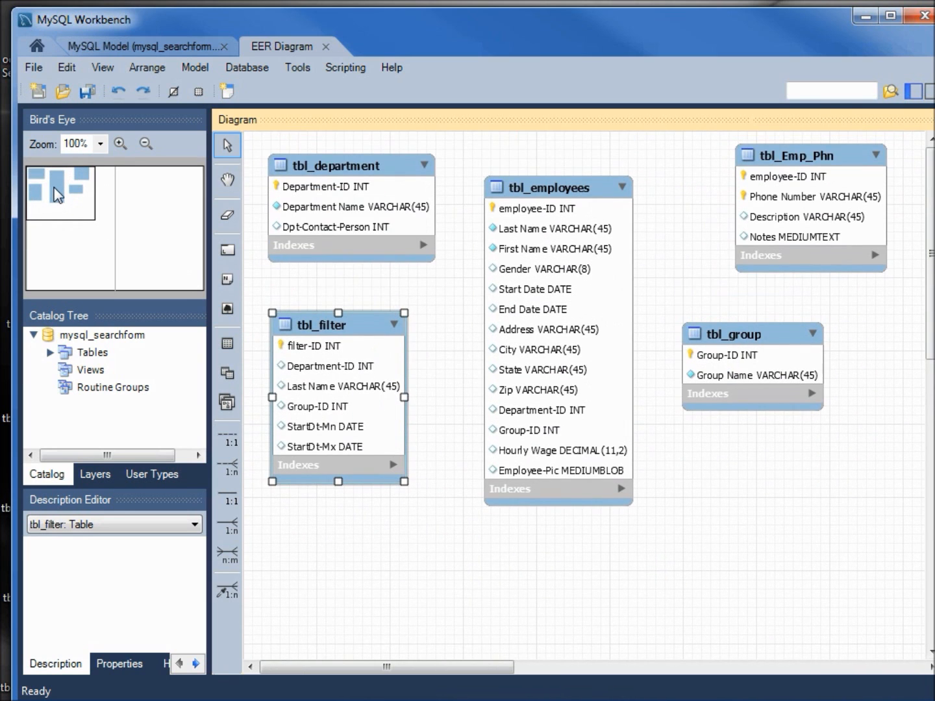
pyautogui.moveTo(245, 304)
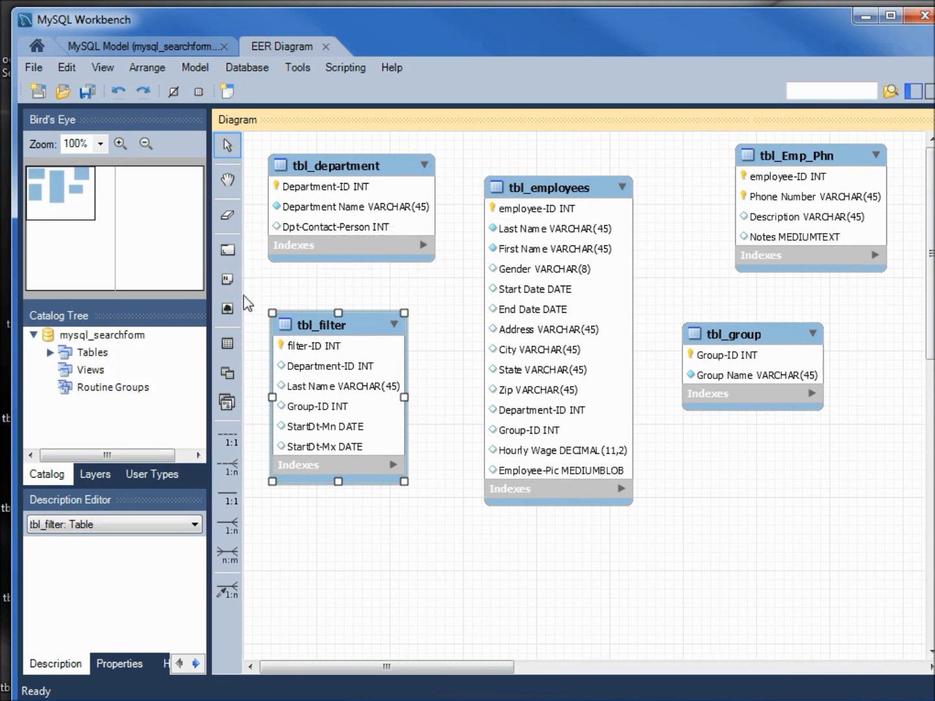
pyautogui.moveTo(258, 507)
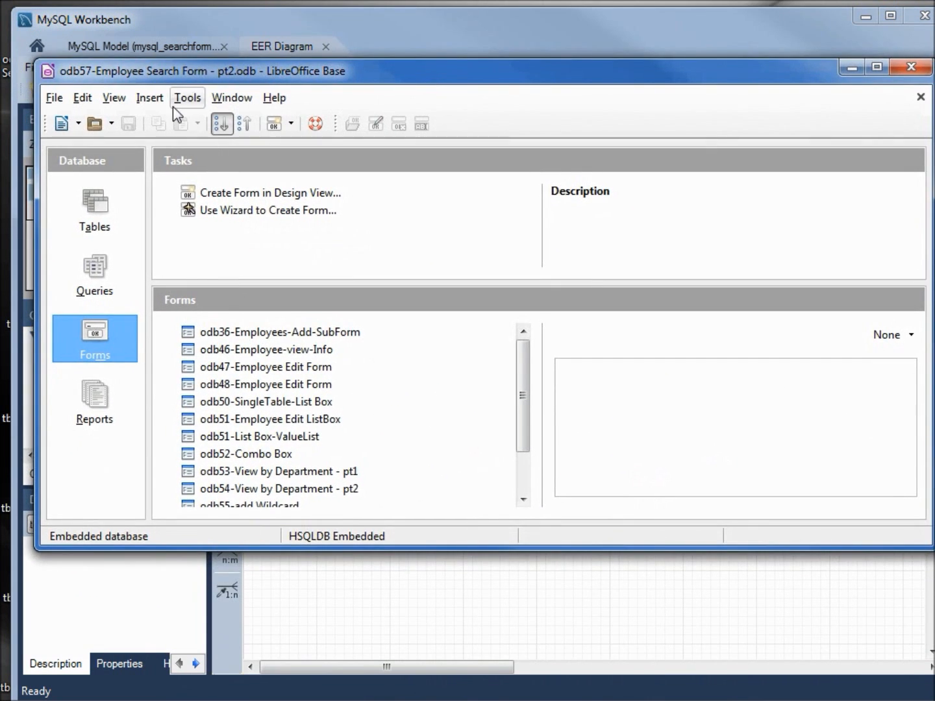
# Step: Review the Base relation design and the cascading tbl_Employees–tbl_Emp-Phn link, then close its details
pyautogui.click(187, 98)
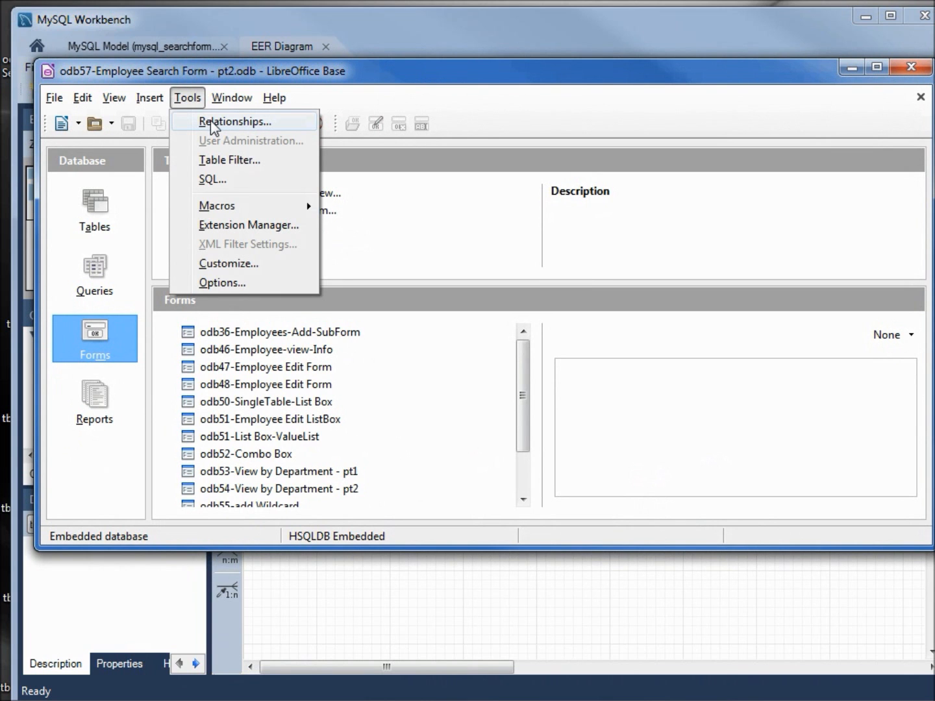
pyautogui.click(234, 121)
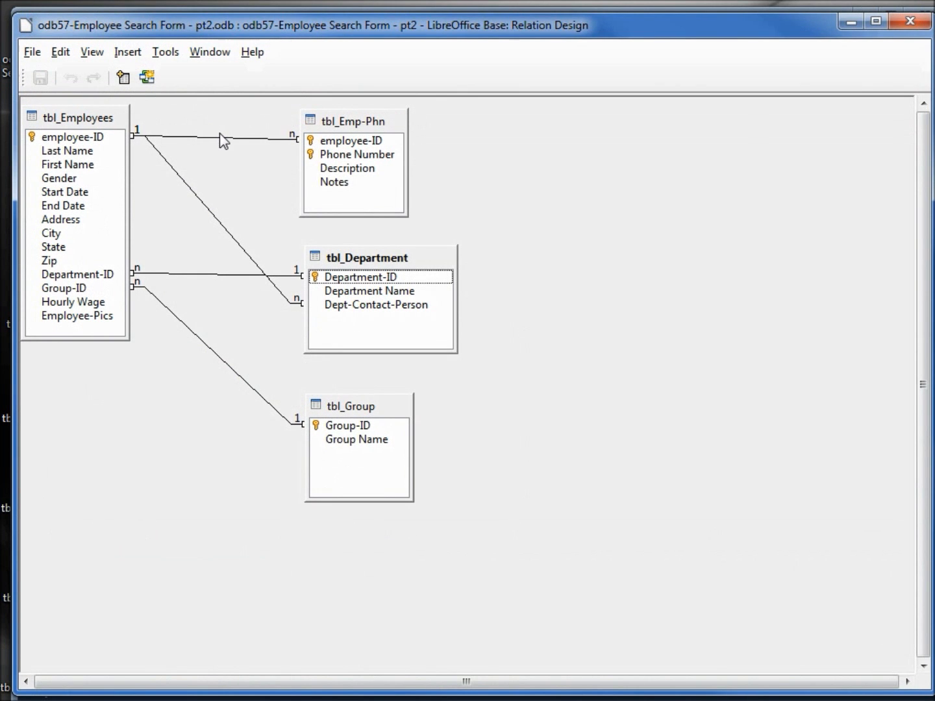
pyautogui.rightClick(223, 136)
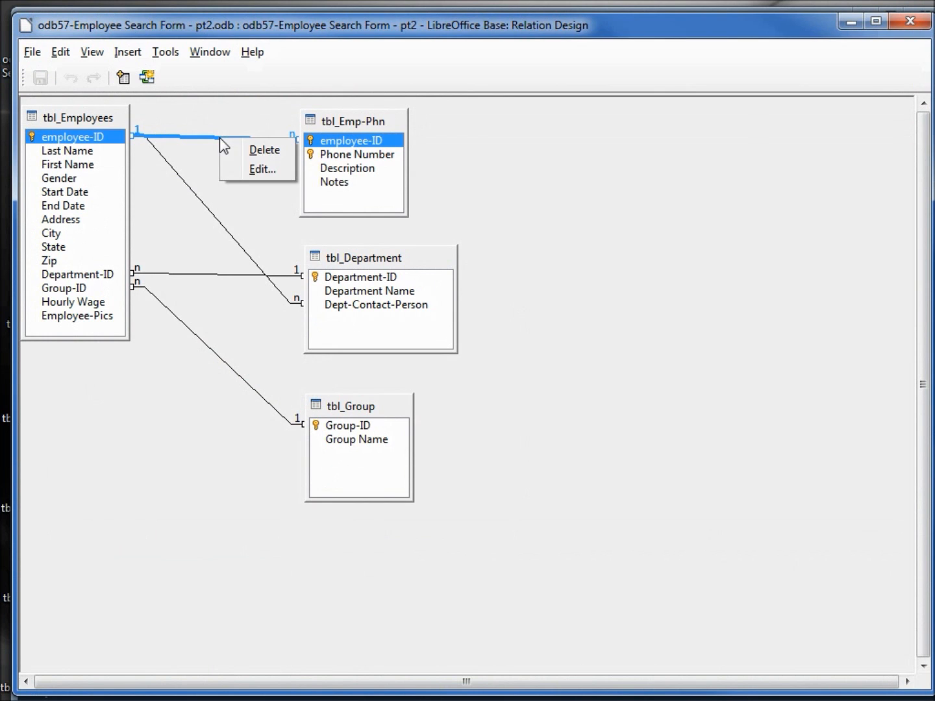
pyautogui.click(262, 168)
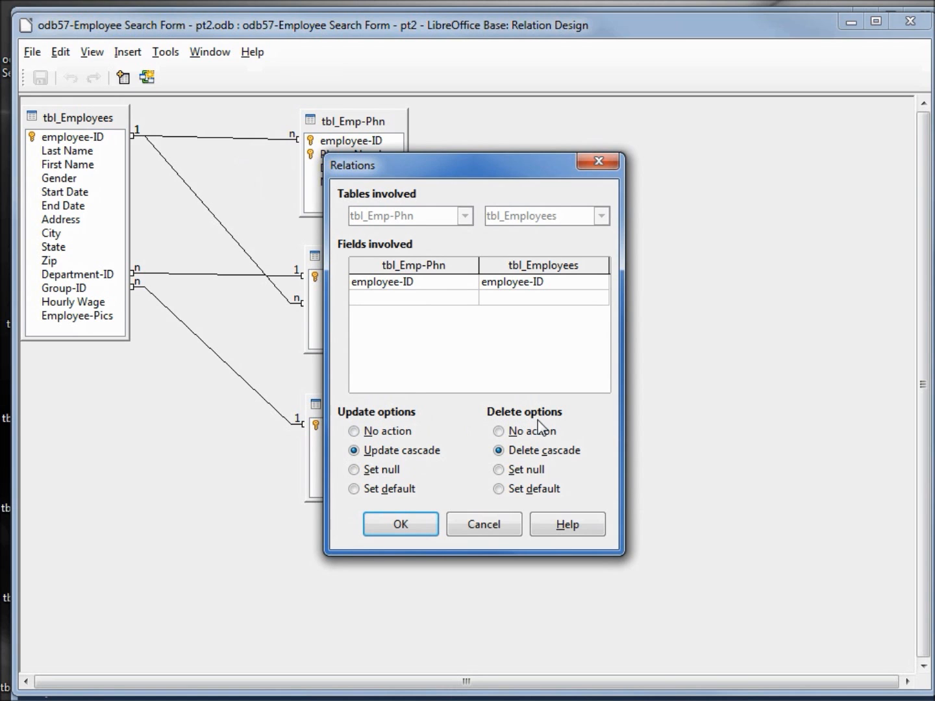
pyautogui.click(400, 525)
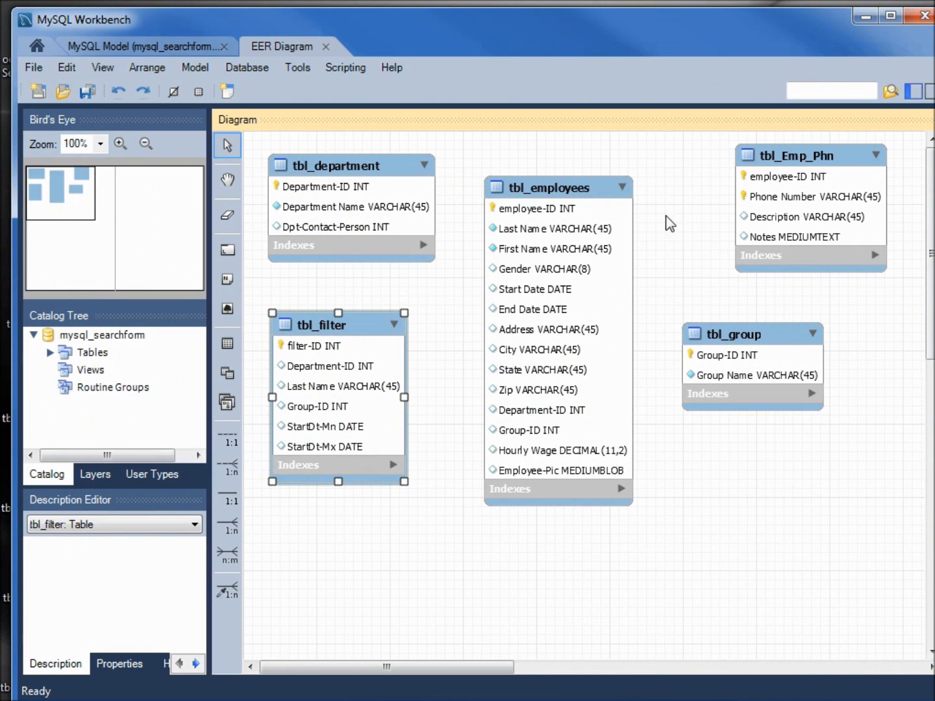
pyautogui.moveTo(662, 240)
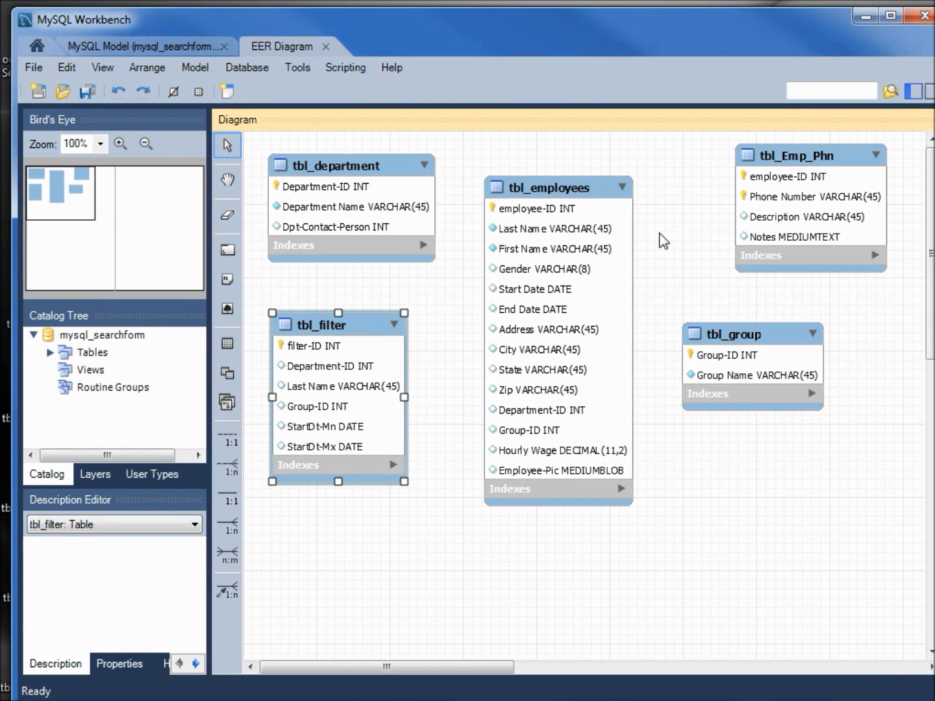
pyautogui.moveTo(252, 591)
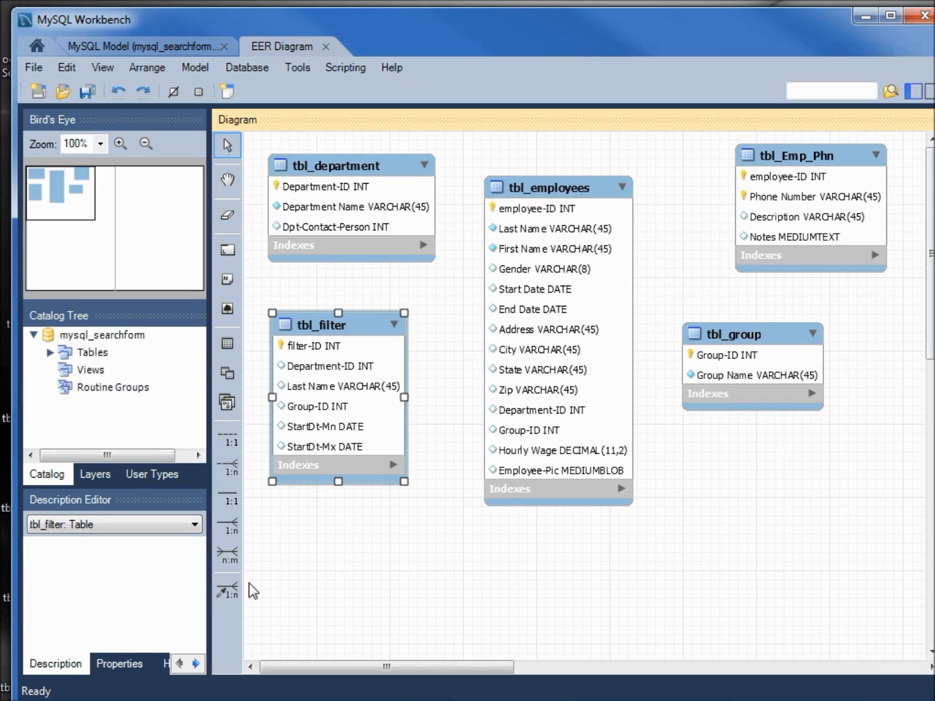
pyautogui.moveTo(227, 589)
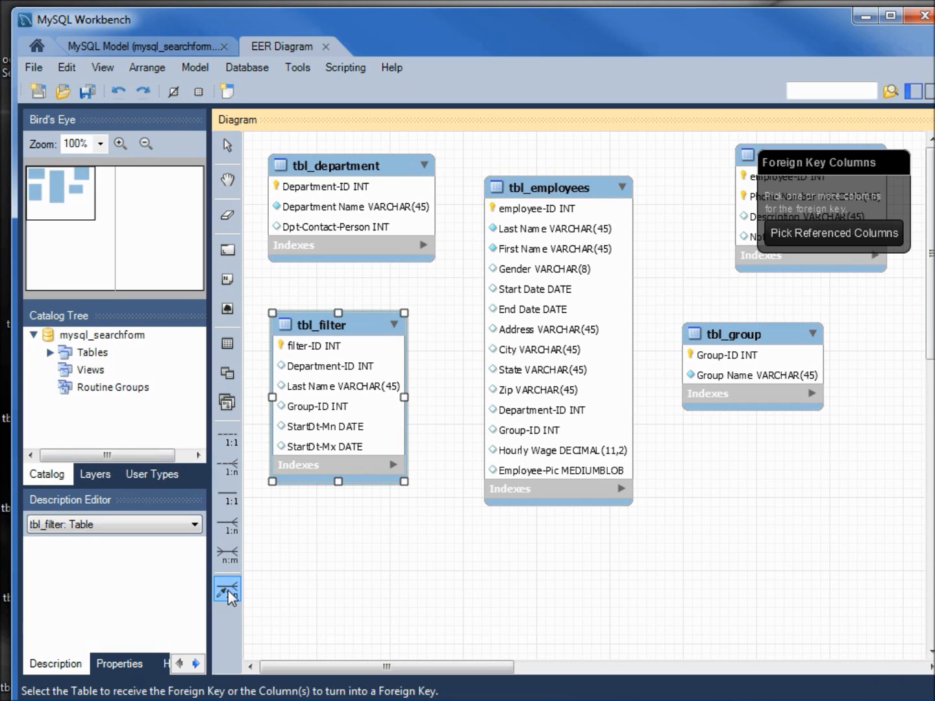
# Step: Link tbl_employees to tbl_Emp_Phn through employee-ID using existing columns
pyautogui.click(535, 207)
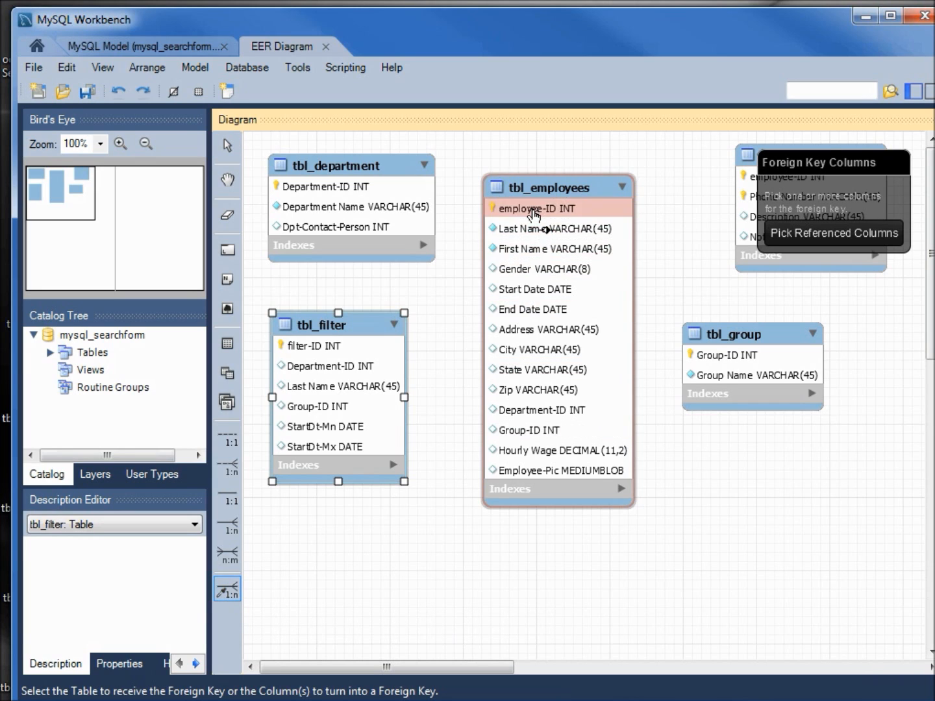
pyautogui.moveTo(535, 207)
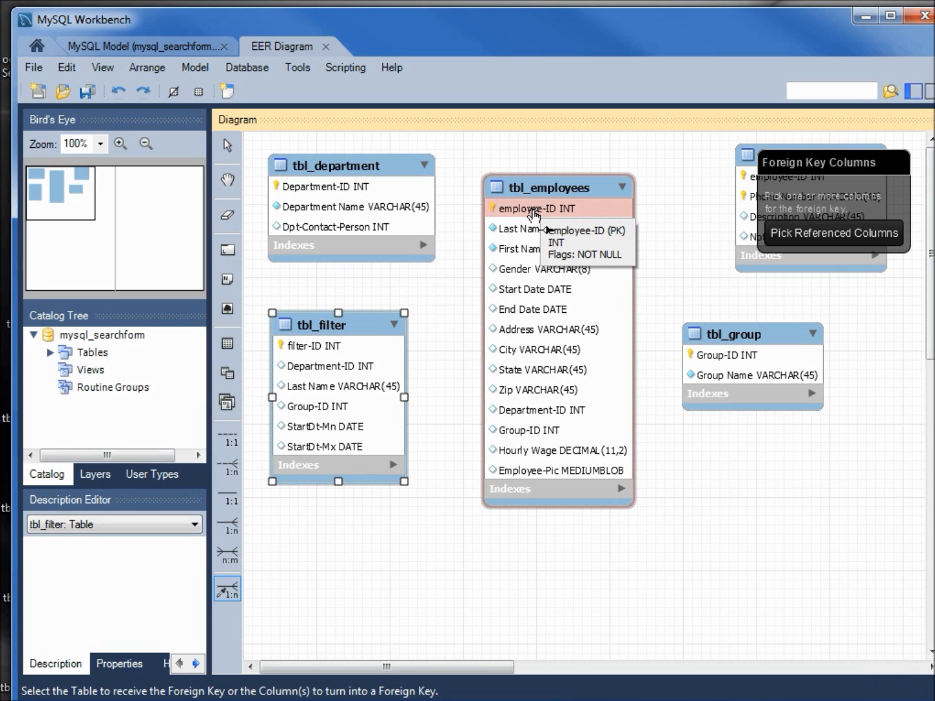
pyautogui.click(538, 208)
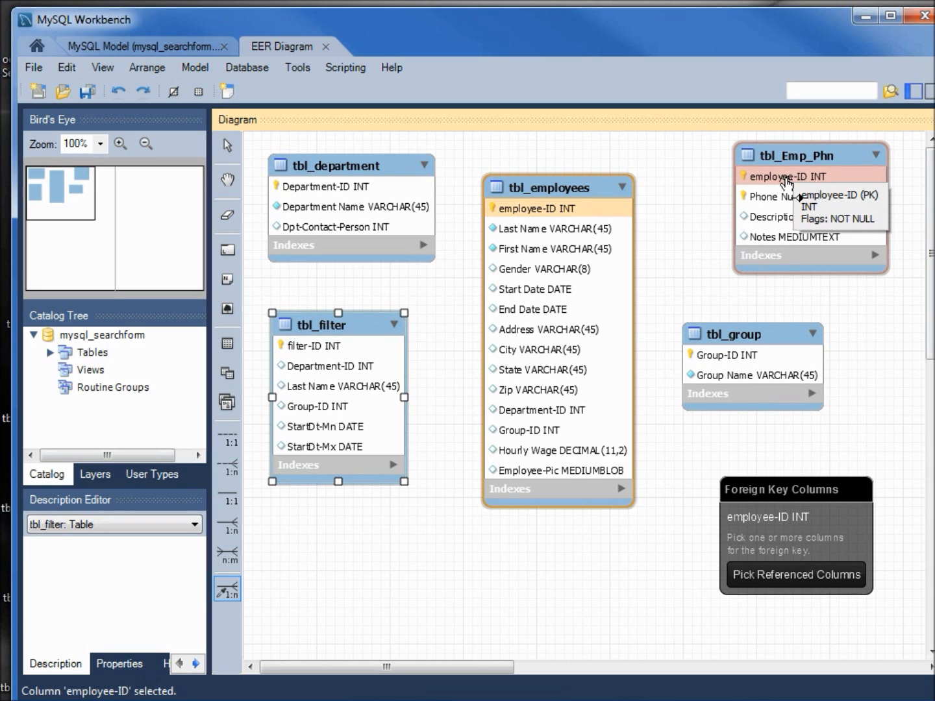
pyautogui.click(792, 176)
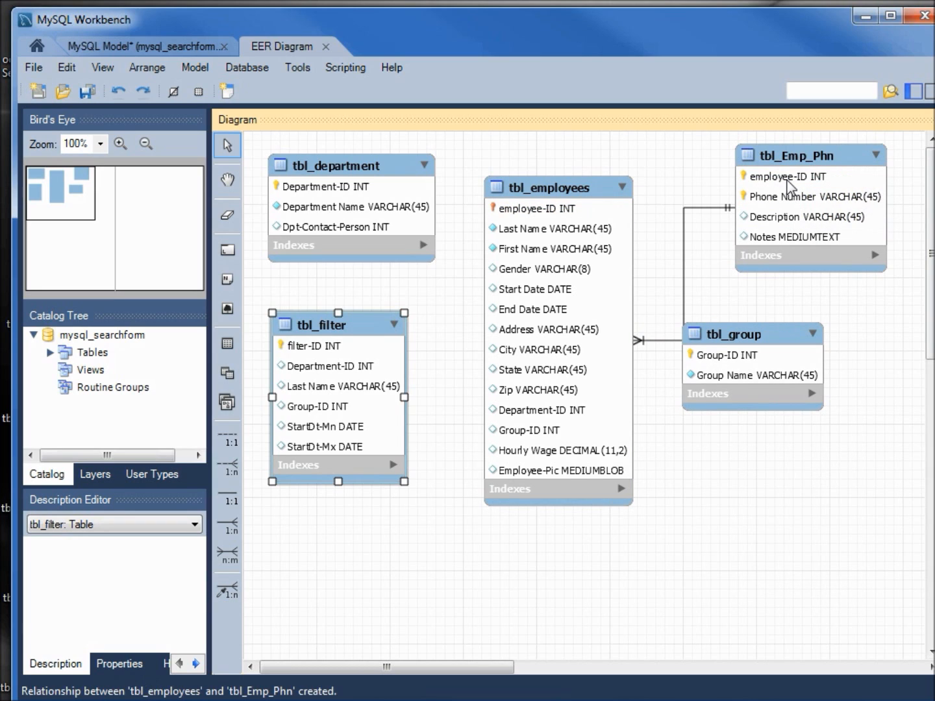
pyautogui.moveTo(753, 211)
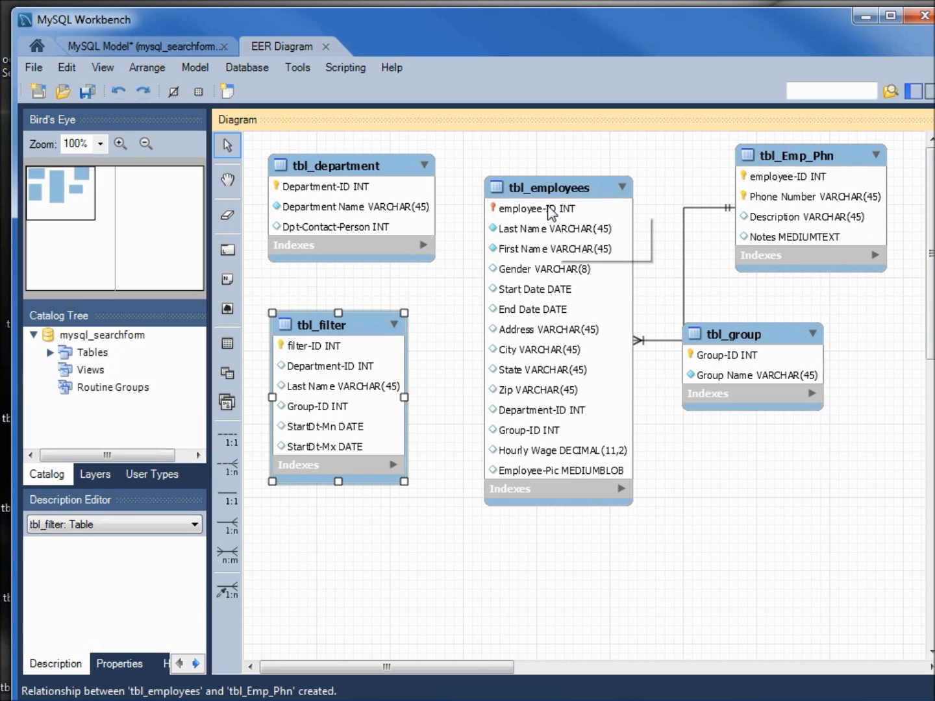
pyautogui.moveTo(539, 211)
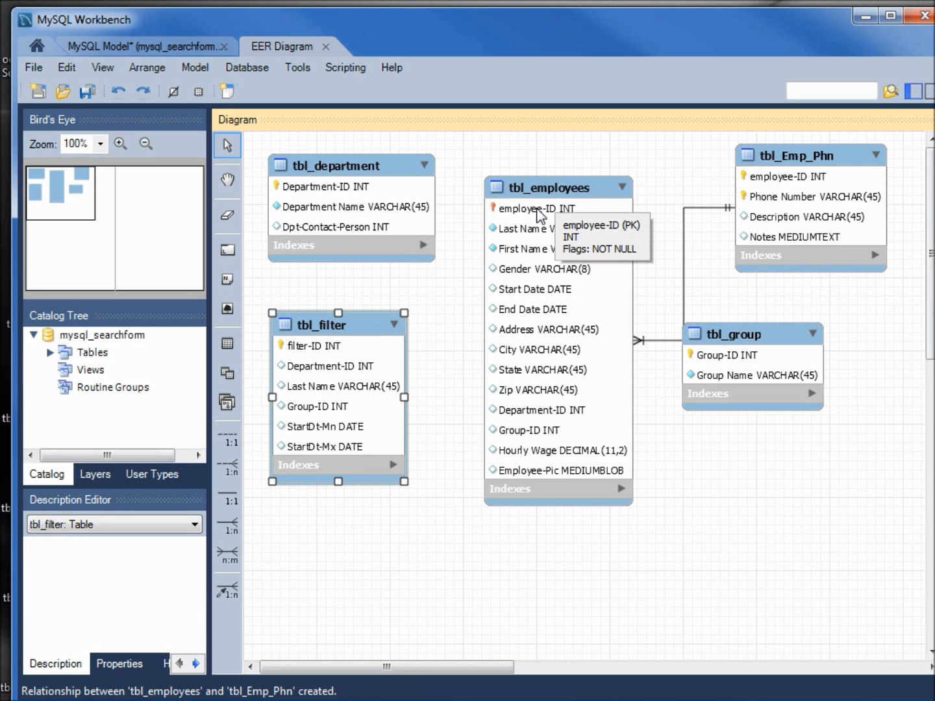
# Step: Delete the employees–phone relationship while keeping the employee-ID foreign key columns
pyautogui.click(681, 250)
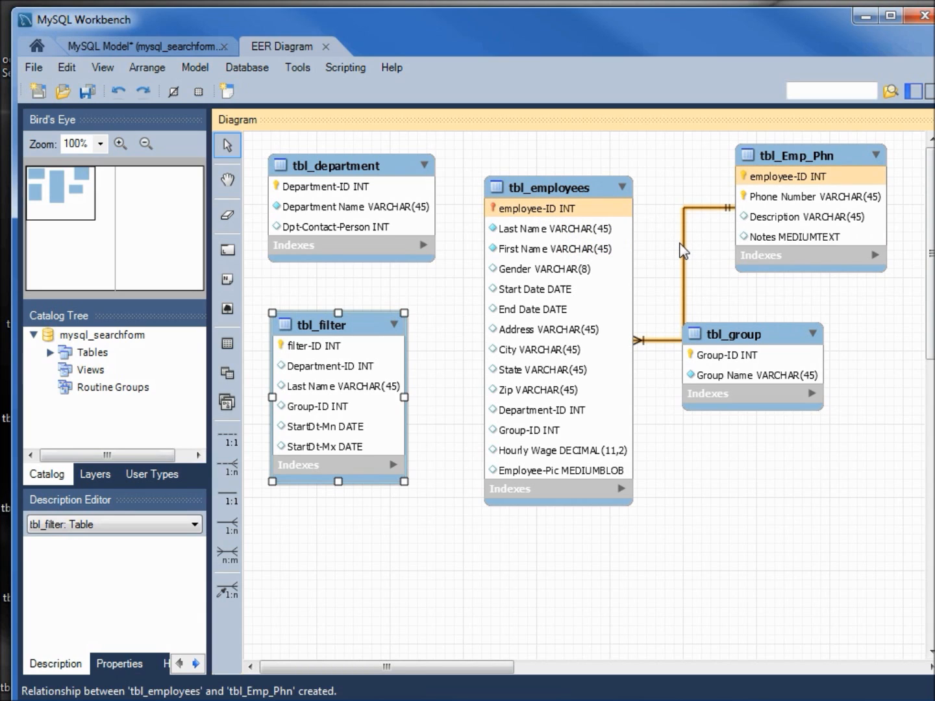
pyautogui.rightClick(686, 249)
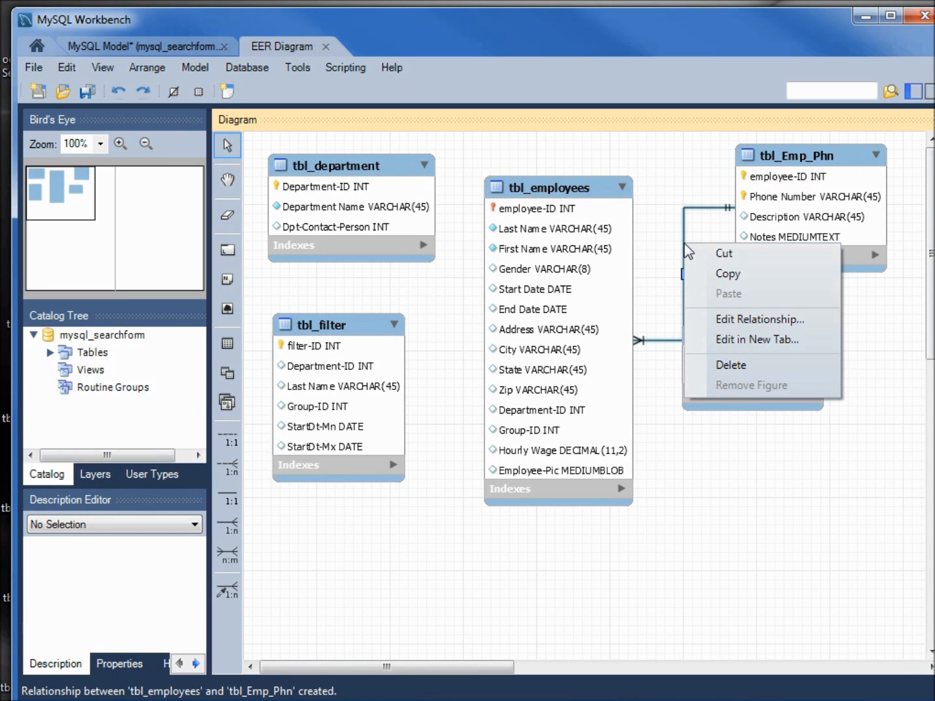
pyautogui.moveTo(732, 366)
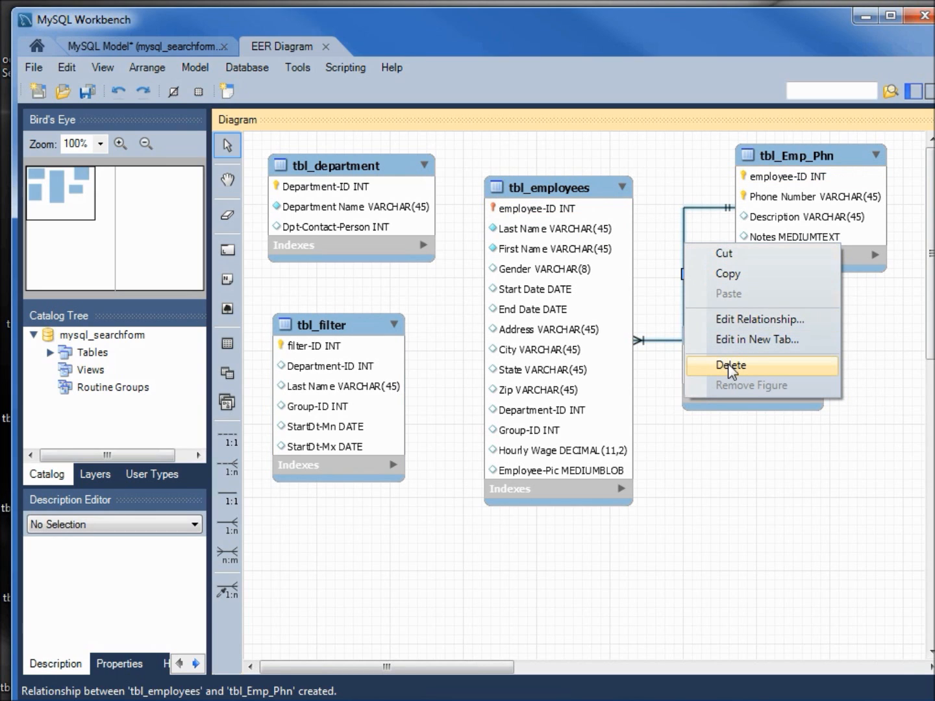
pyautogui.click(730, 366)
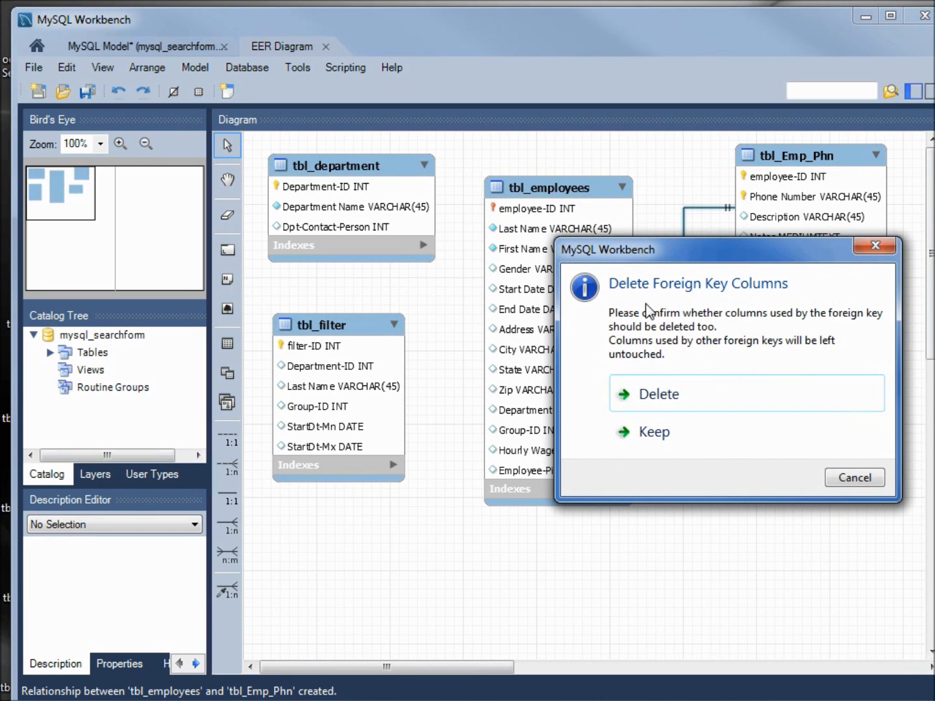
pyautogui.moveTo(763, 297)
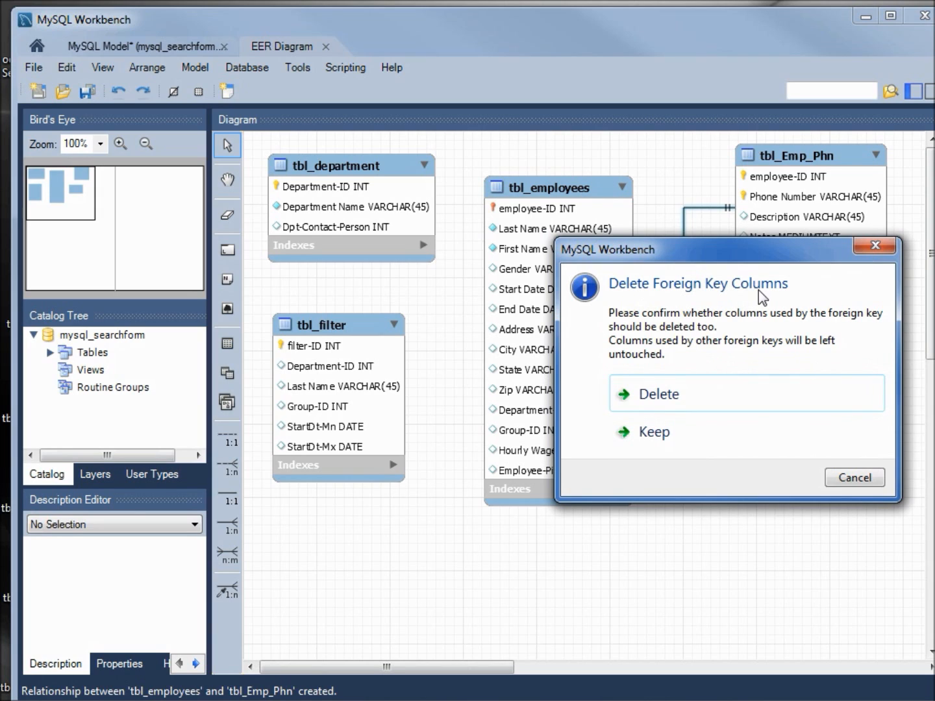
pyautogui.moveTo(714, 393)
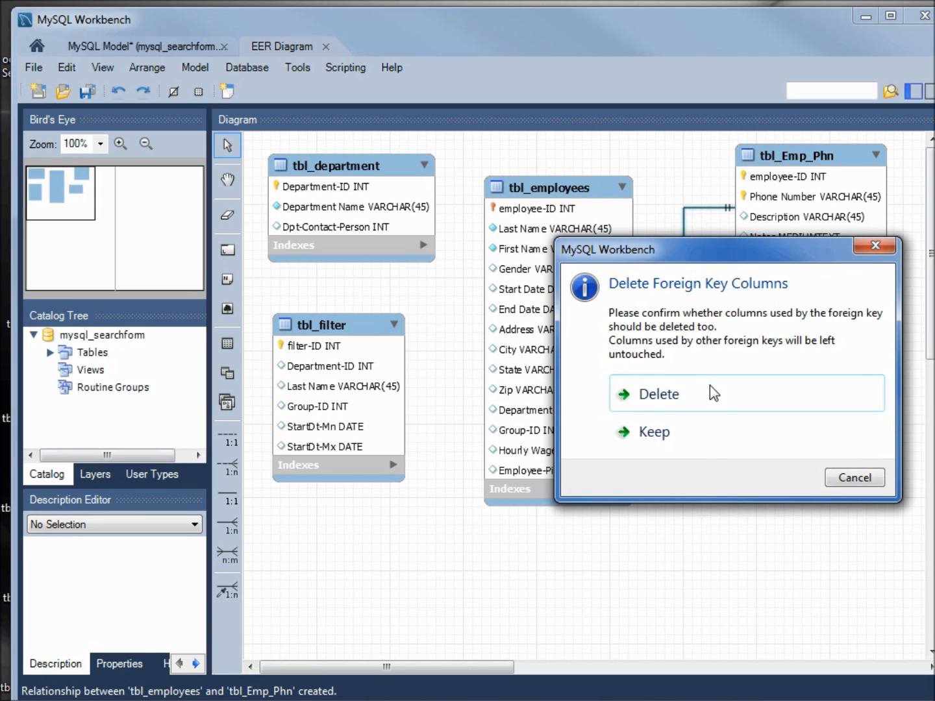
pyautogui.moveTo(661, 405)
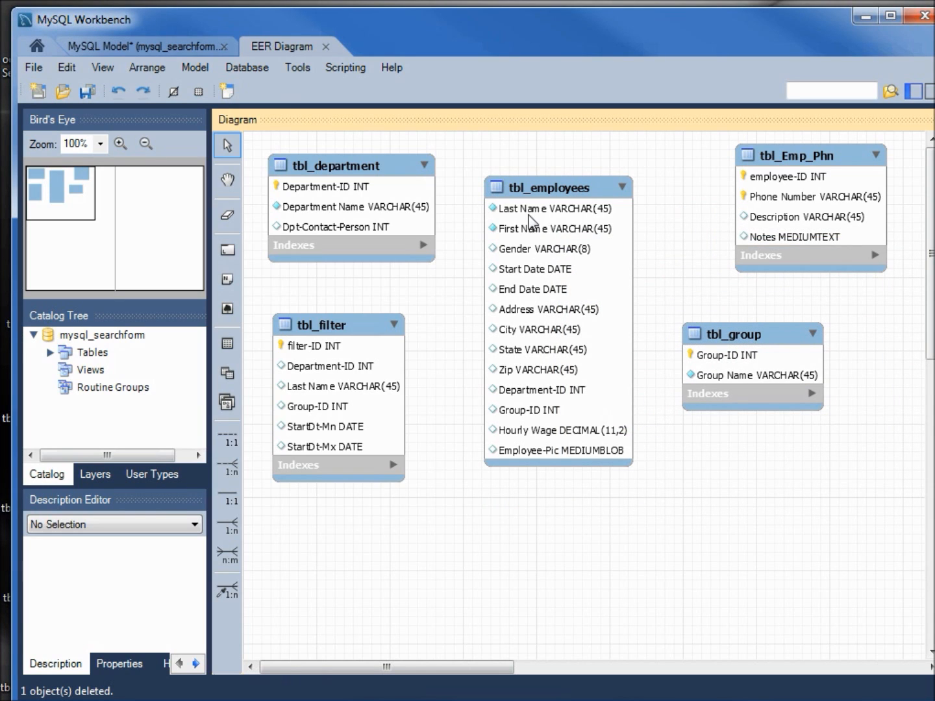
pyautogui.moveTo(532, 208)
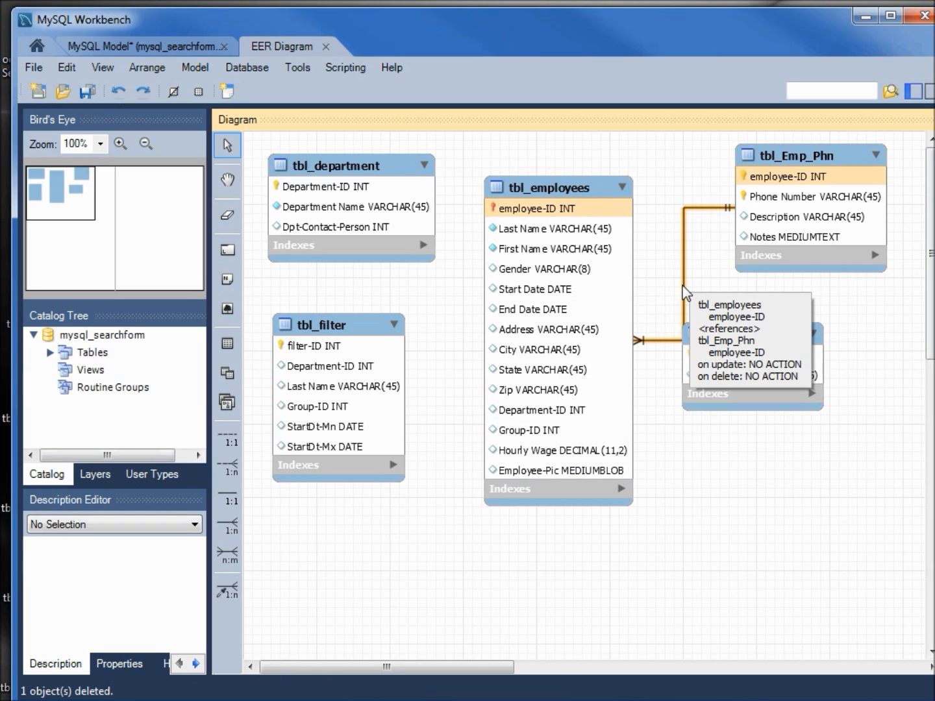
pyautogui.rightClick(683, 274)
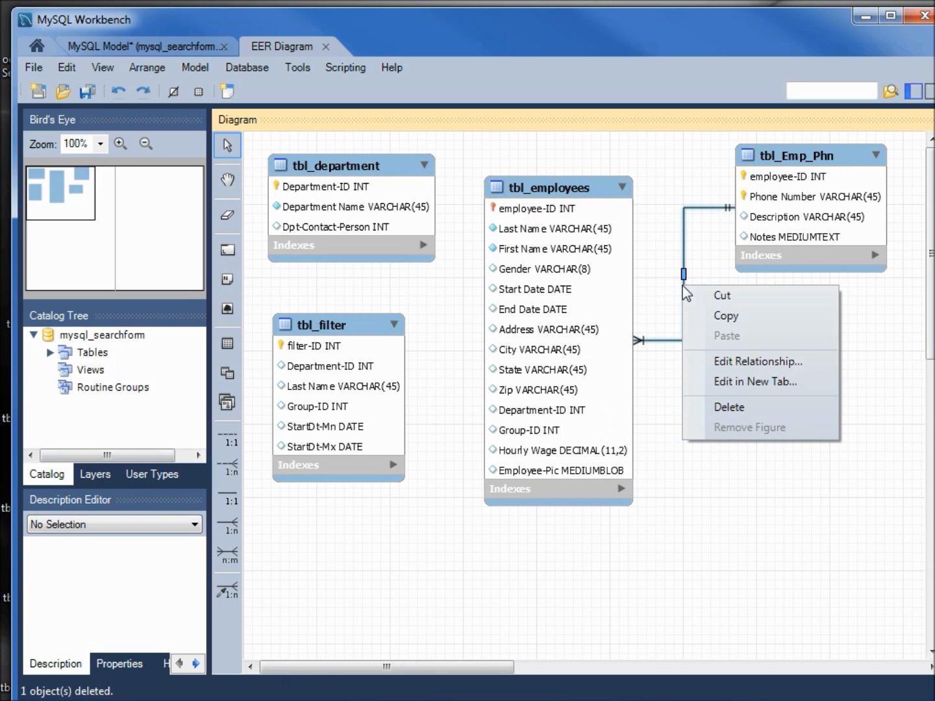
pyautogui.click(728, 408)
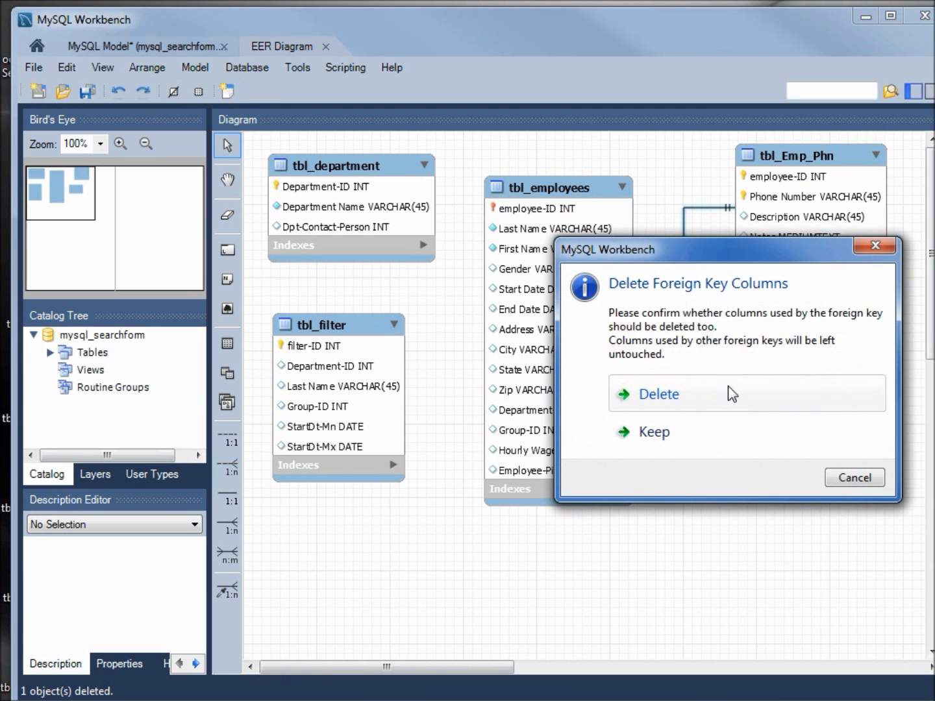
pyautogui.moveTo(652, 431)
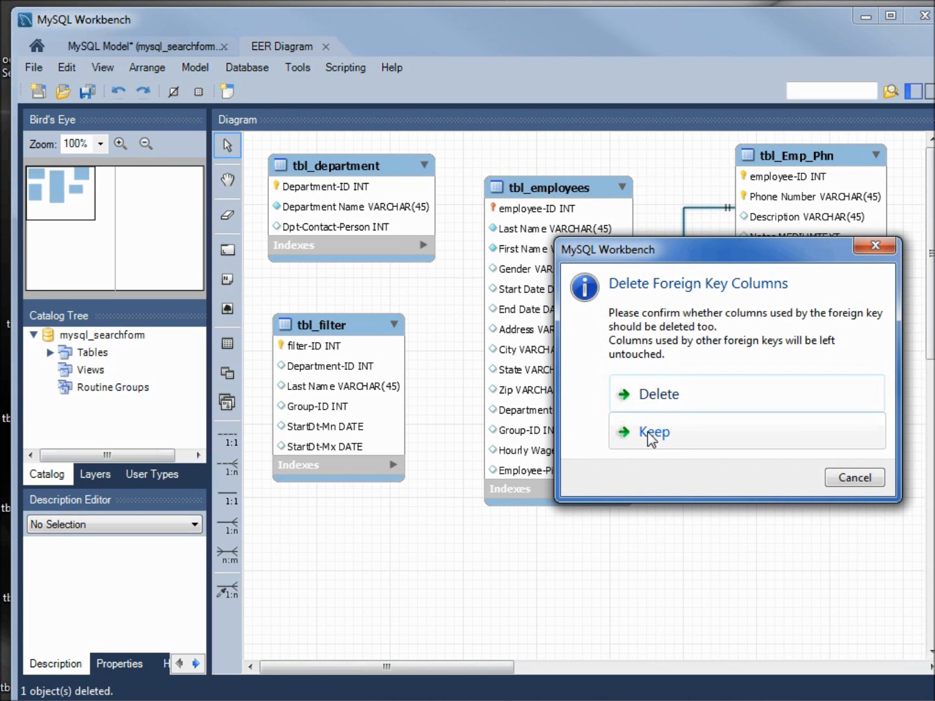
pyautogui.click(653, 430)
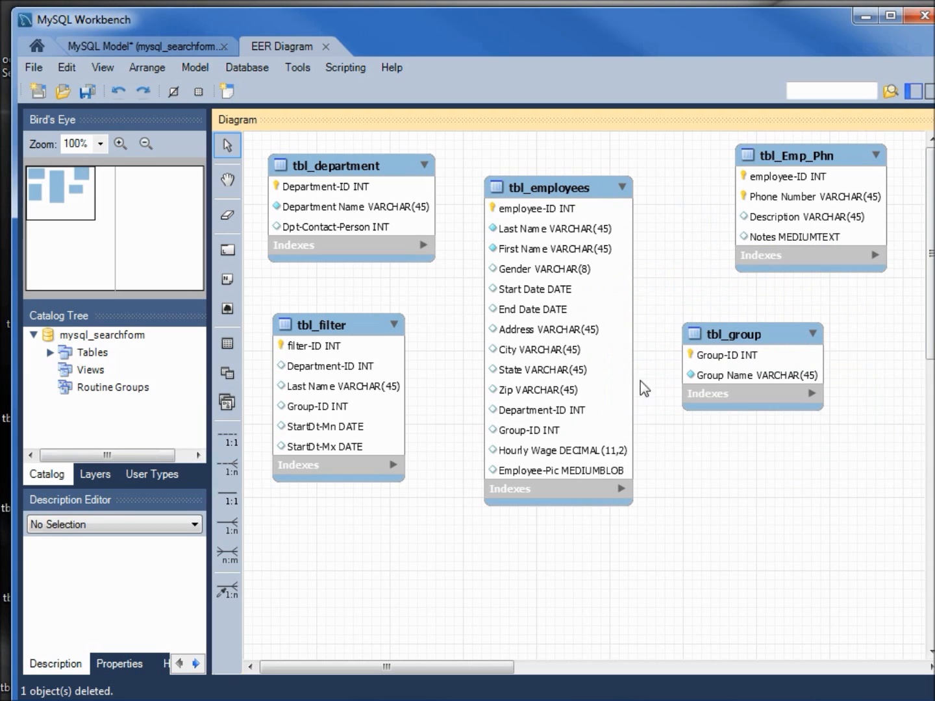
pyautogui.moveTo(539, 434)
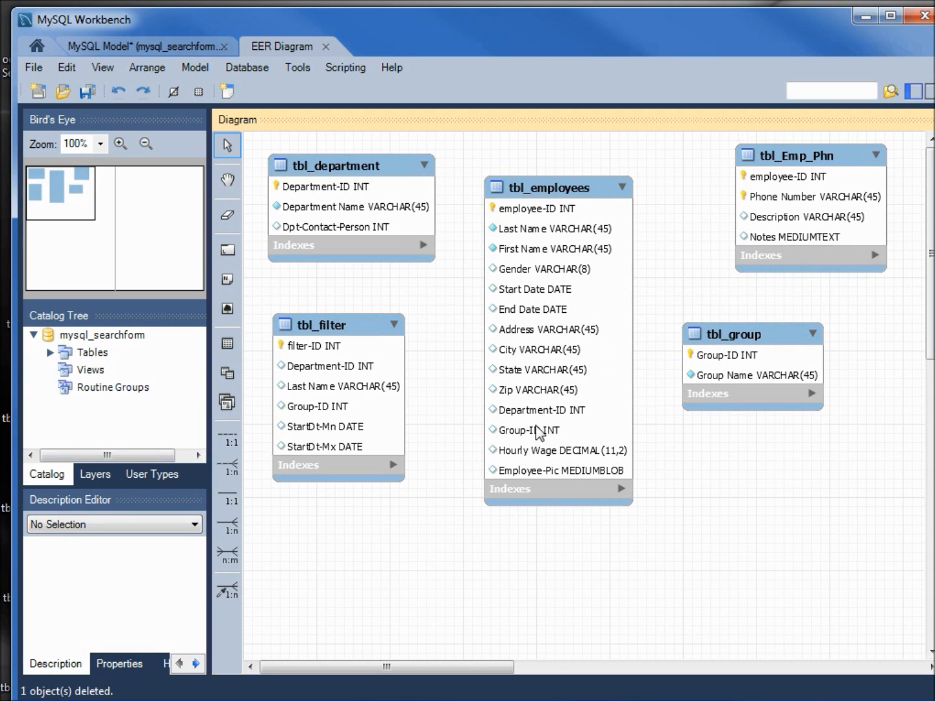
pyautogui.moveTo(226, 590)
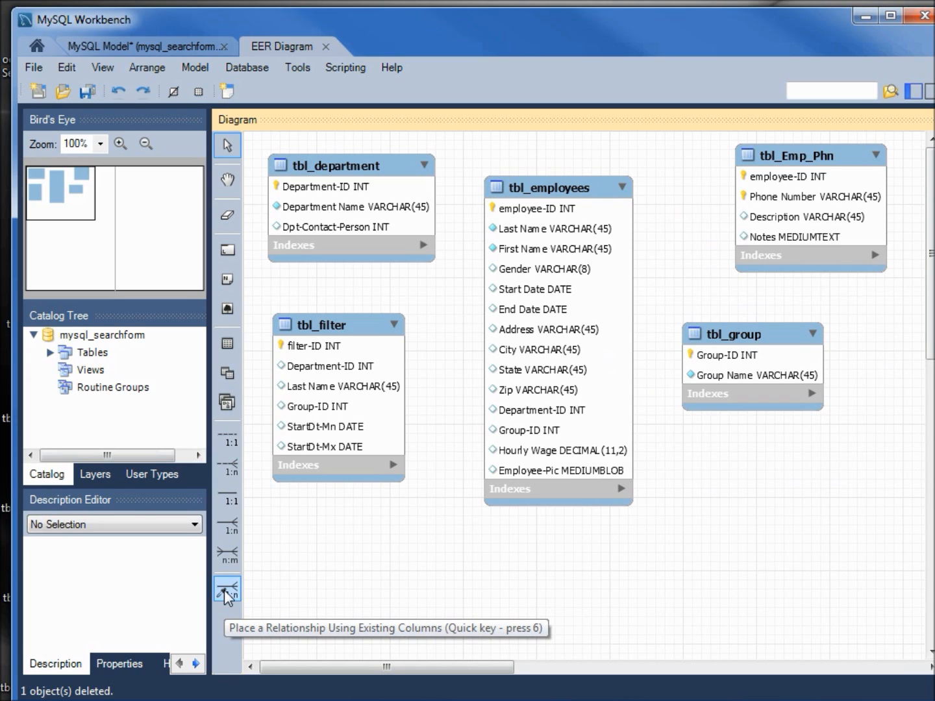
# Step: Start a one-to-many relationship from employee-ID in tbl_Emp_Phn to tbl_employees
pyautogui.click(227, 589)
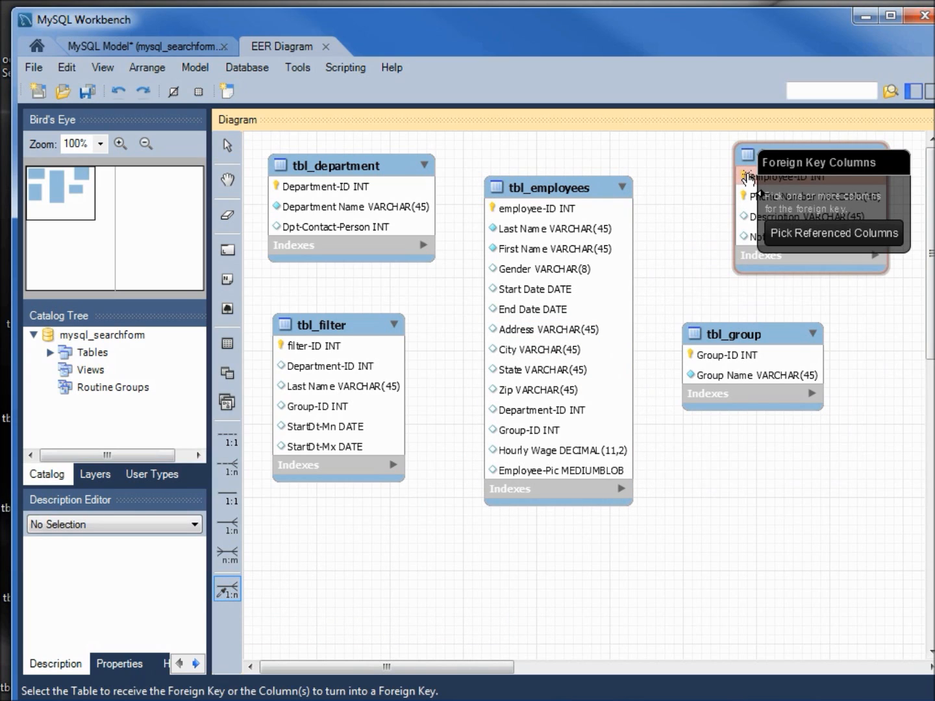
pyautogui.click(789, 177)
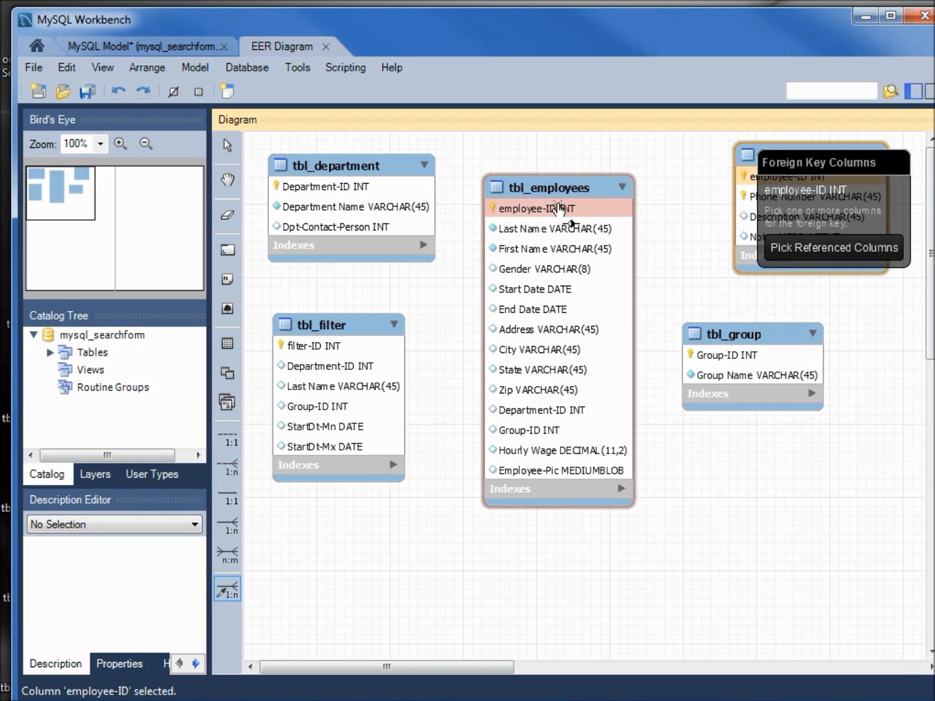
pyautogui.moveTo(535, 208)
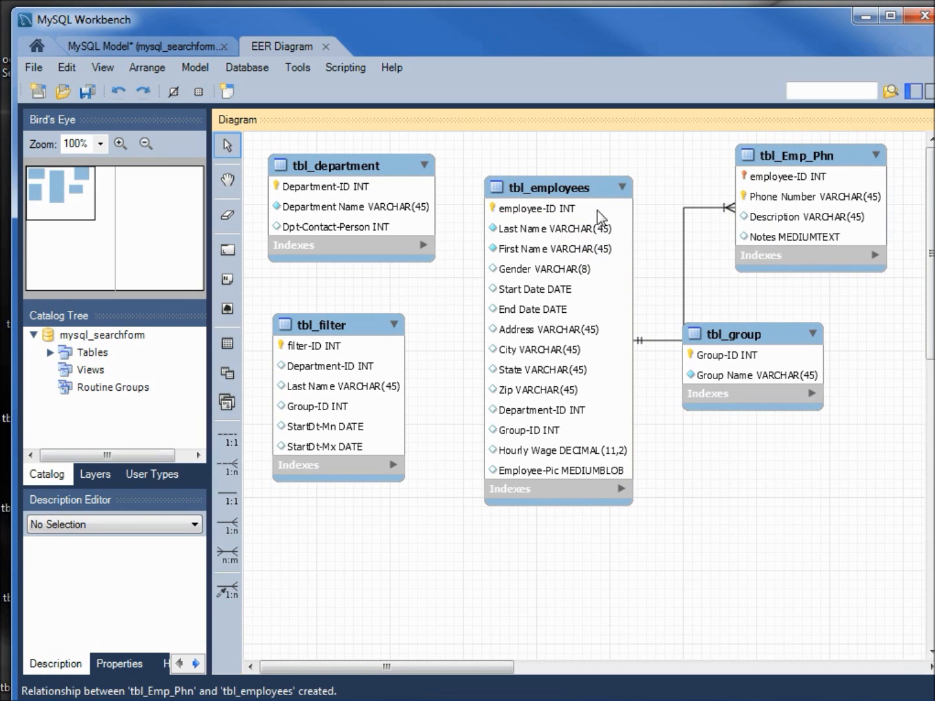
pyautogui.moveTo(519, 214)
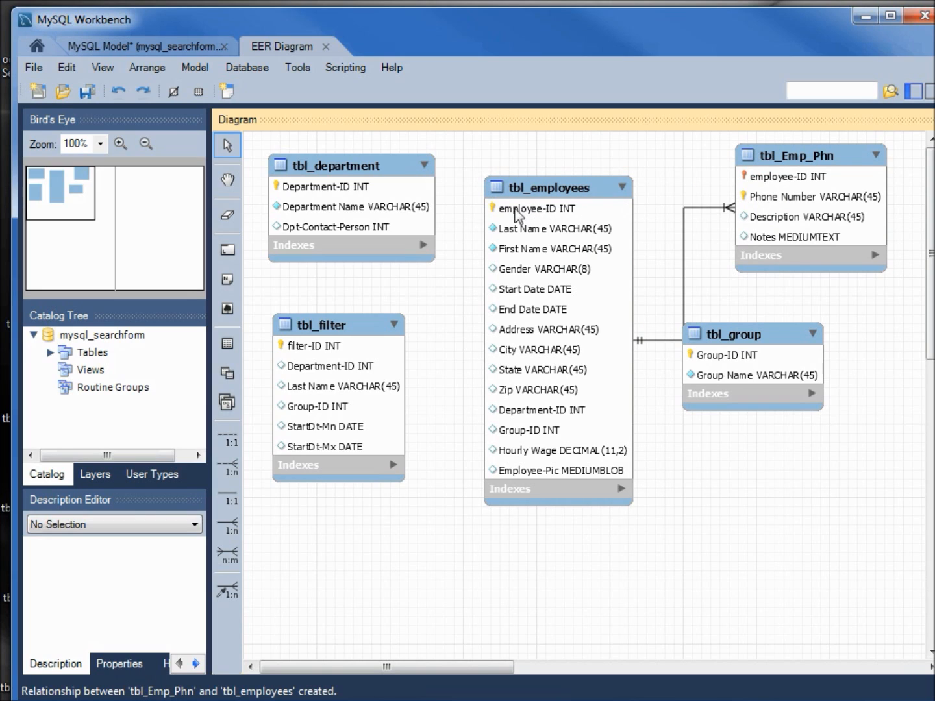
pyautogui.moveTo(522, 218)
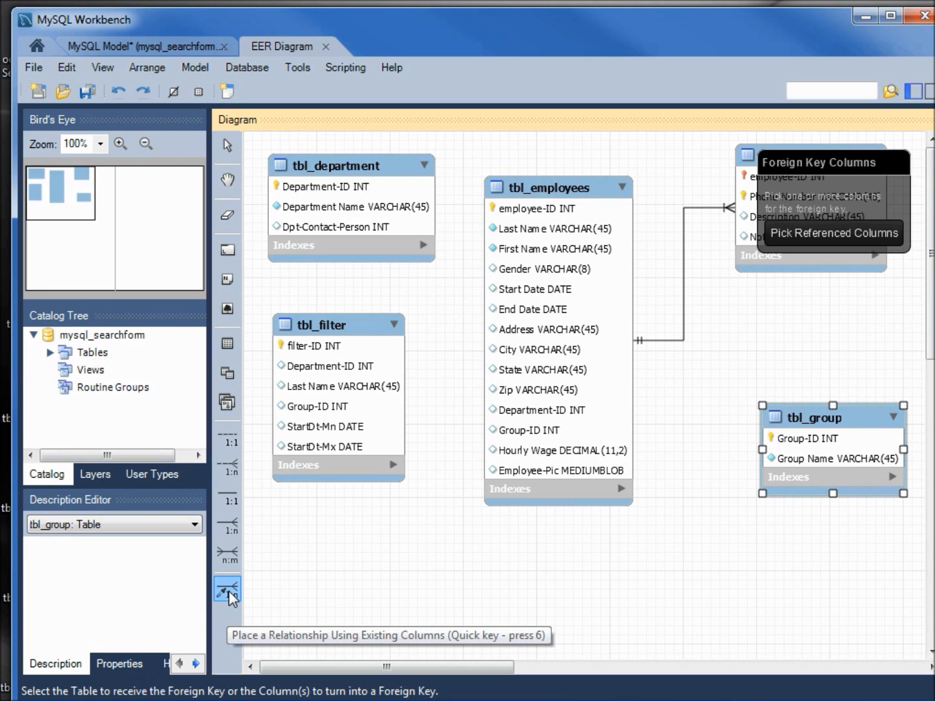
# Step: Link tbl_employees' Group-ID to tbl_group's Group-ID with an existing-columns relationship
pyautogui.click(526, 430)
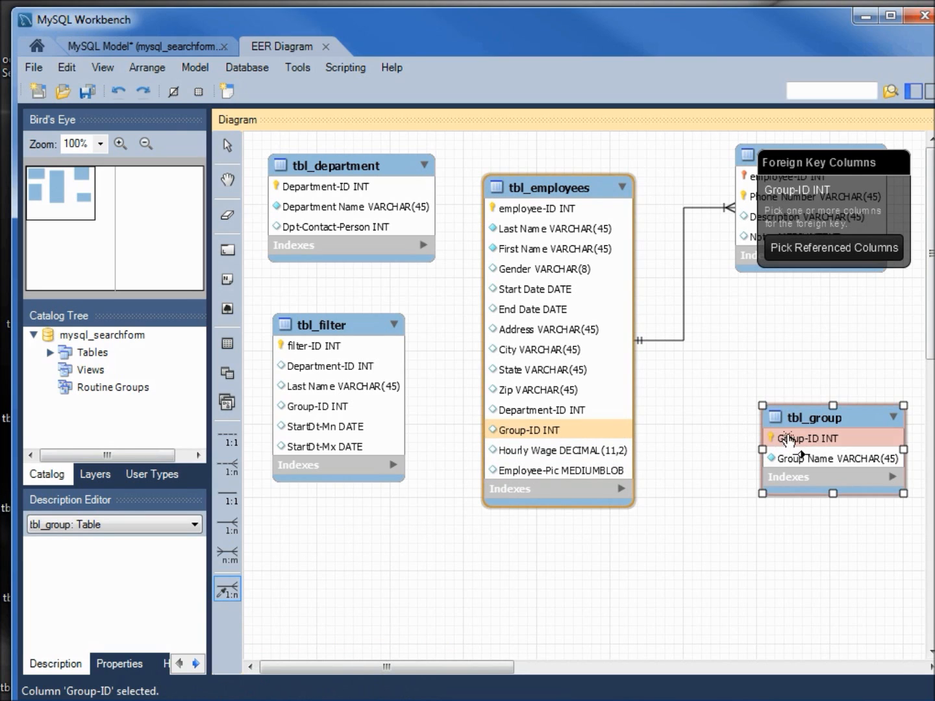
pyautogui.click(807, 439)
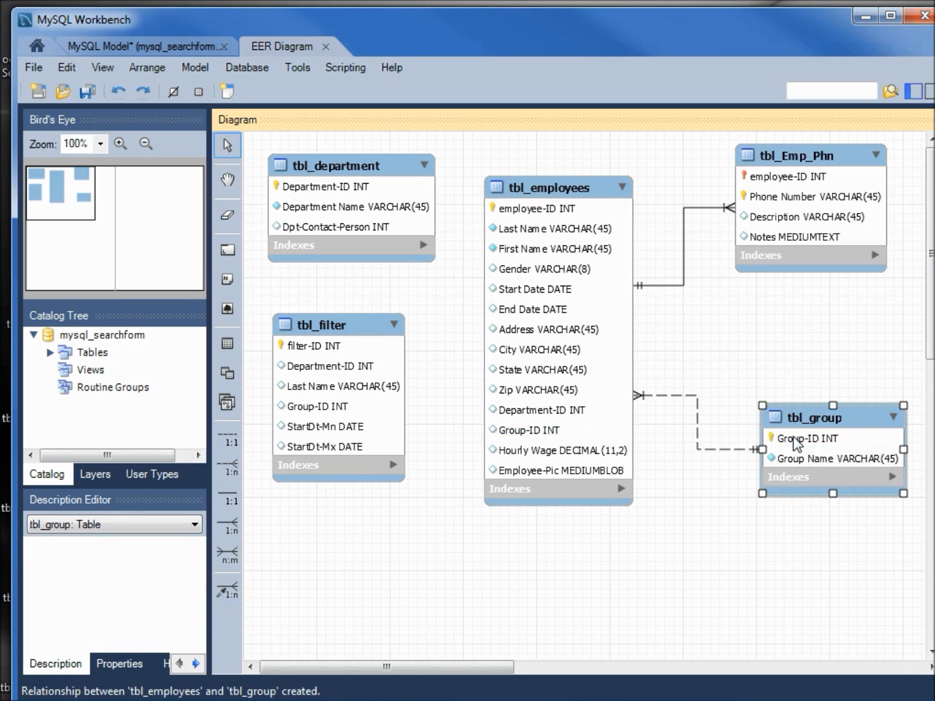
pyautogui.moveTo(644, 410)
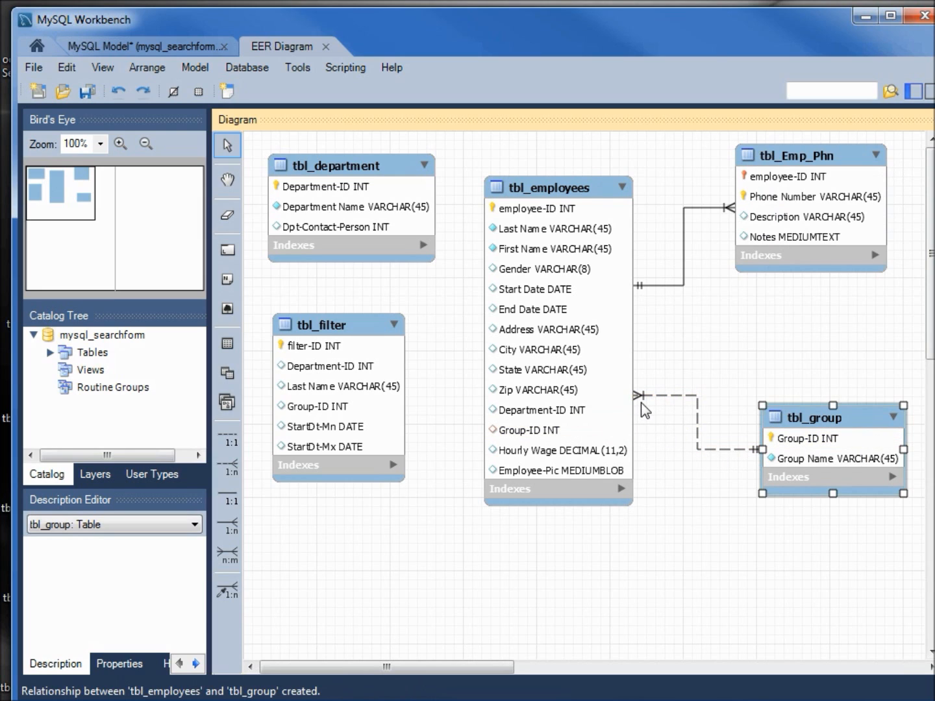
pyautogui.moveTo(368, 510)
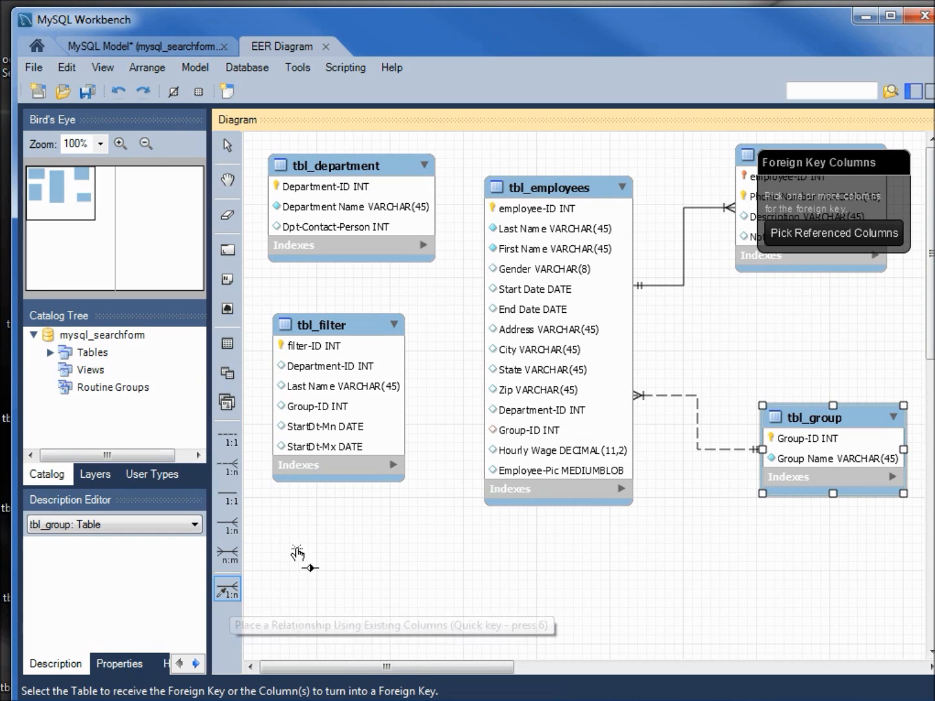
# Step: Pick Department-ID in tbl_employees as the foreign key toward tbl_department
pyautogui.click(539, 410)
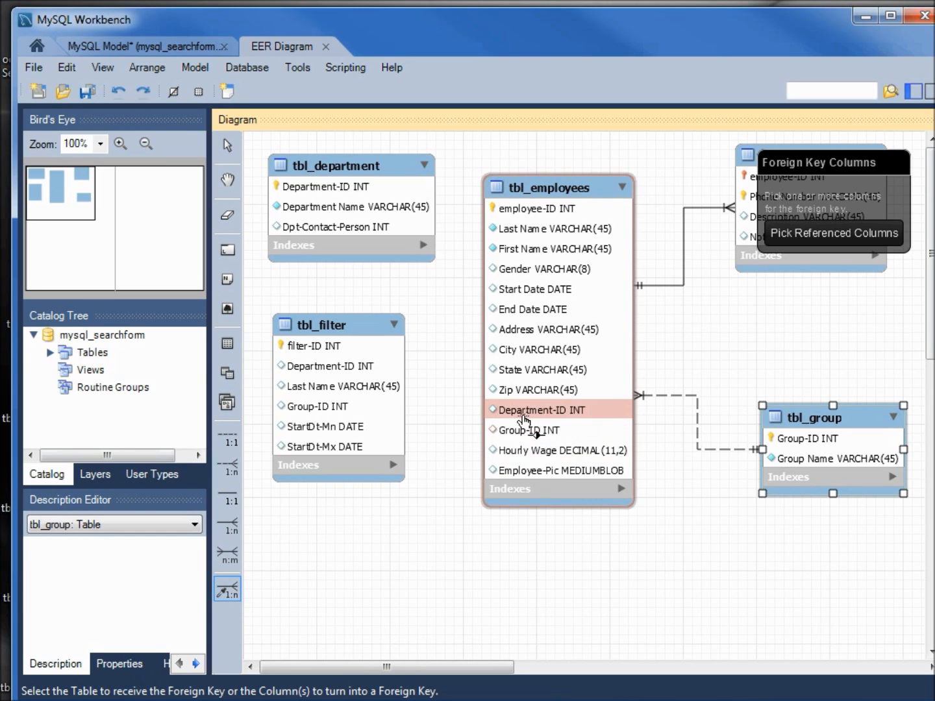
pyautogui.moveTo(530, 412)
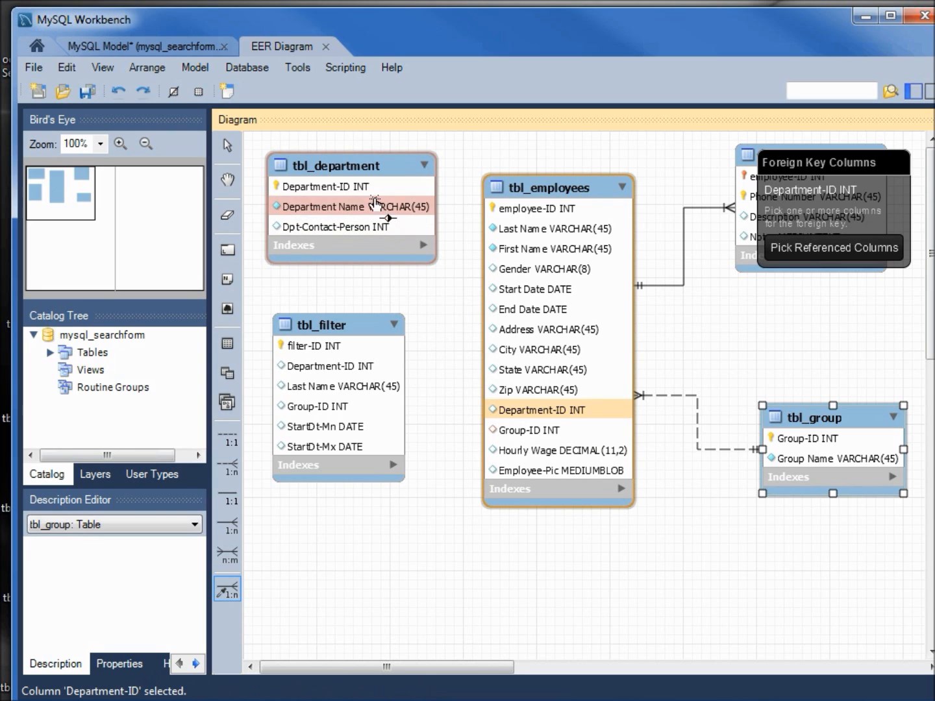
pyautogui.moveTo(351, 187)
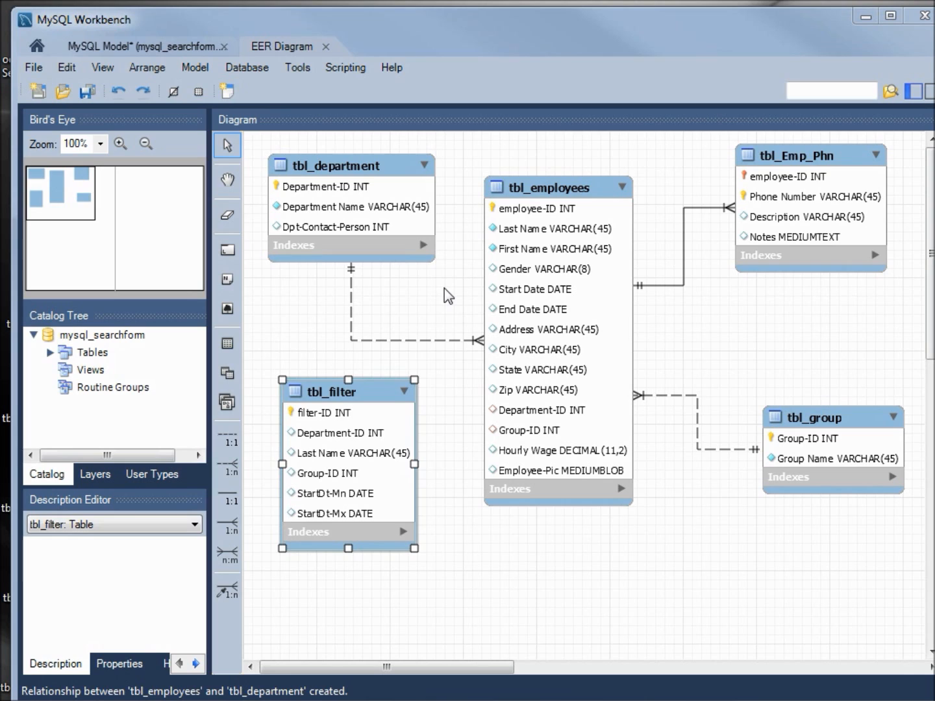
pyautogui.moveTo(651, 224)
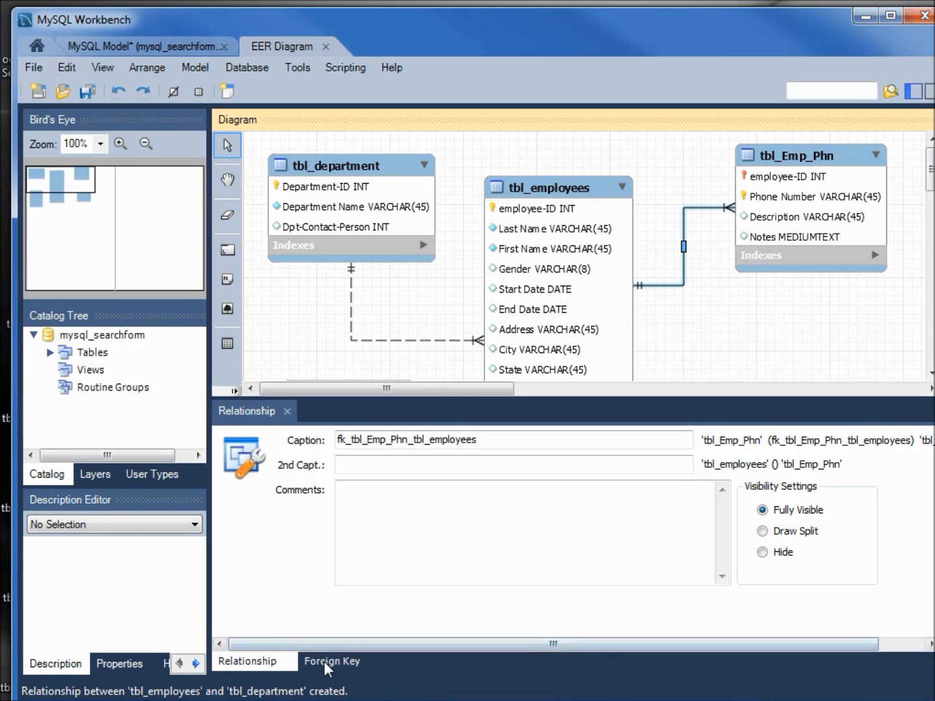
# Step: Show the foreign key details of the tbl_Emp_Phn–tbl_employees relationship
pyautogui.click(333, 661)
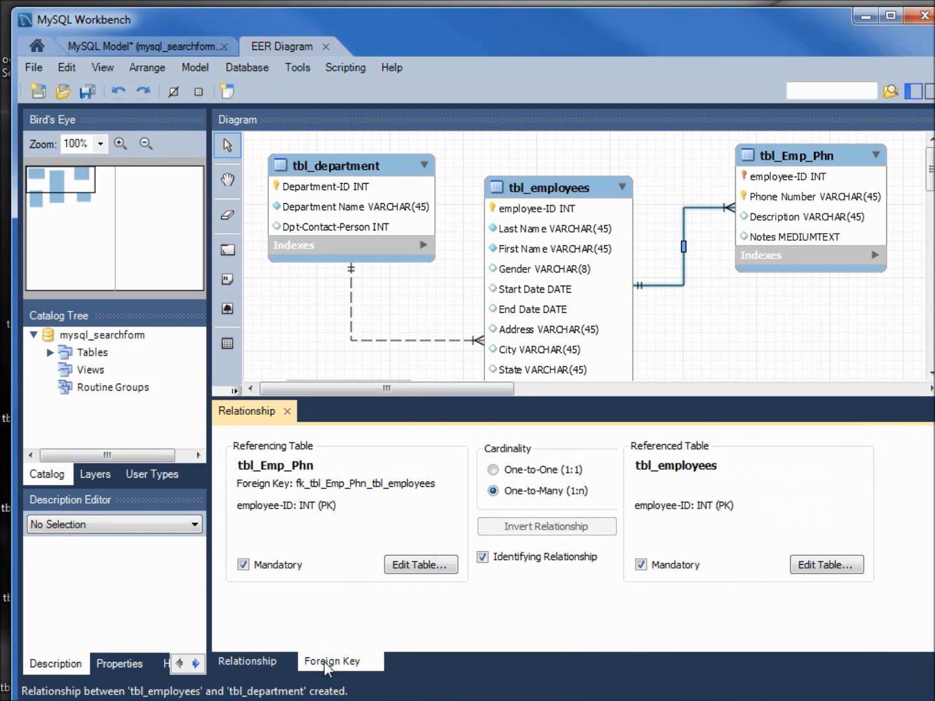
pyautogui.moveTo(283, 483)
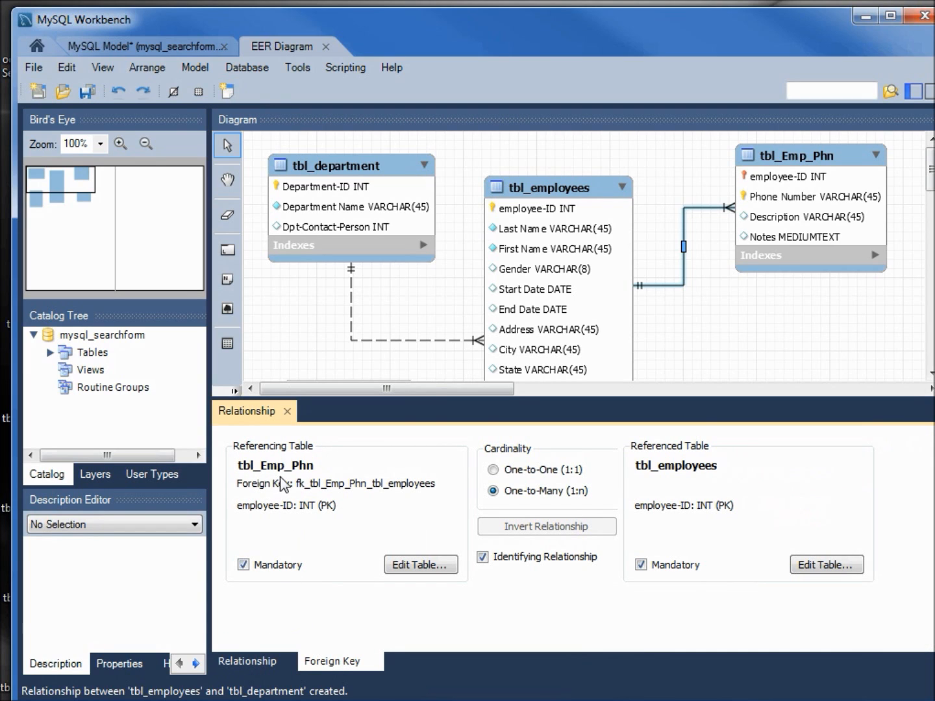
pyautogui.moveTo(311, 474)
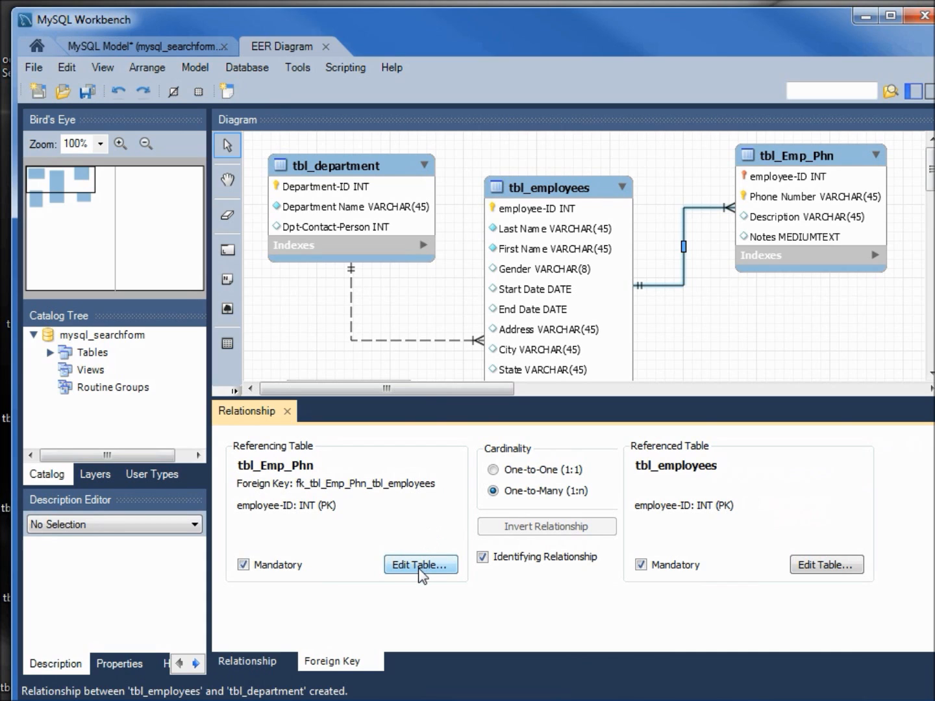
# Step: Set tbl_Emp_Phn's foreign key to tbl_employees to CASCADE on update and delete, then close the editor
pyautogui.click(420, 565)
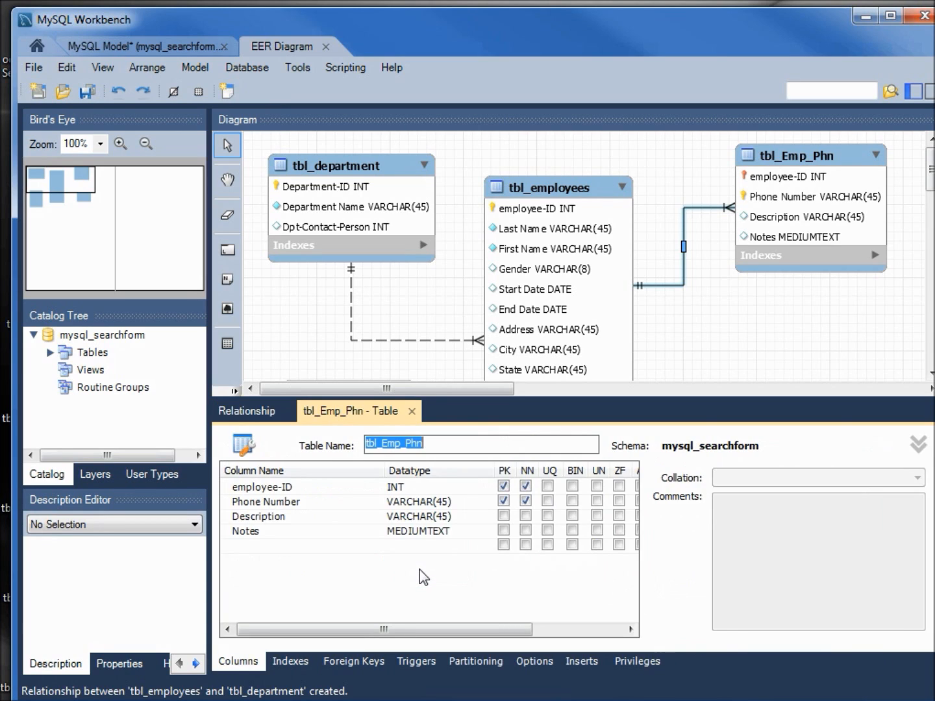
pyautogui.moveTo(337, 667)
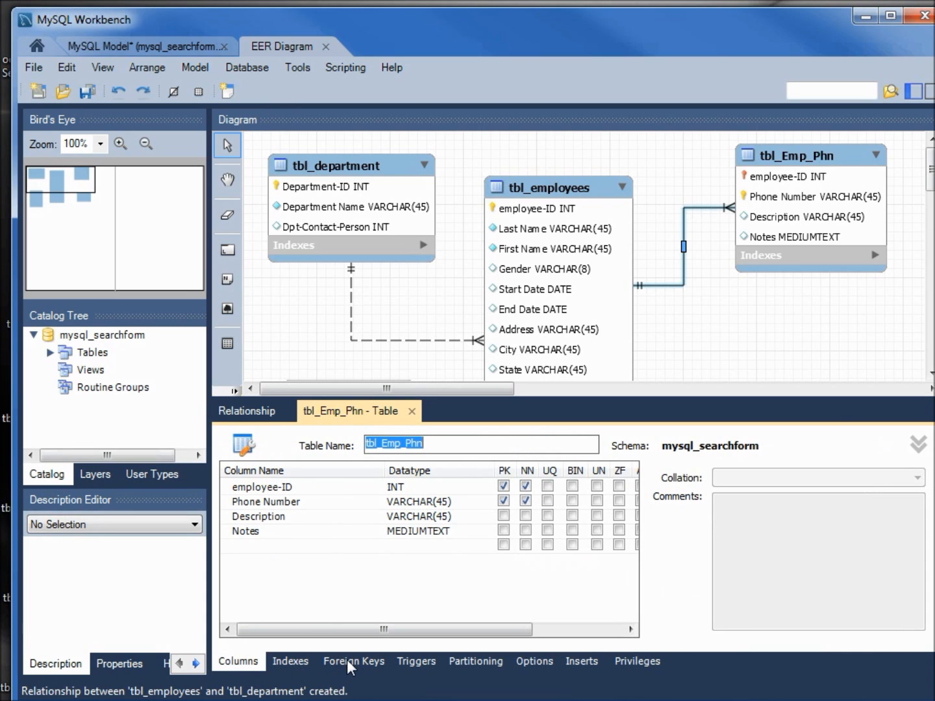
pyautogui.click(353, 661)
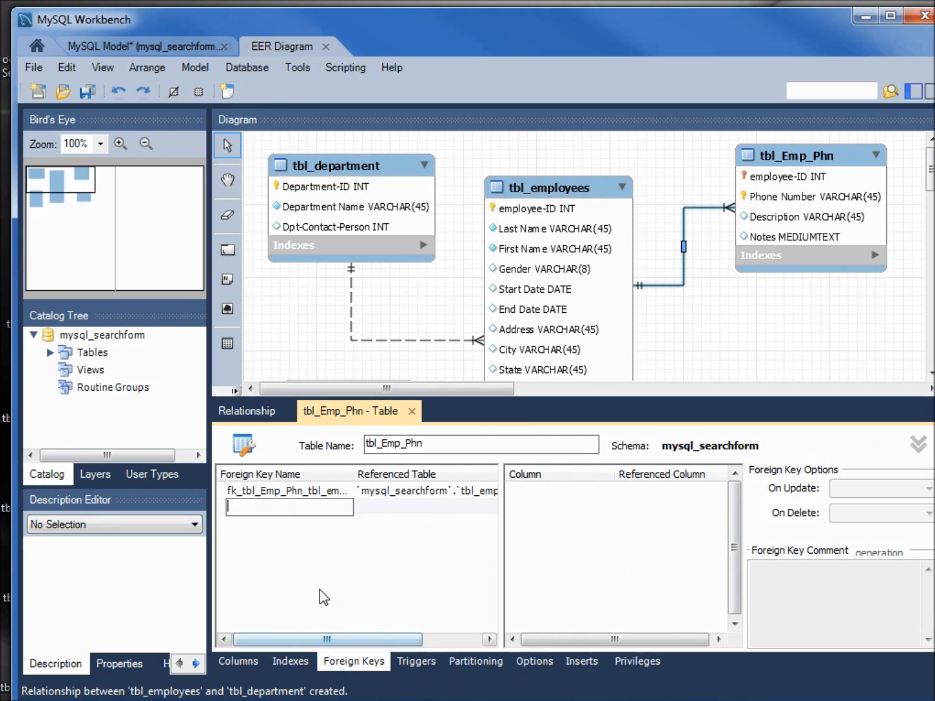
pyautogui.moveTo(306, 497)
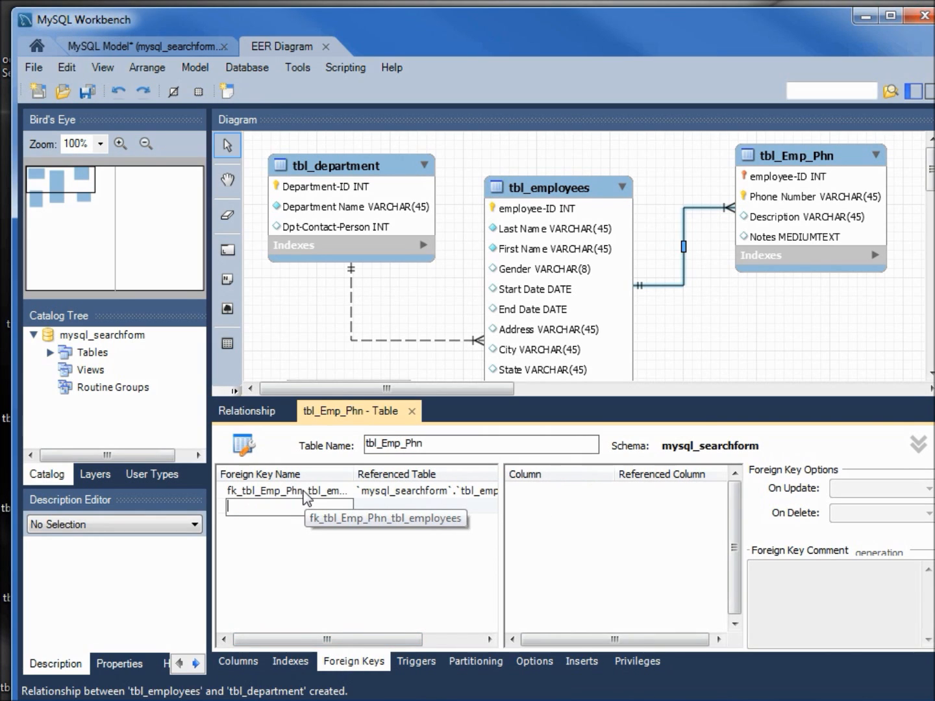
pyautogui.click(288, 491)
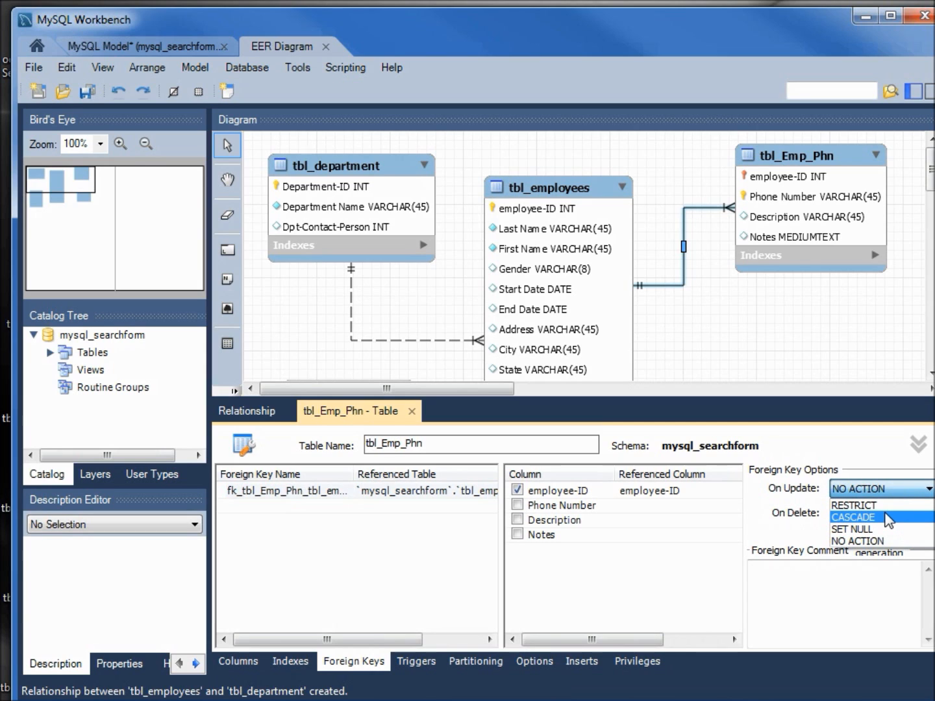
pyautogui.click(852, 517)
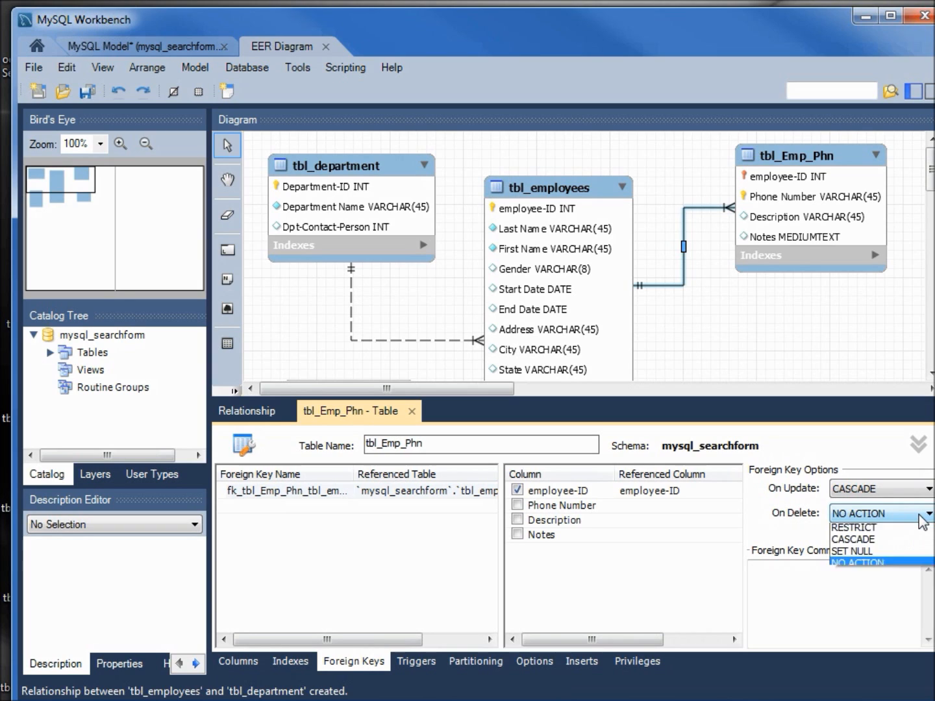
pyautogui.moveTo(852, 541)
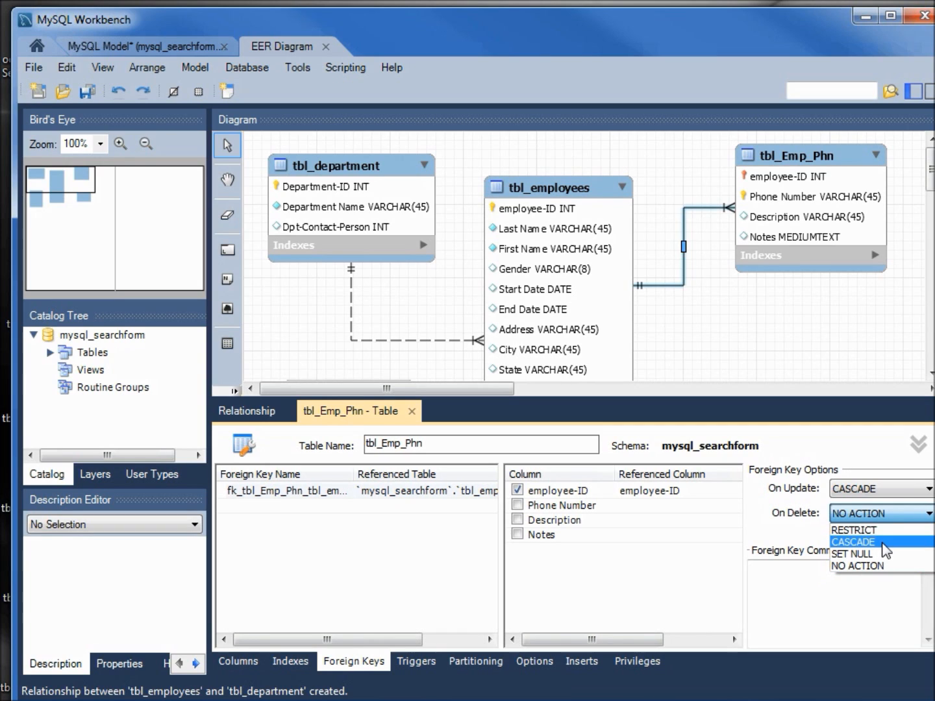
pyautogui.click(852, 542)
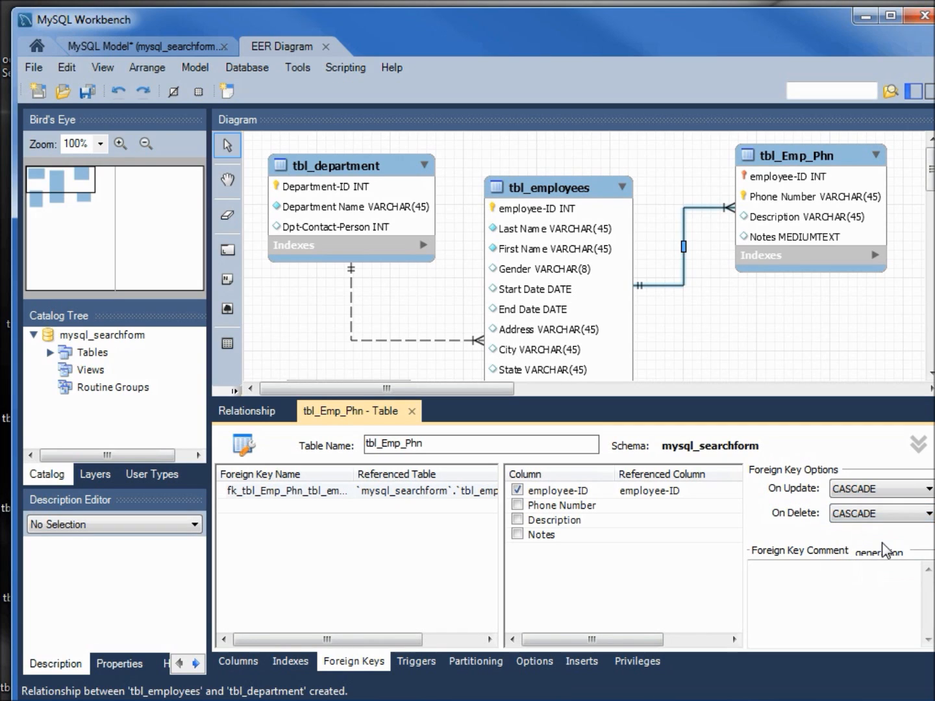
pyautogui.moveTo(414, 422)
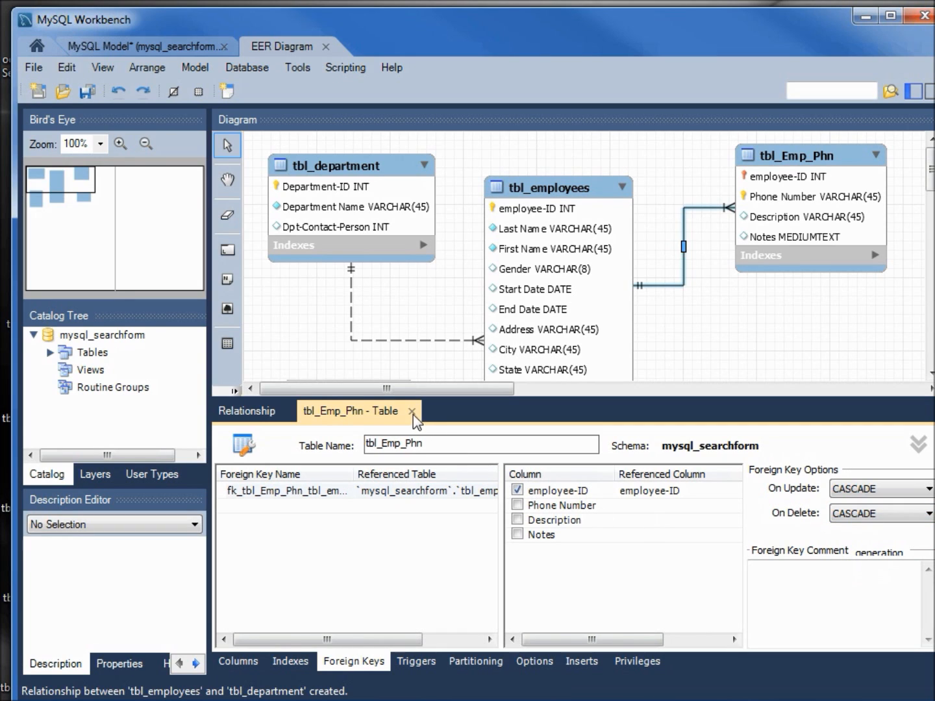
pyautogui.click(412, 410)
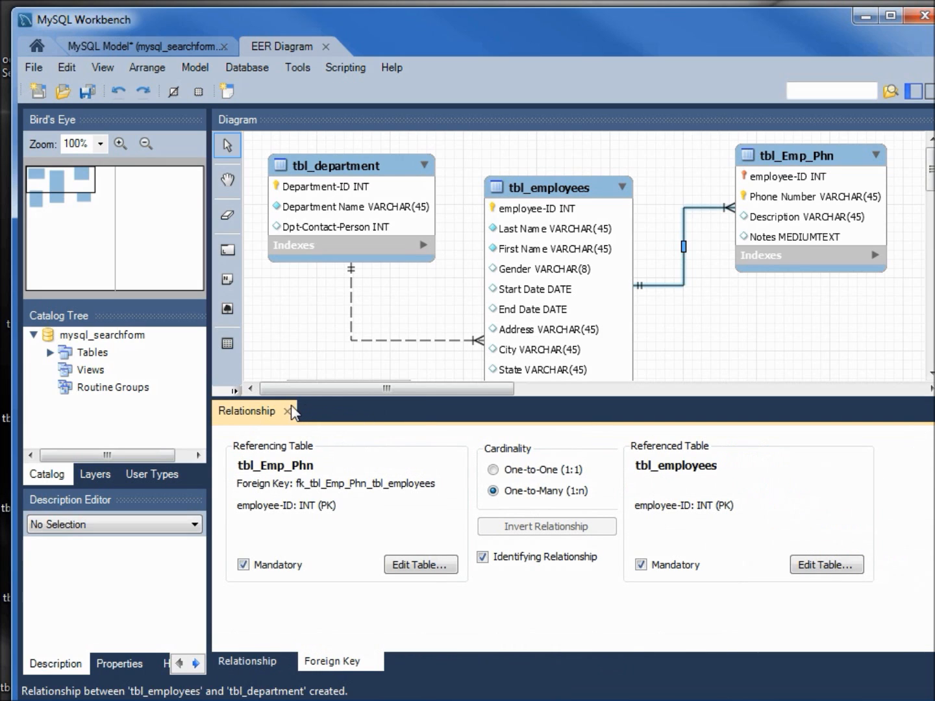
# Step: Review the tbl_employees–tbl_group relationship: one-to-many, non-identifying on Group-ID, mandatory on both sides
pyautogui.click(289, 410)
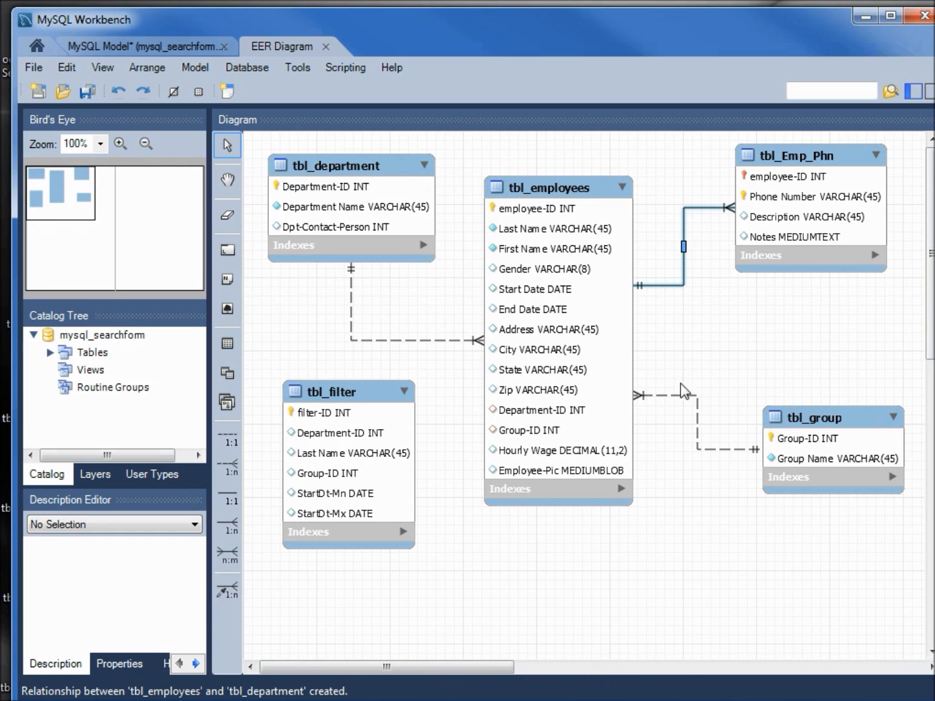
pyautogui.moveTo(691, 399)
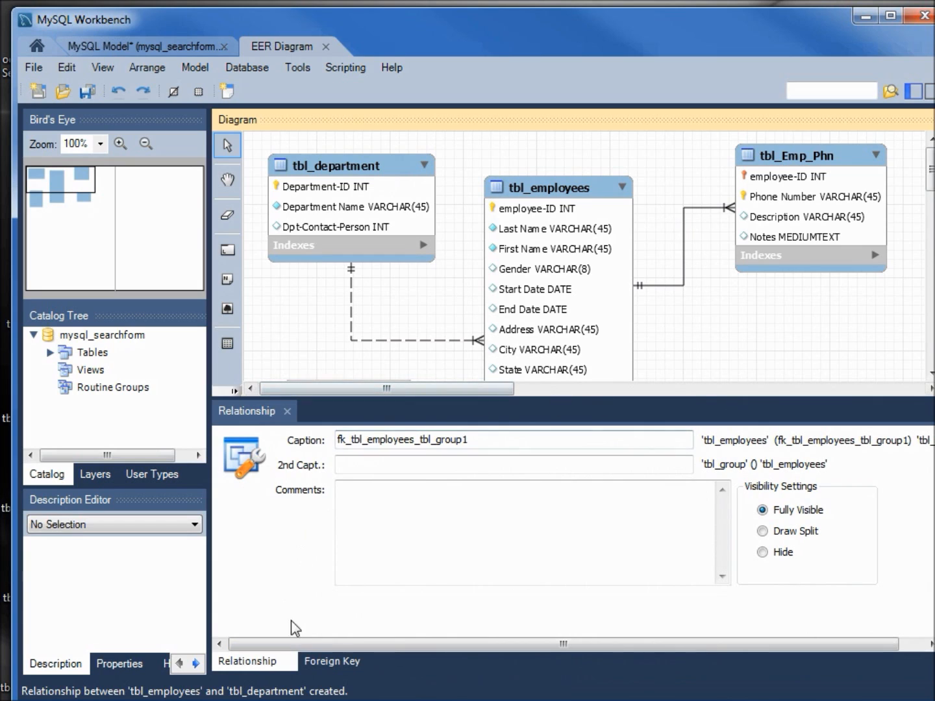
pyautogui.click(332, 661)
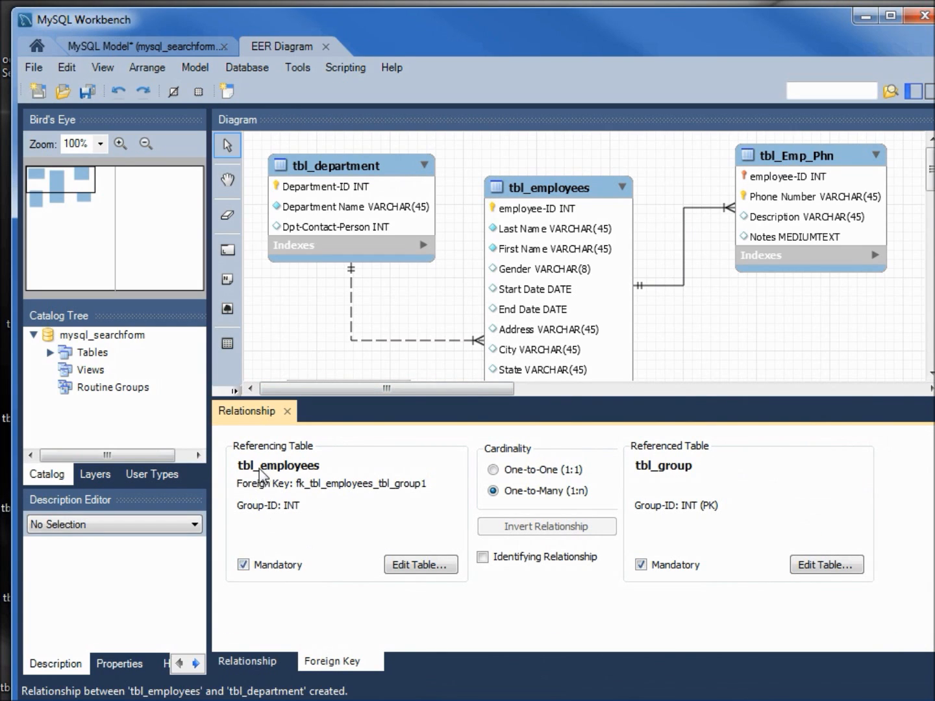
pyautogui.moveTo(421, 563)
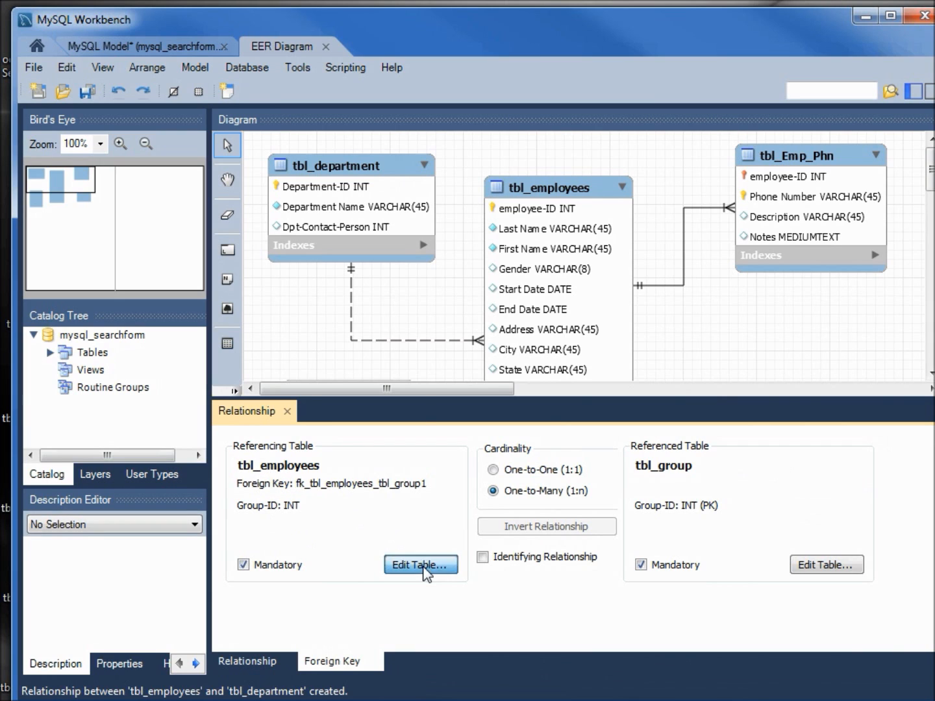
# Step: Set tbl_employees' foreign key to tbl_group to CASCADE on update and SET NULL on delete
pyautogui.click(421, 564)
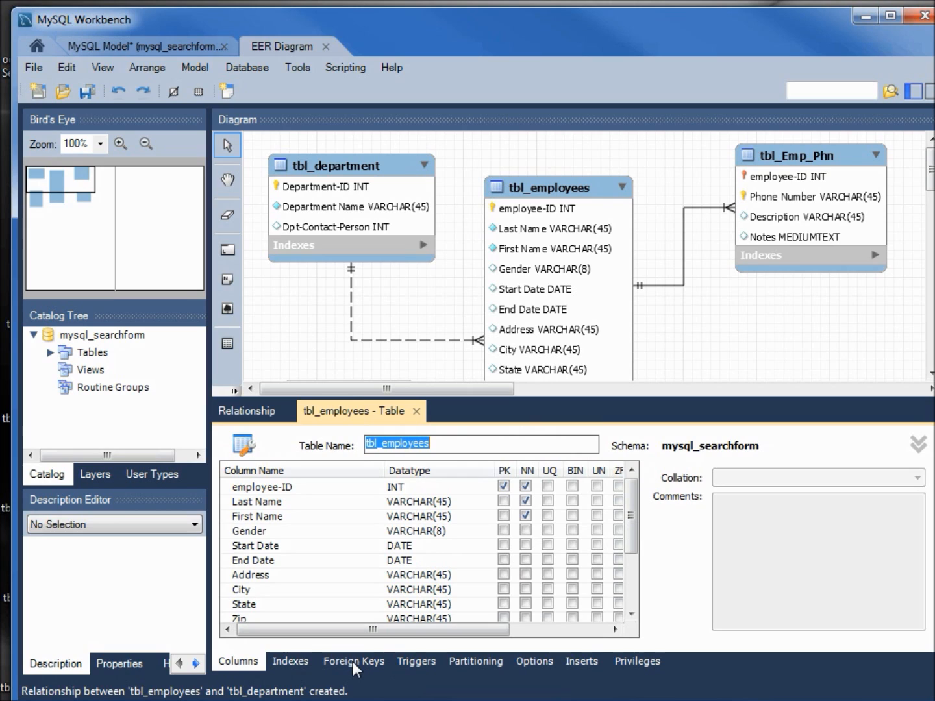
pyautogui.click(353, 661)
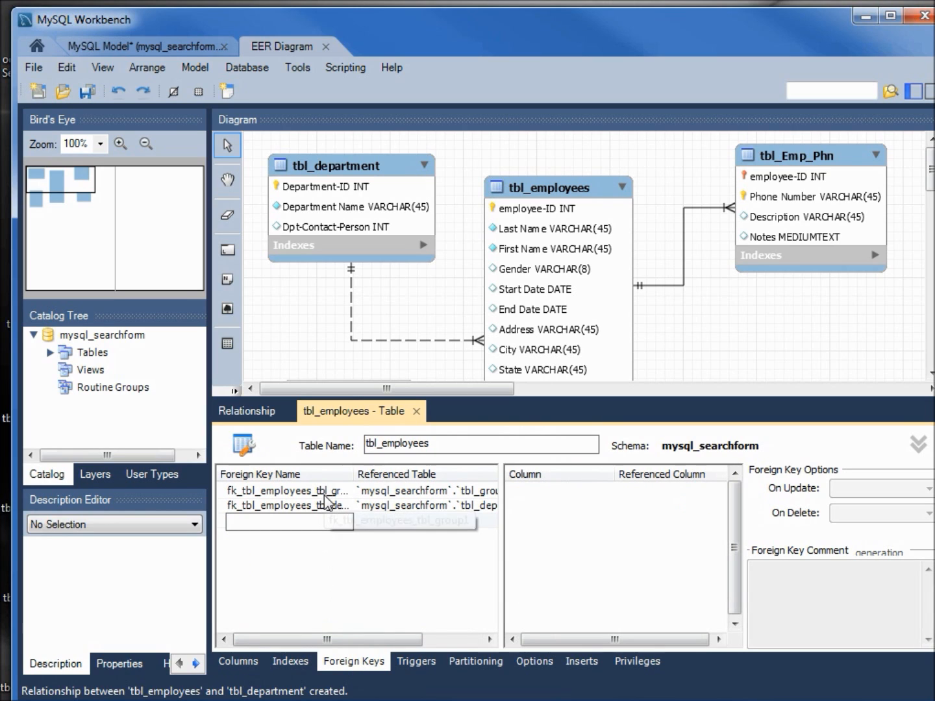
pyautogui.click(286, 491)
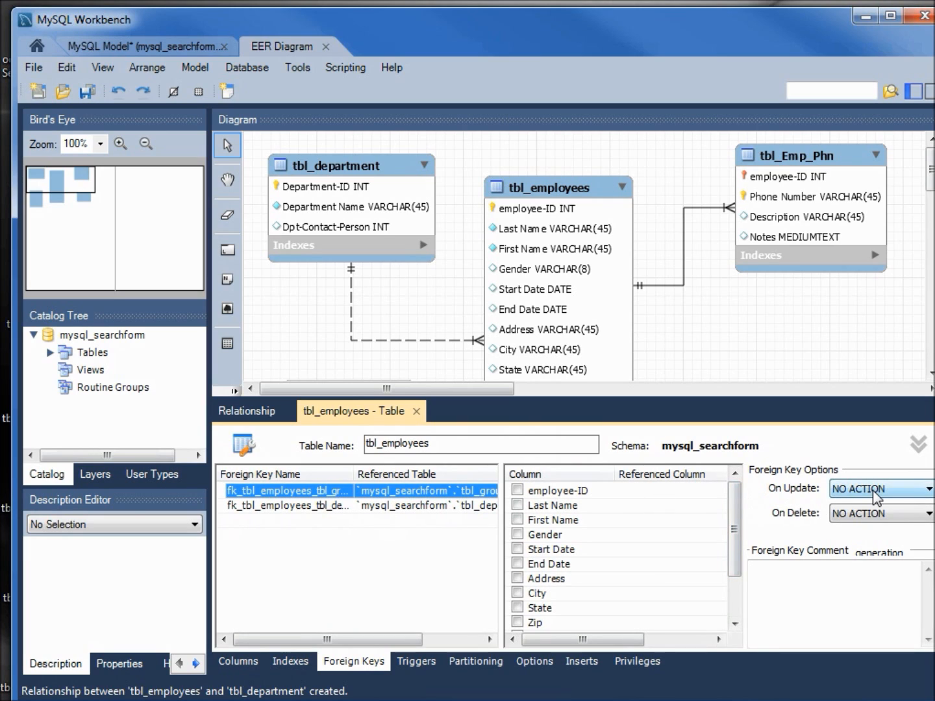
pyautogui.click(880, 512)
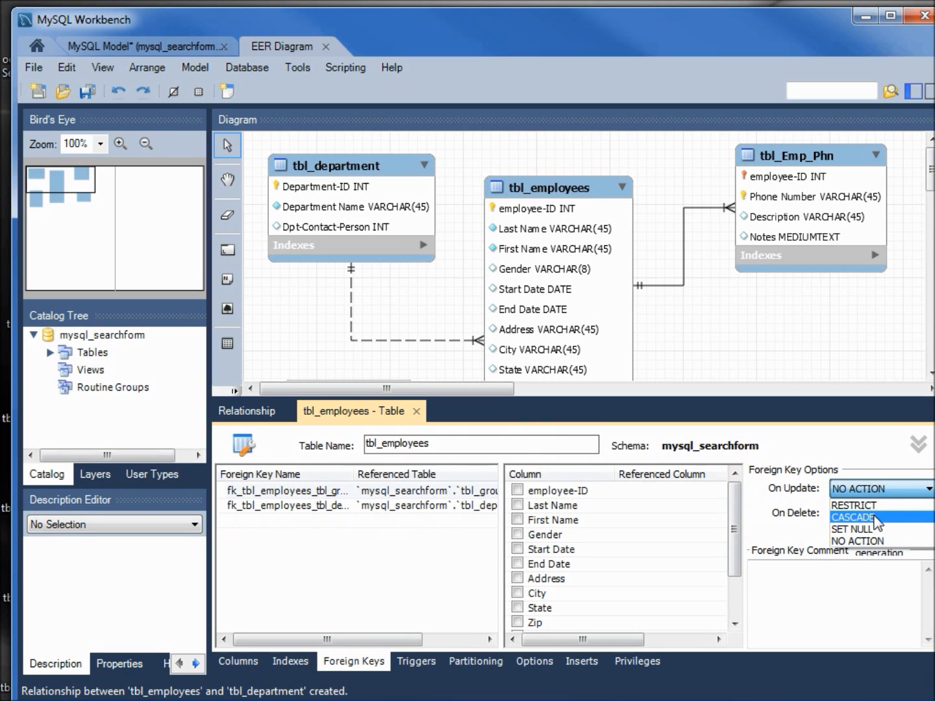
pyautogui.click(852, 517)
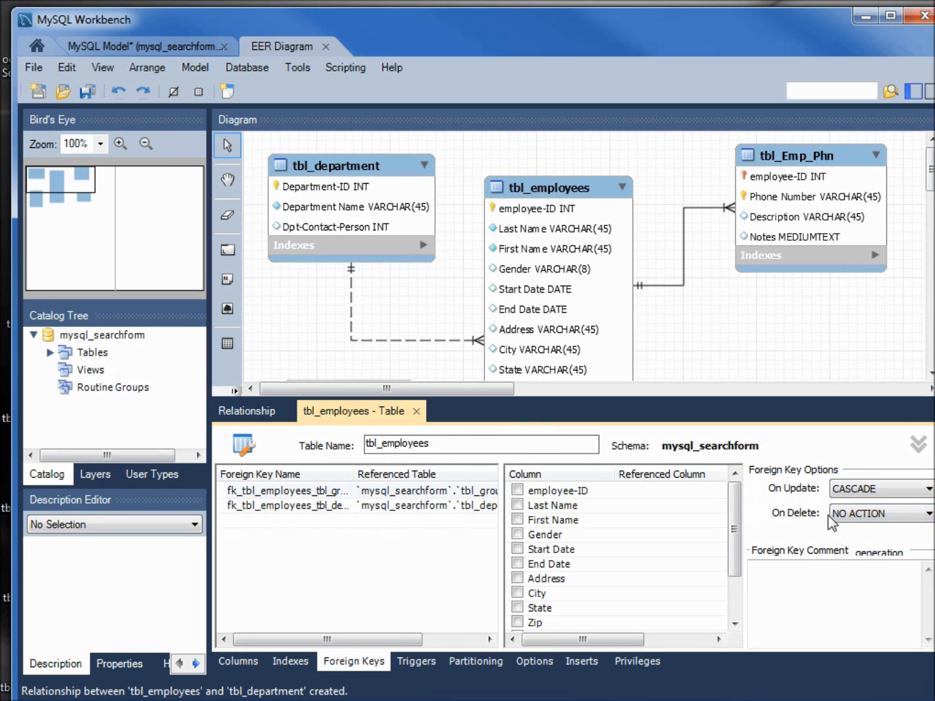
pyautogui.click(881, 513)
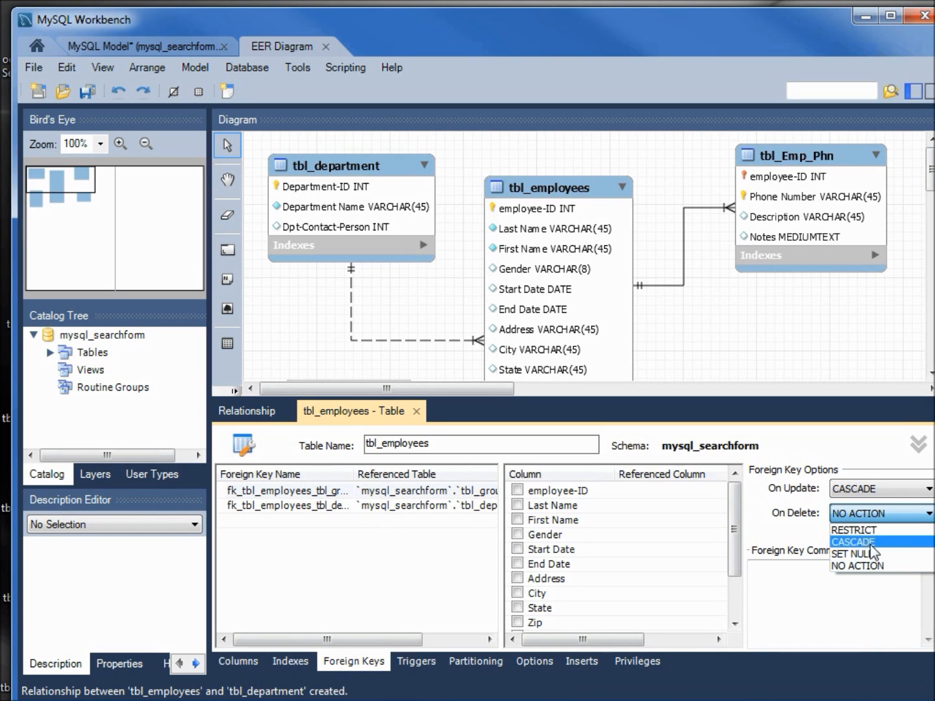
pyautogui.click(857, 553)
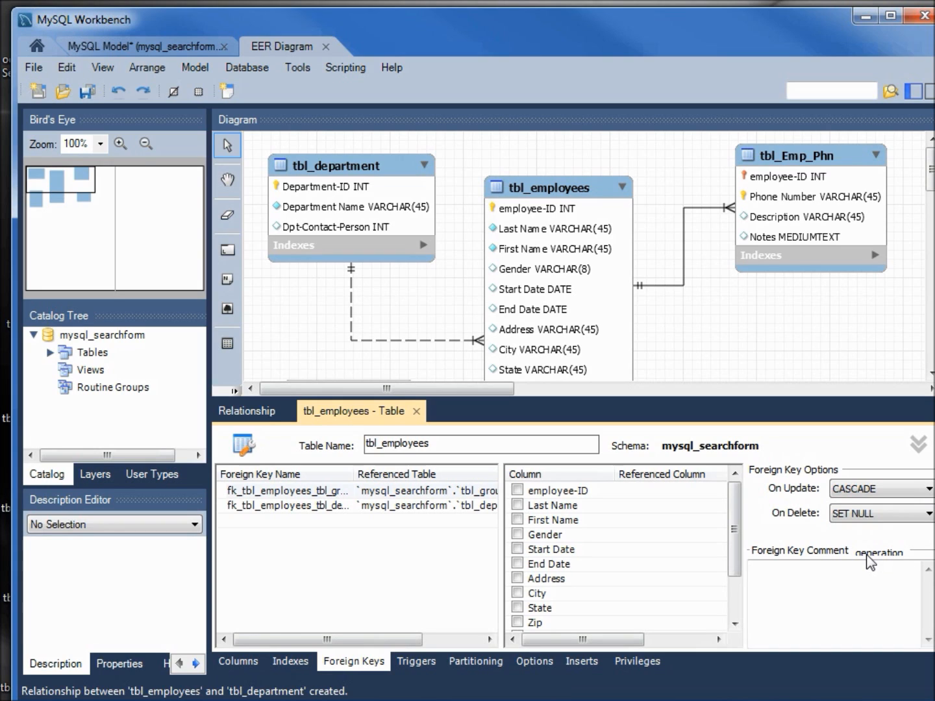
pyautogui.moveTo(318, 514)
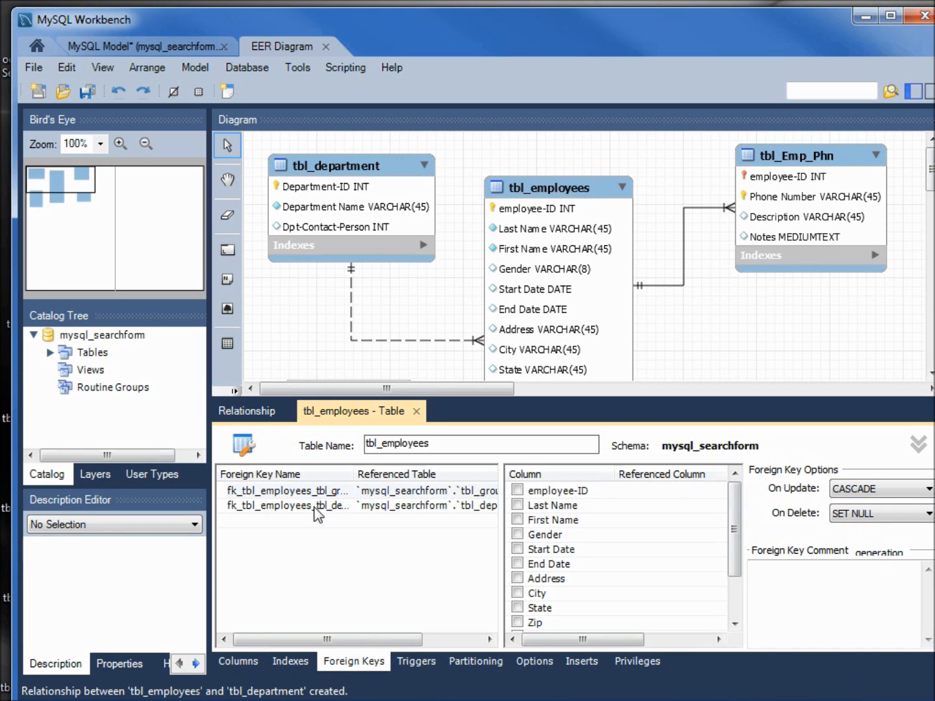
# Step: Set tbl_employees' foreign key to tbl_department to CASCADE on update and SET NULL on delete
pyautogui.click(285, 505)
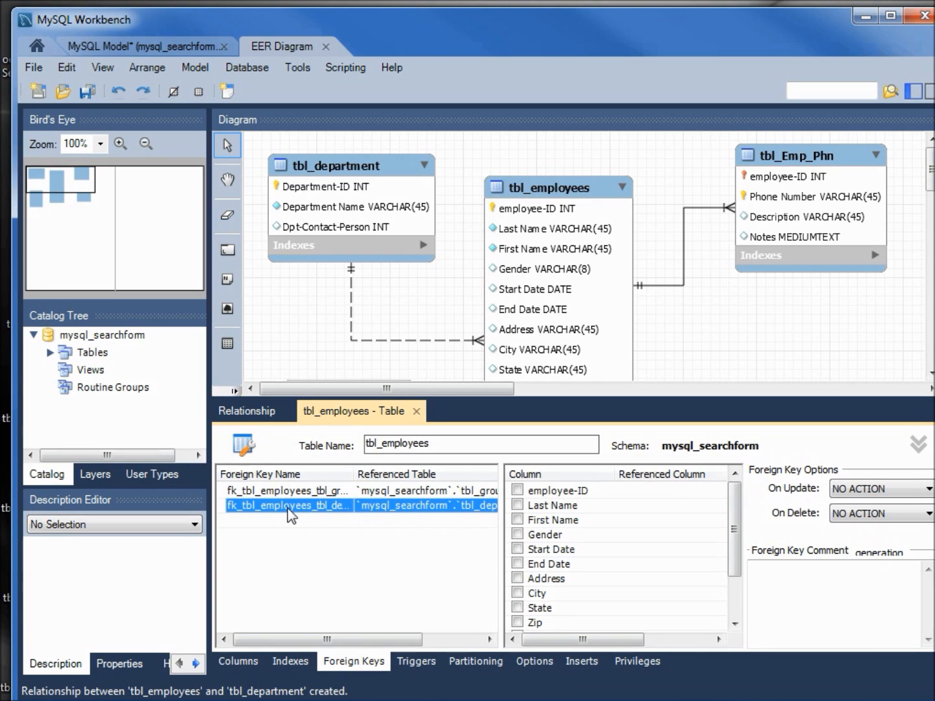
pyautogui.moveTo(677, 511)
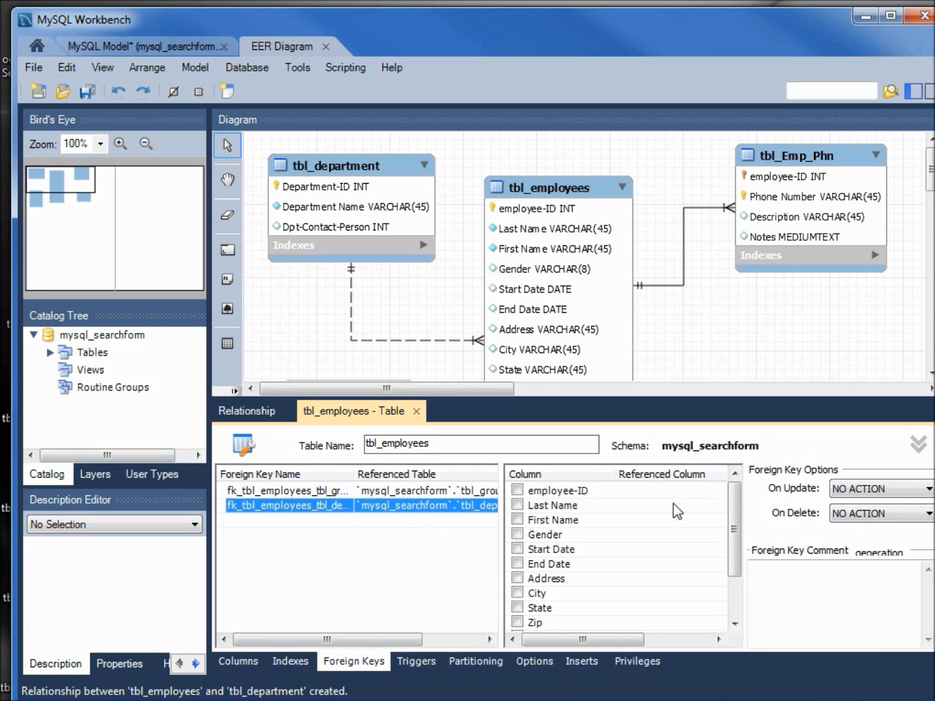
pyautogui.click(880, 488)
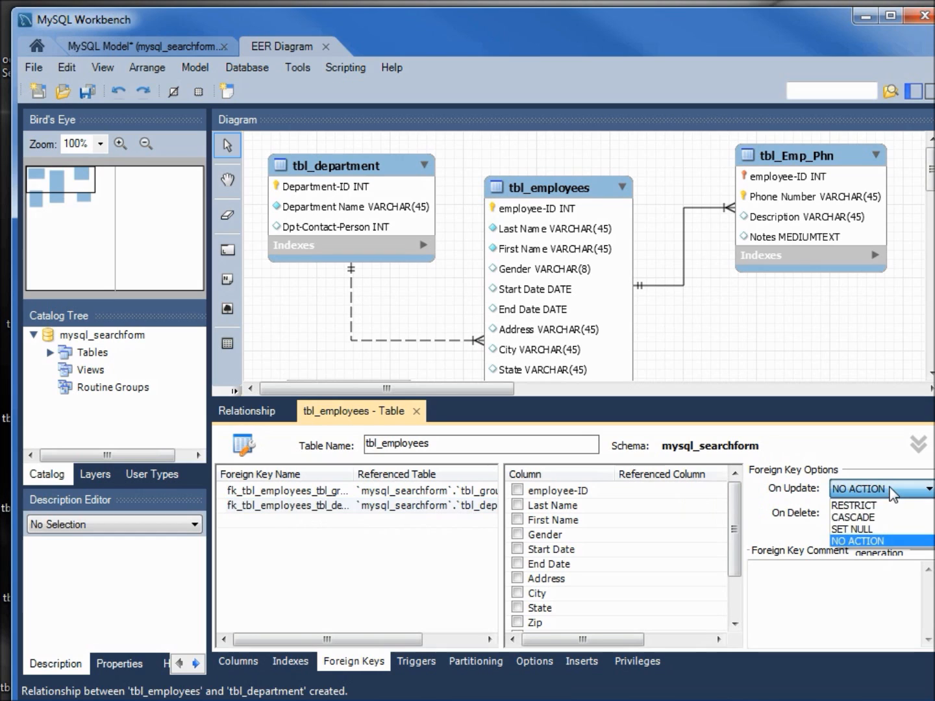
pyautogui.click(854, 516)
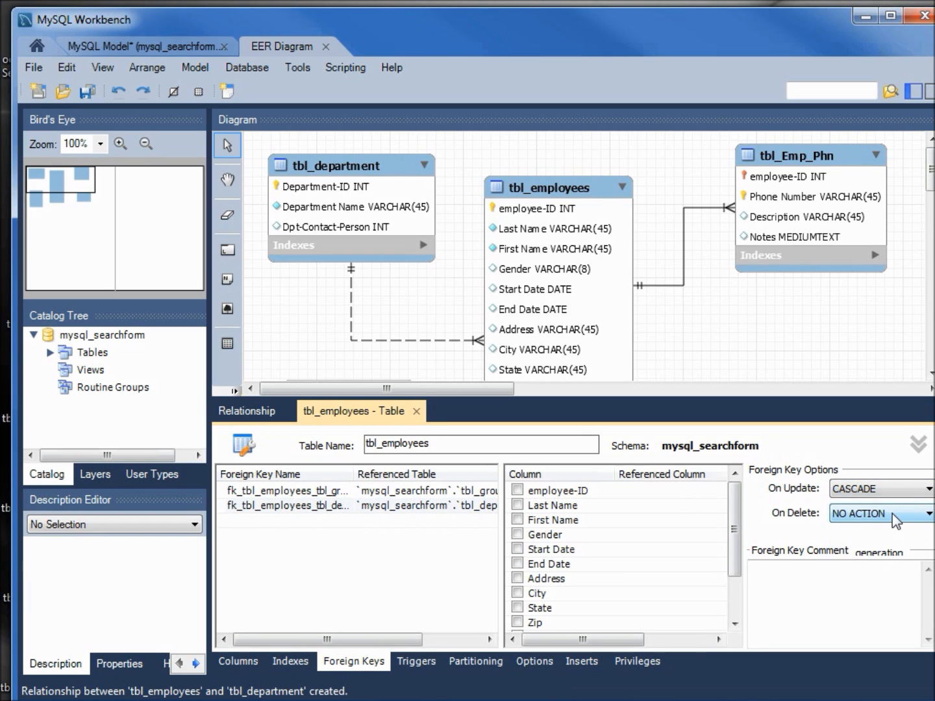
pyautogui.click(880, 514)
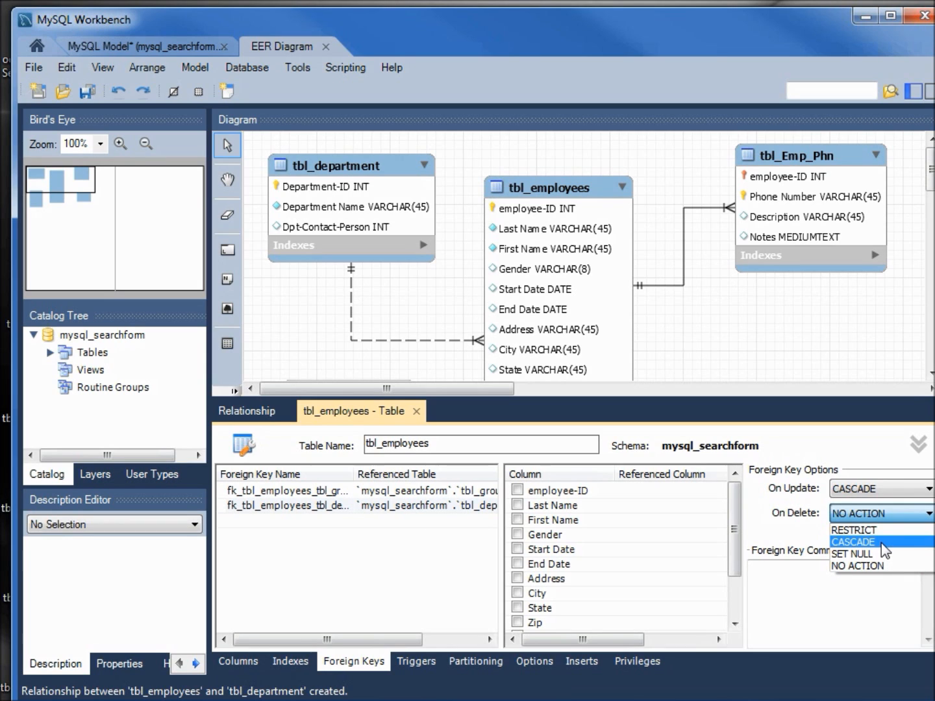
pyautogui.click(852, 553)
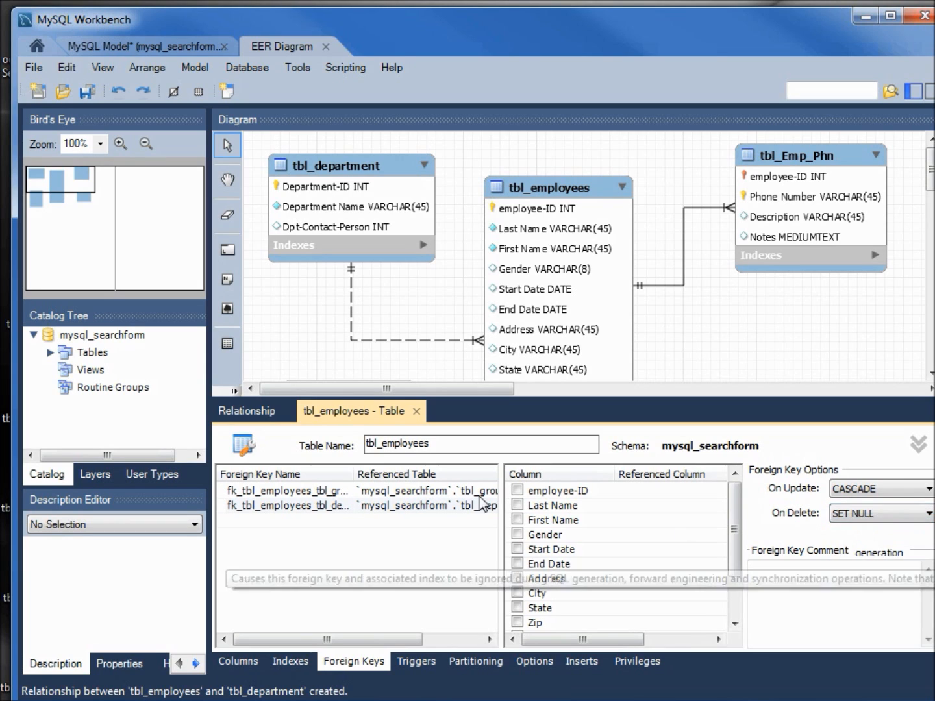
# Step: Close the tbl_employees table editor and the Relationship editor, returning to the full EER diagram
pyautogui.click(247, 410)
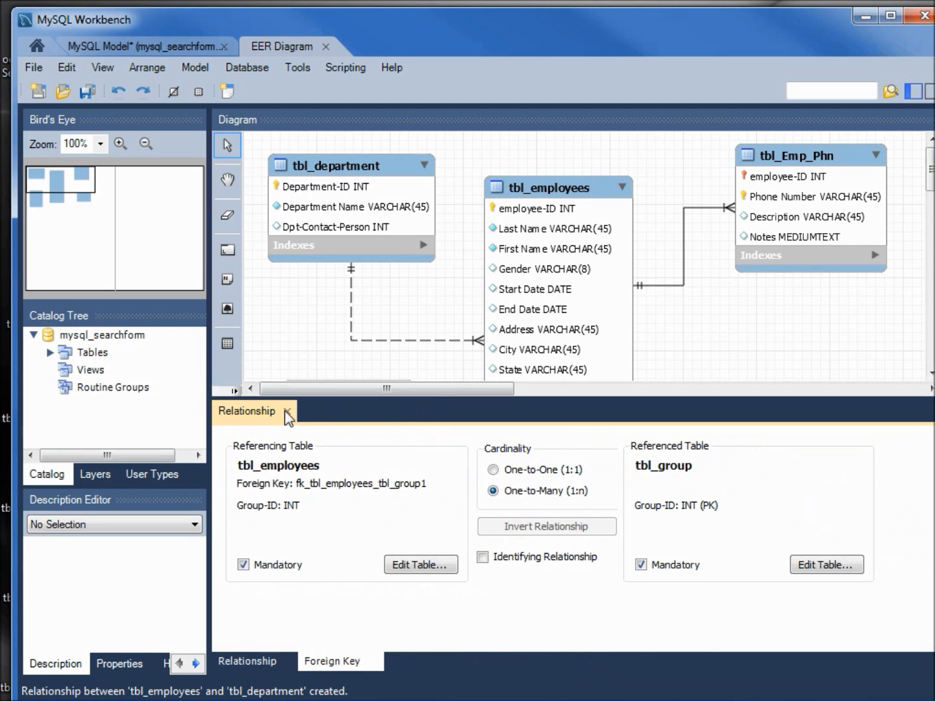
pyautogui.click(287, 416)
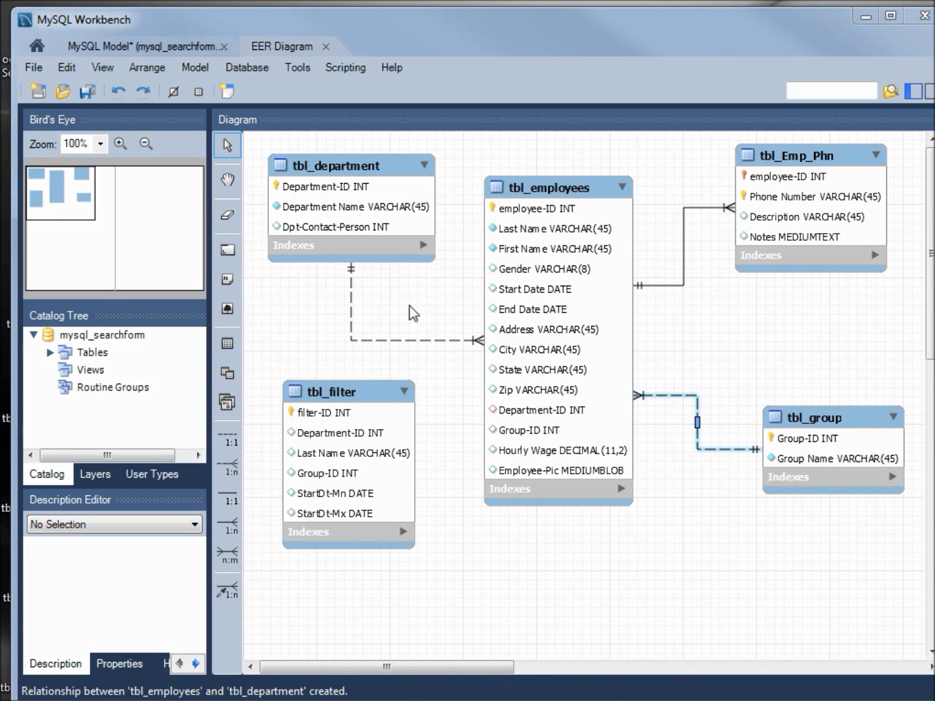
pyautogui.moveTo(426, 306)
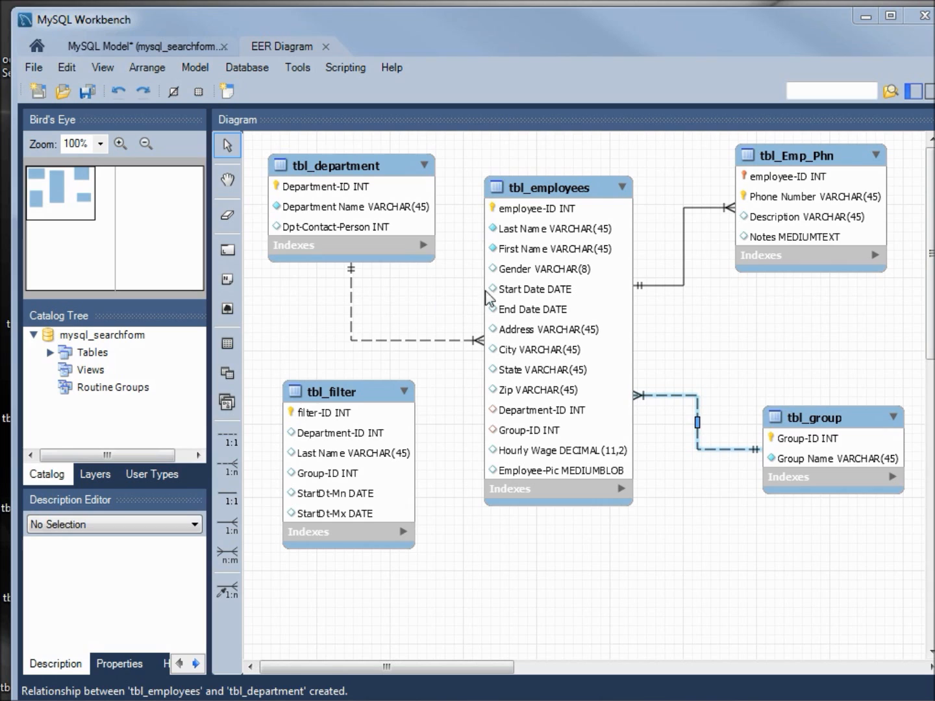
# Step: Colour the tbl_employees table bright green (#00FF40) via its Properties colour picker
pyautogui.click(556, 187)
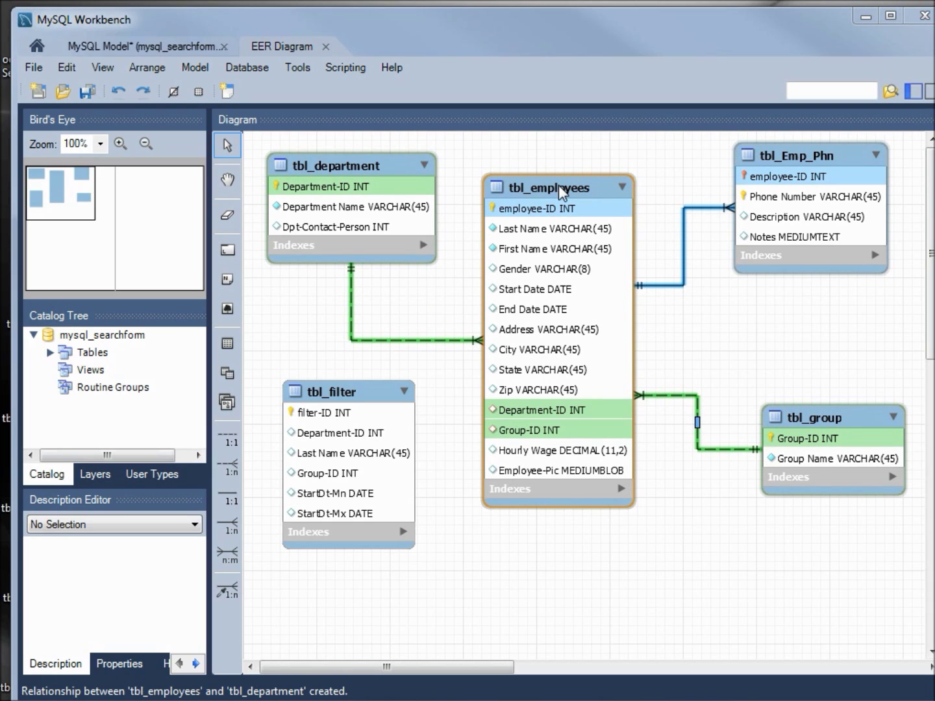
pyautogui.click(556, 187)
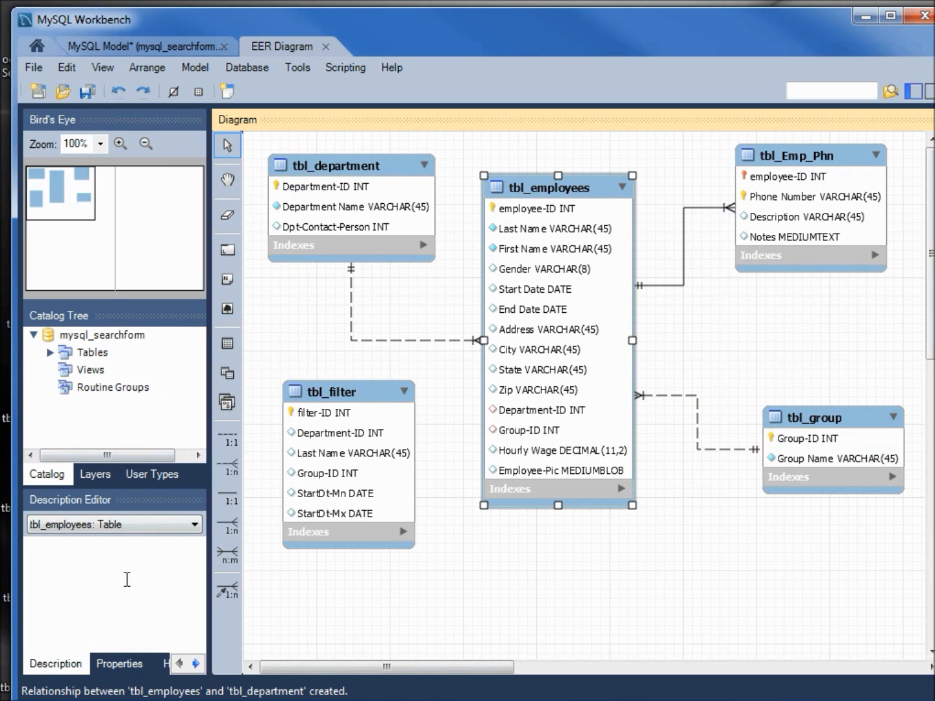
pyautogui.click(120, 664)
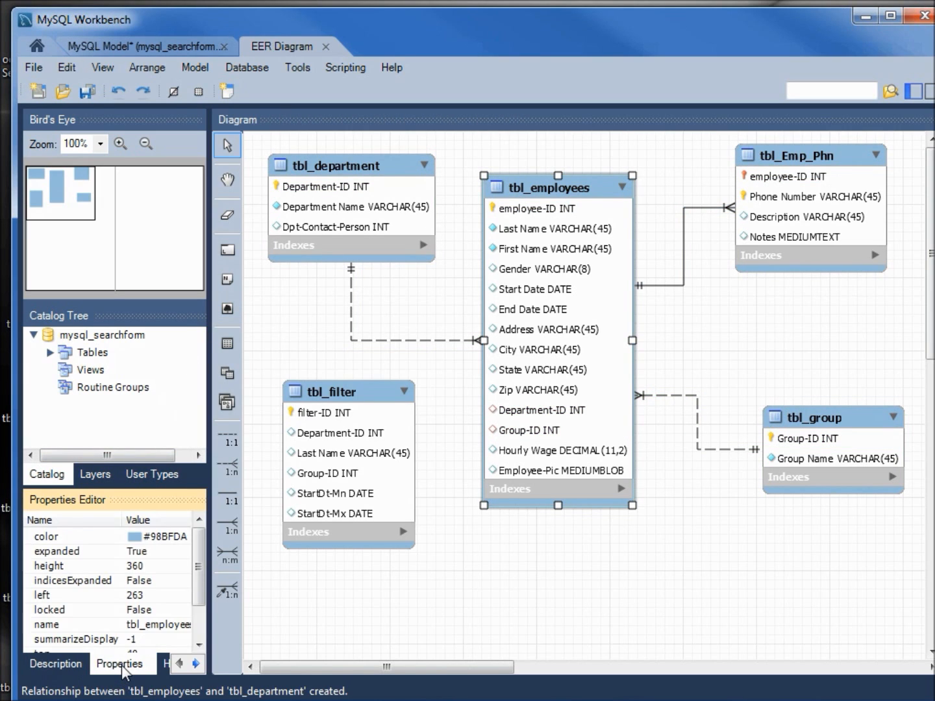
pyautogui.moveTo(108, 548)
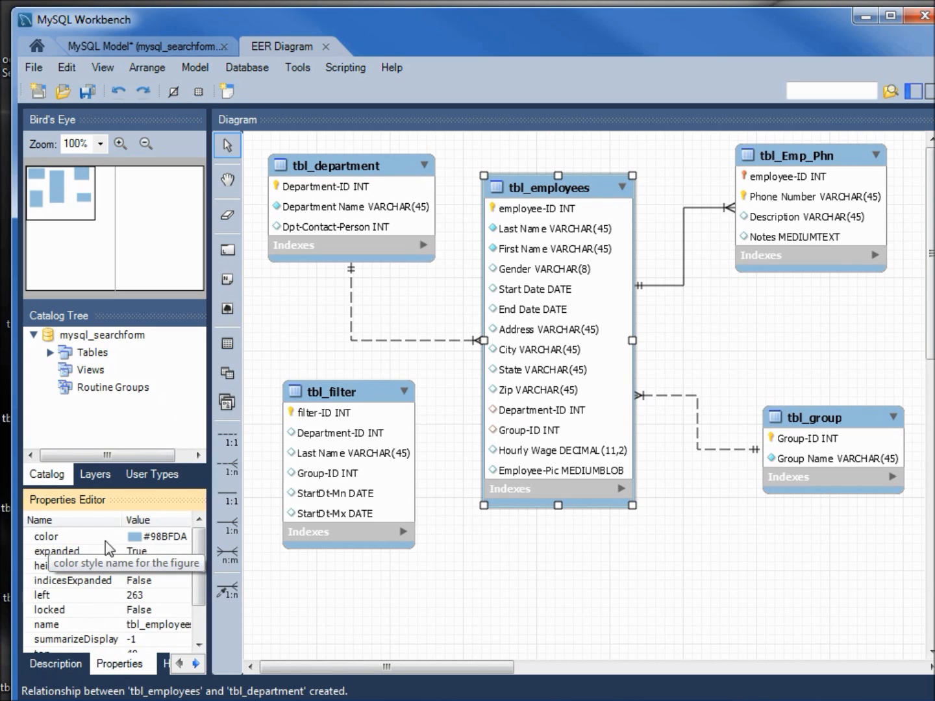
pyautogui.moveTo(158, 548)
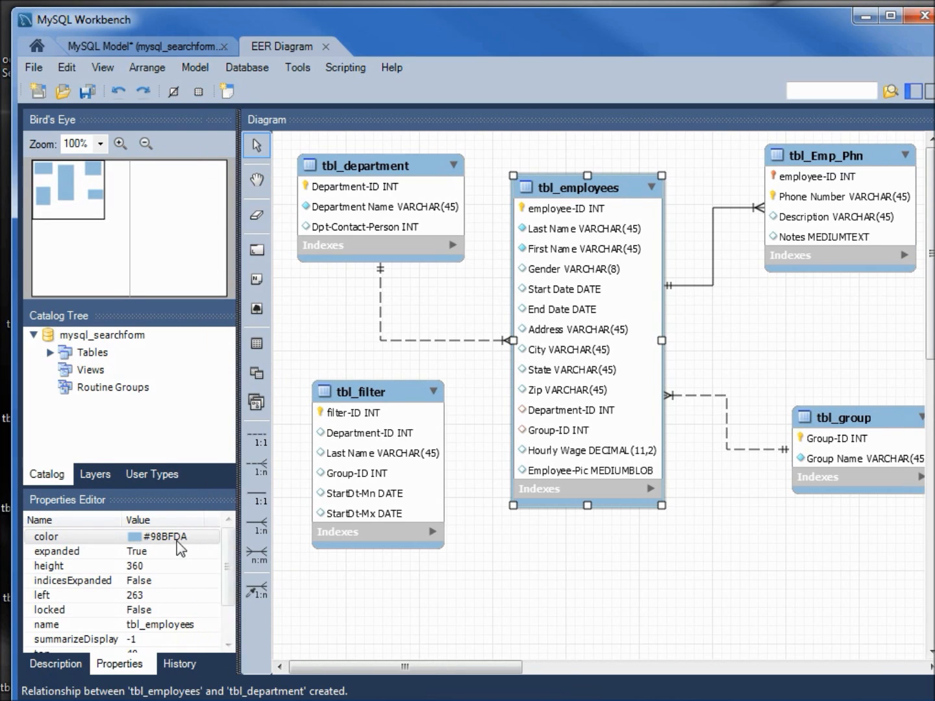
pyautogui.click(167, 536)
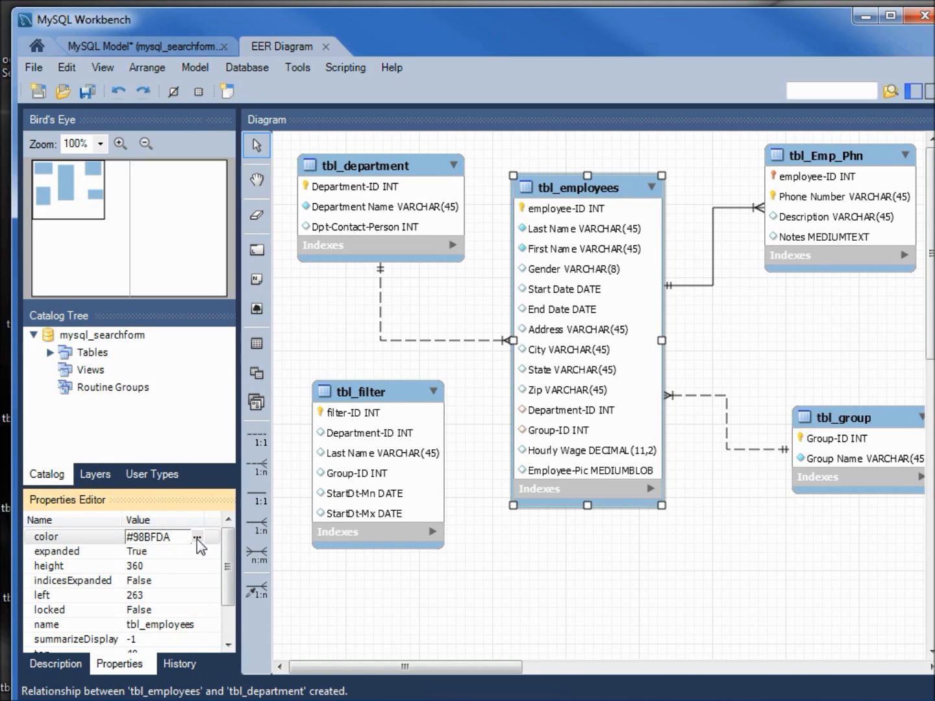
pyautogui.click(197, 536)
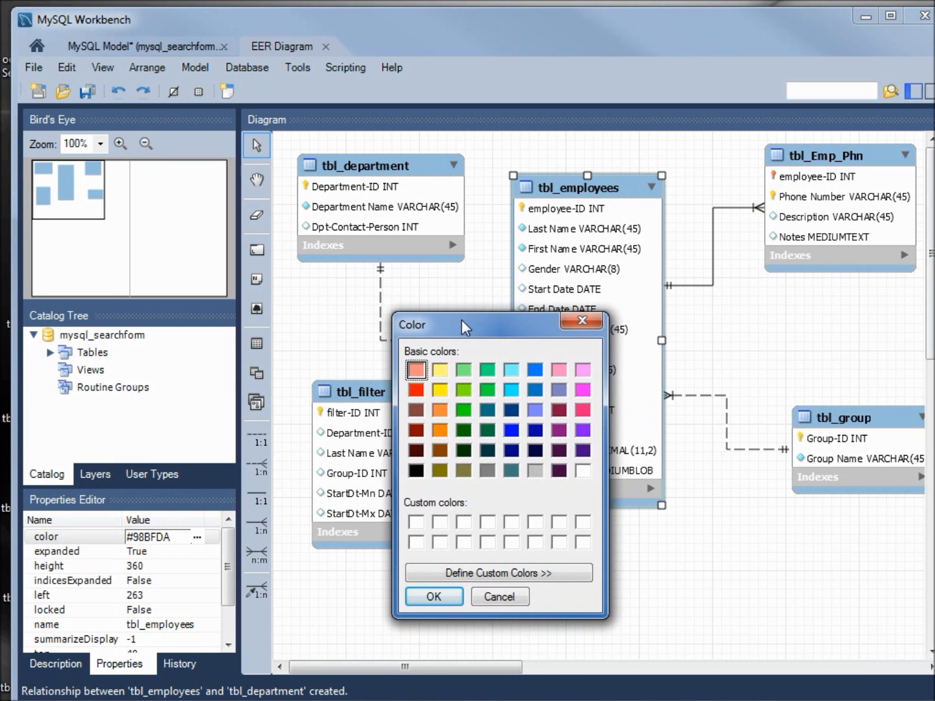
pyautogui.moveTo(499, 387)
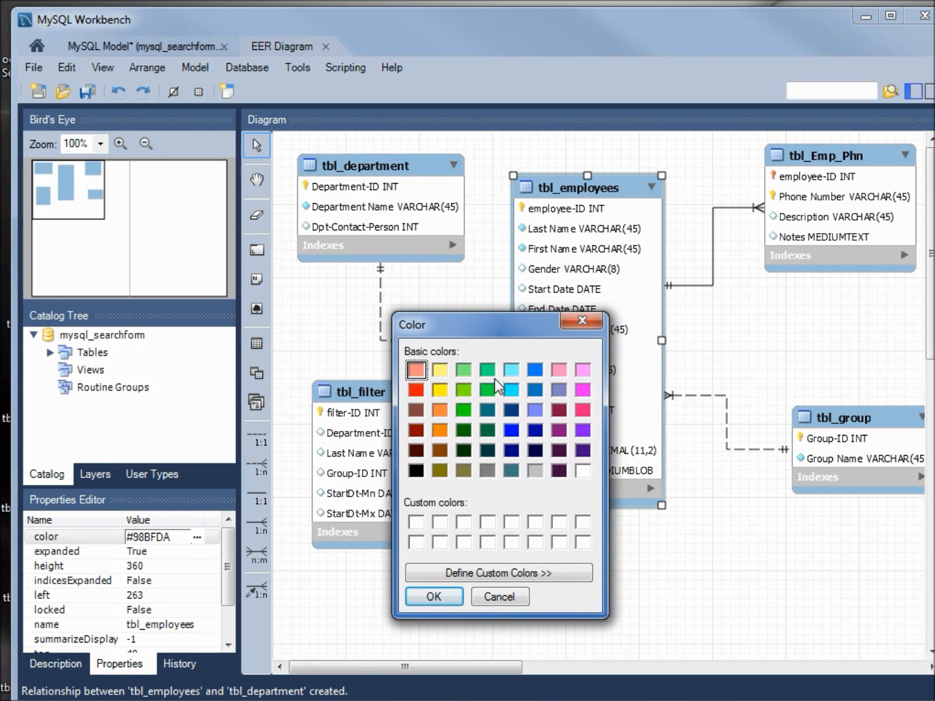
pyautogui.moveTo(488, 396)
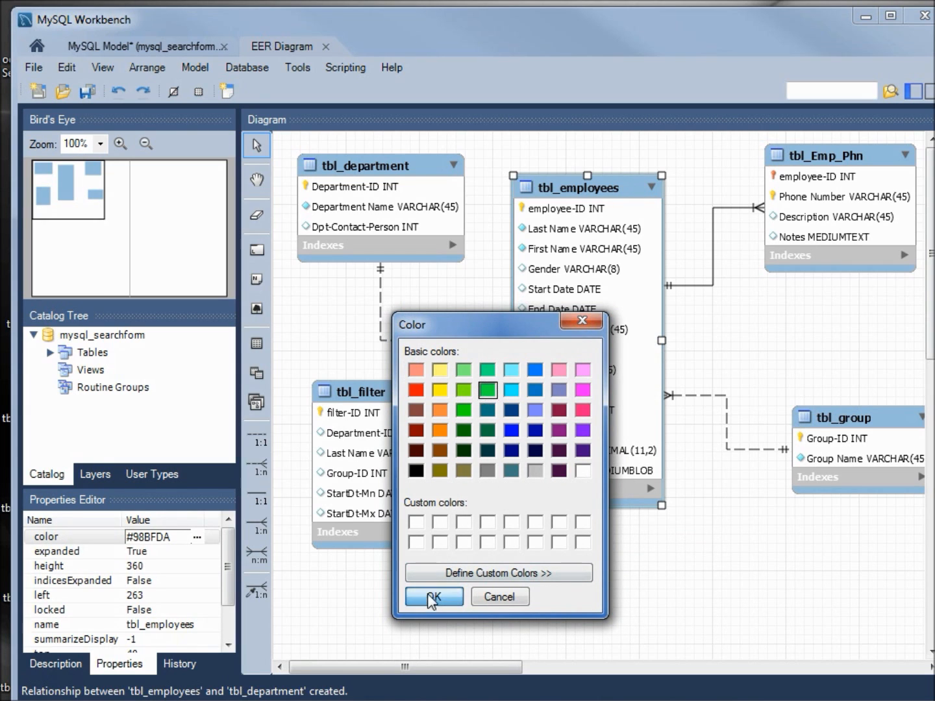
pyautogui.click(433, 596)
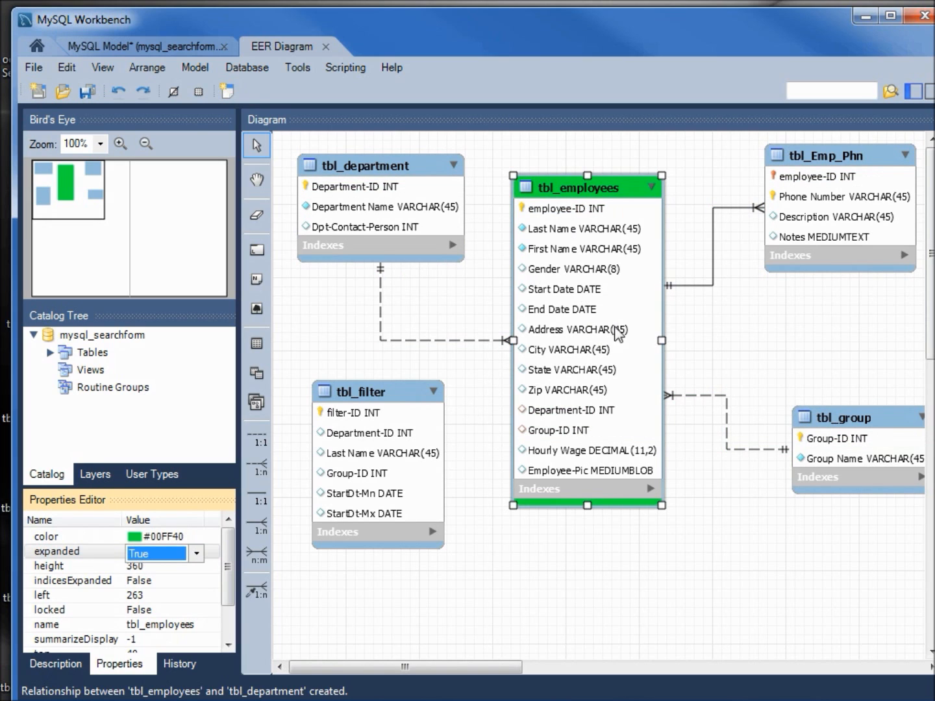
# Step: Draw a new layer around tbl_group and tbl_department with the Layer tool
pyautogui.click(364, 164)
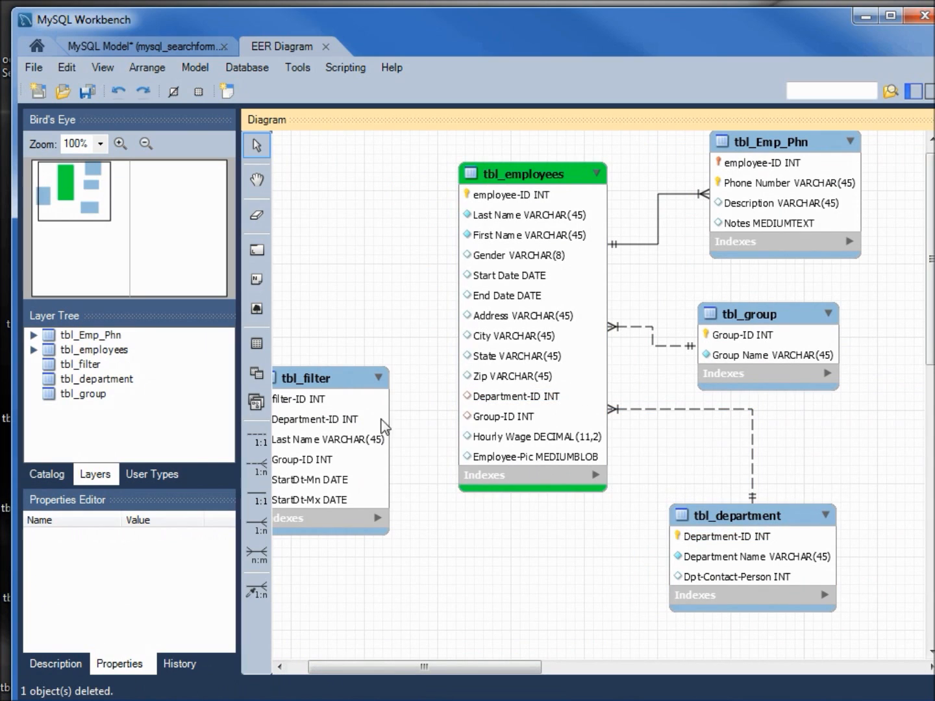
pyautogui.moveTo(256, 249)
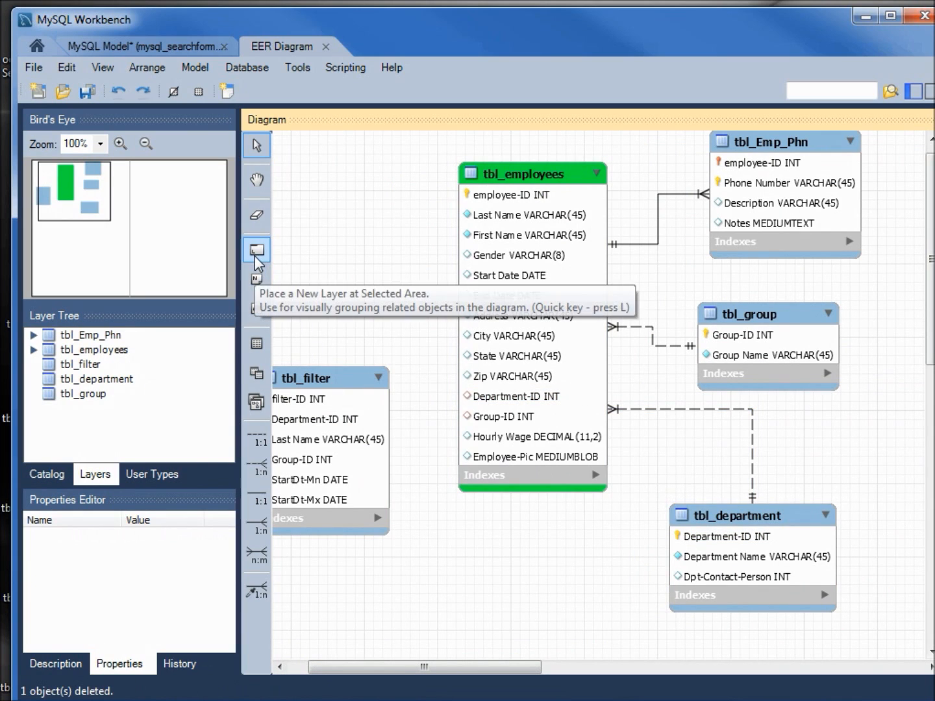
pyautogui.moveTo(257, 253)
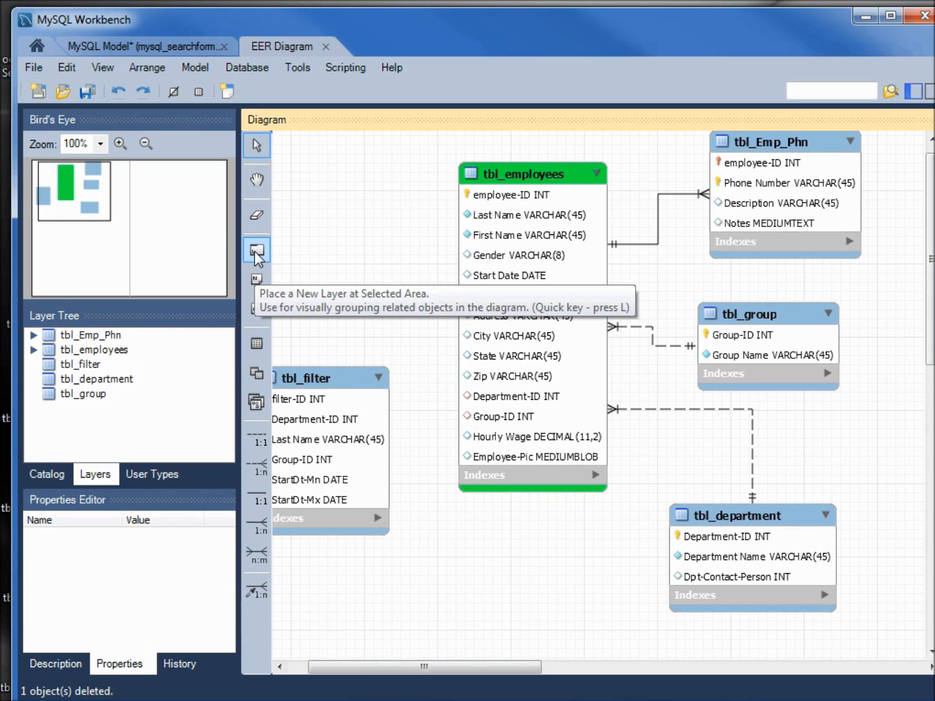
pyautogui.click(255, 249)
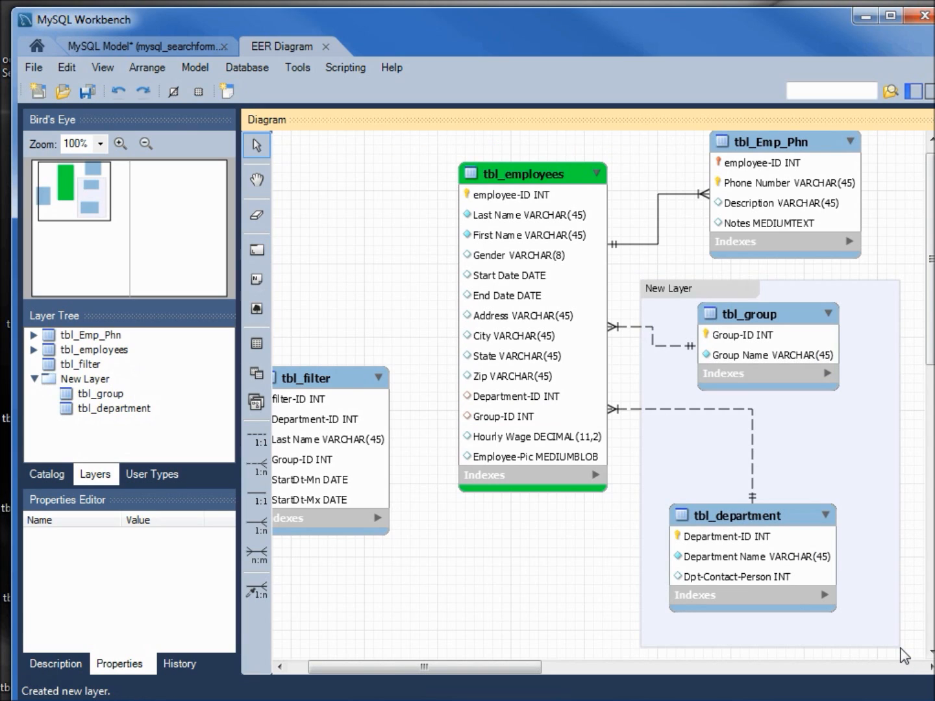
pyautogui.moveTo(745, 338)
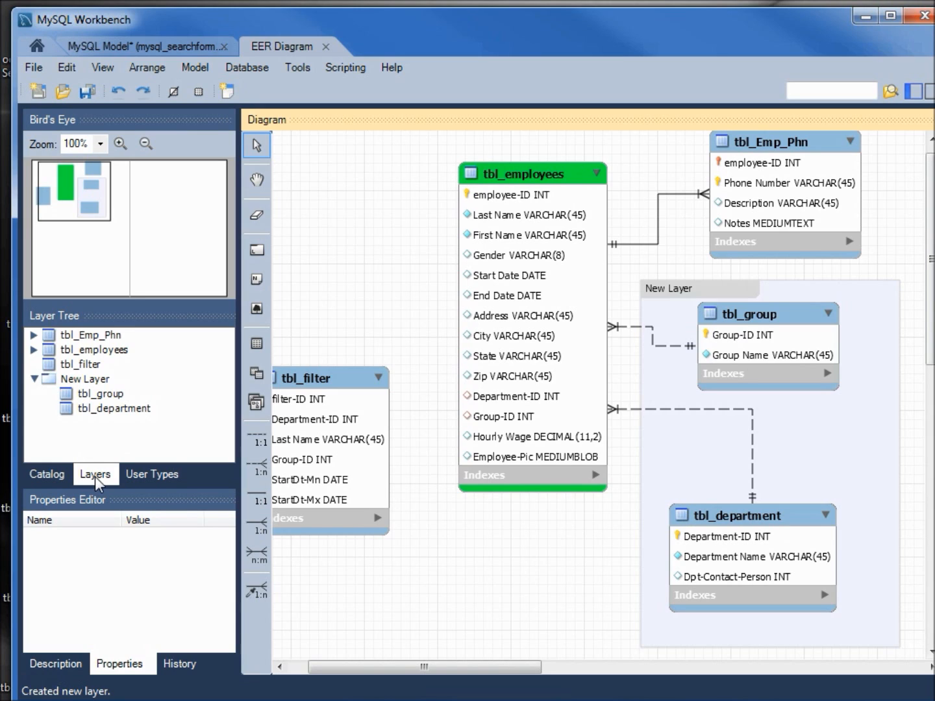
pyautogui.moveTo(54, 483)
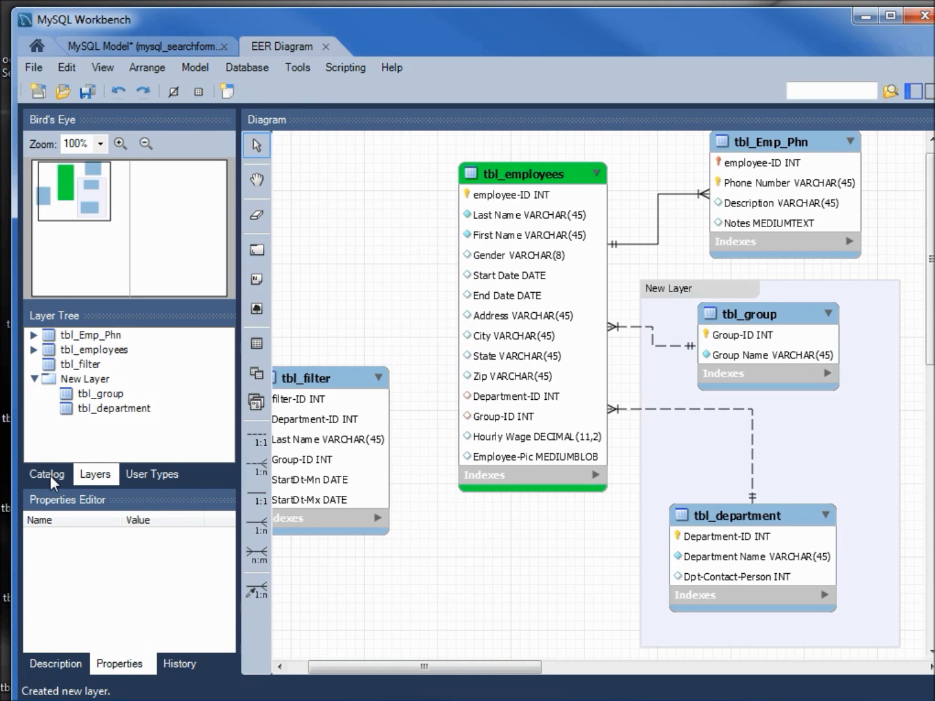
# Step: Browse the Catalog, User Types and Layers tabs, then select New Layer to show its properties
pyautogui.click(46, 474)
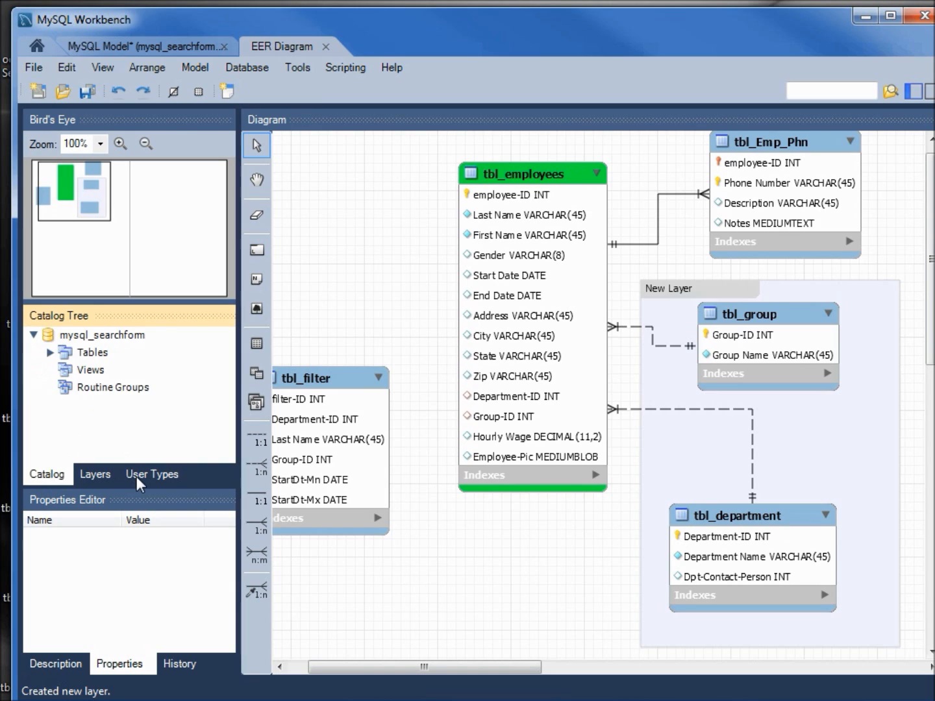
pyautogui.click(152, 474)
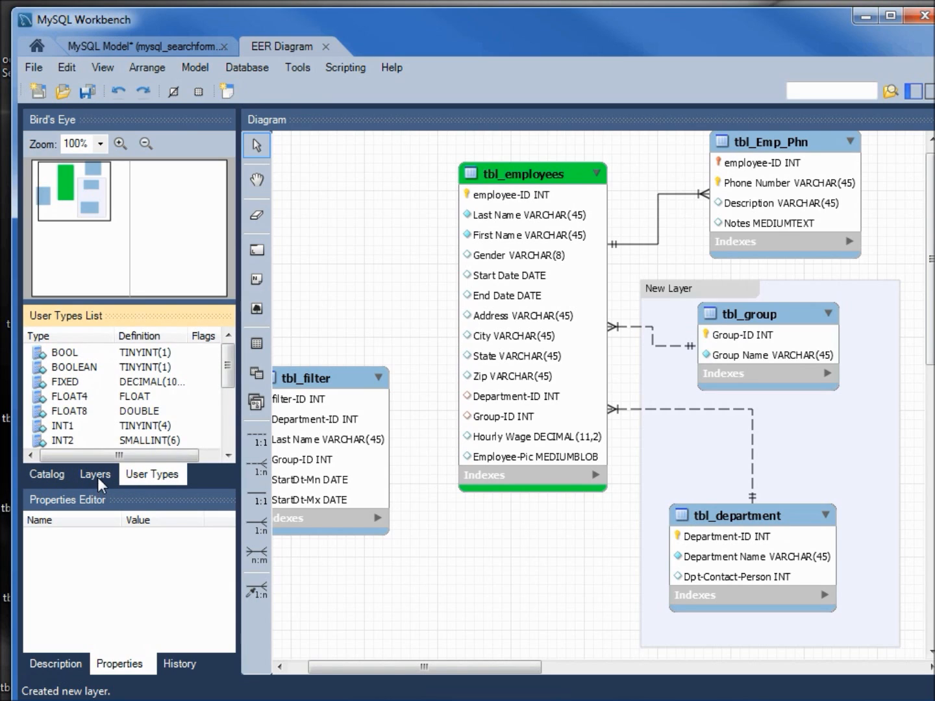
pyautogui.click(95, 474)
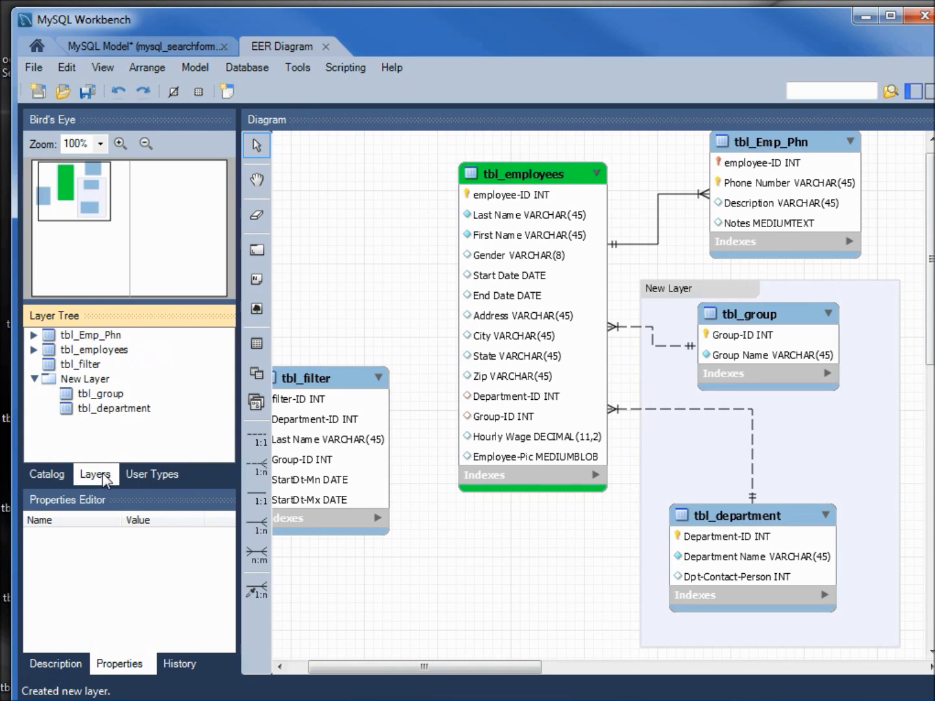
pyautogui.moveTo(105, 416)
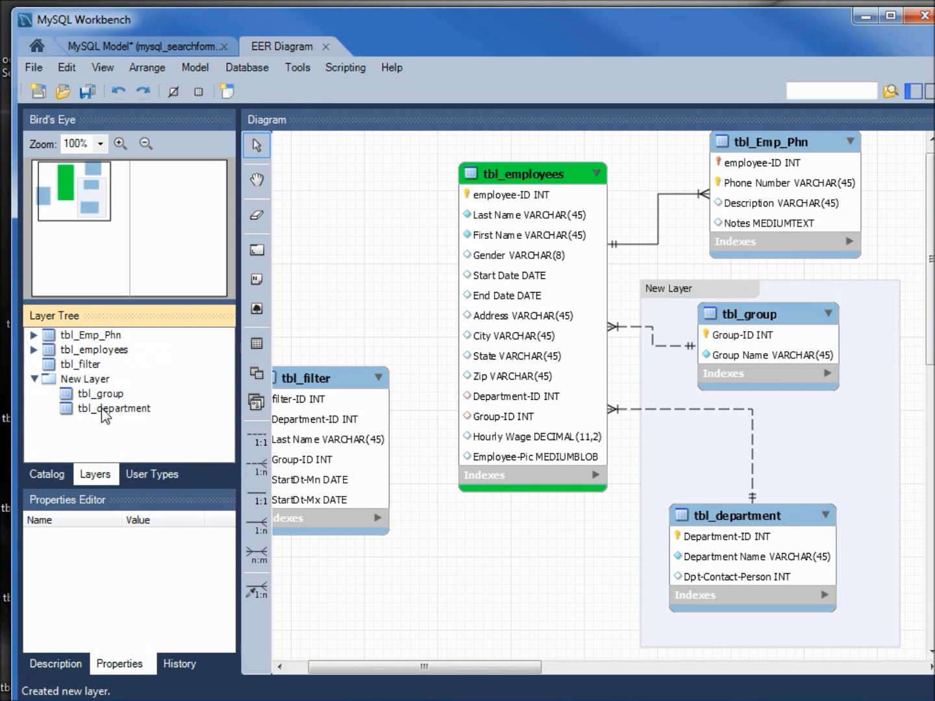
pyautogui.moveTo(123, 669)
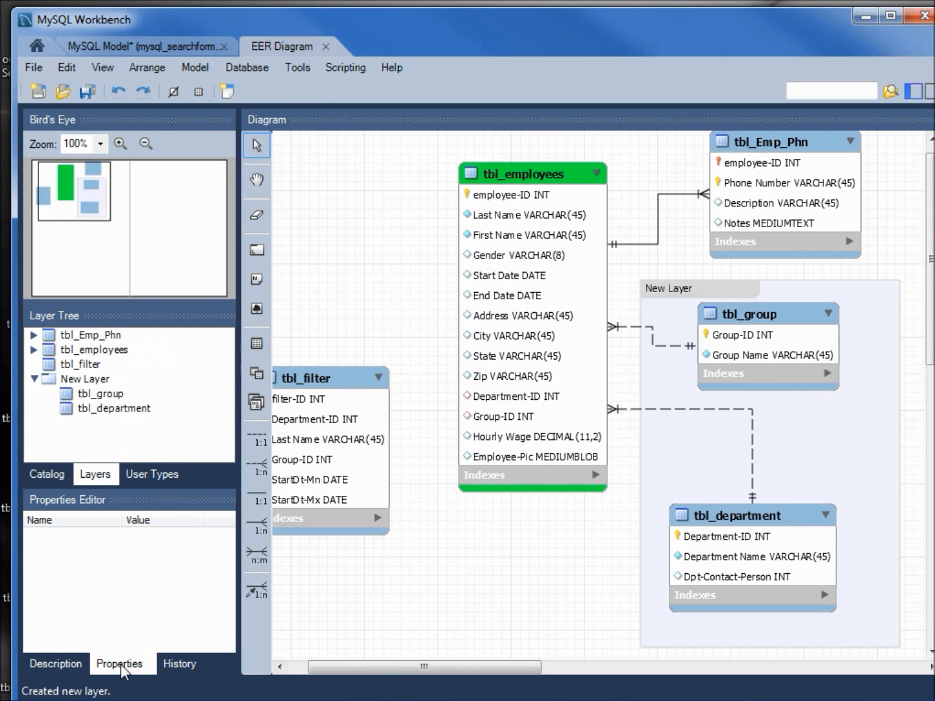
pyautogui.moveTo(691, 300)
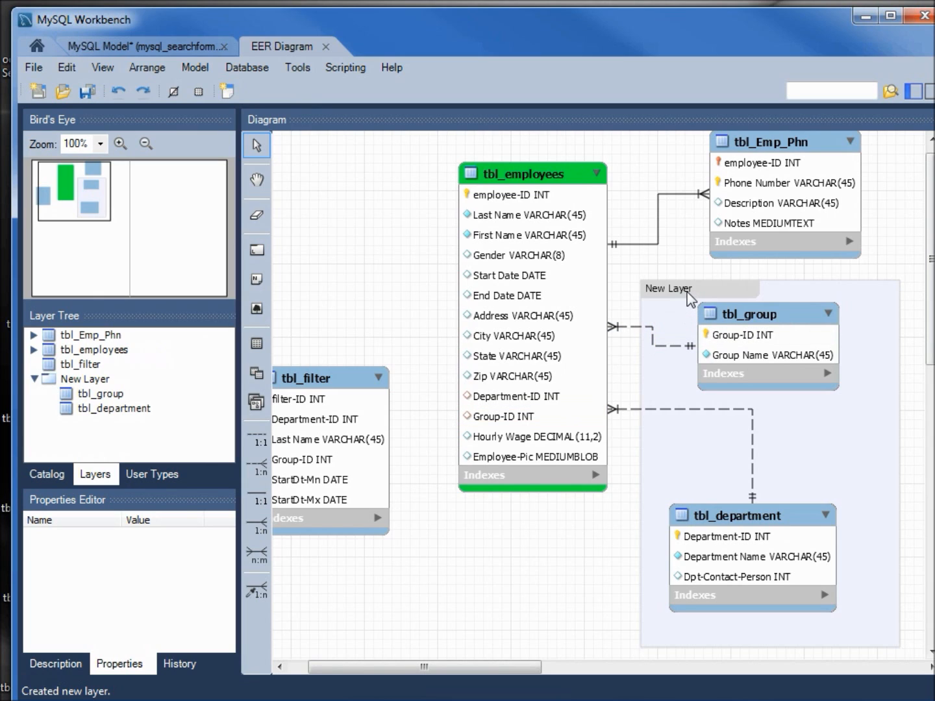
pyautogui.click(668, 288)
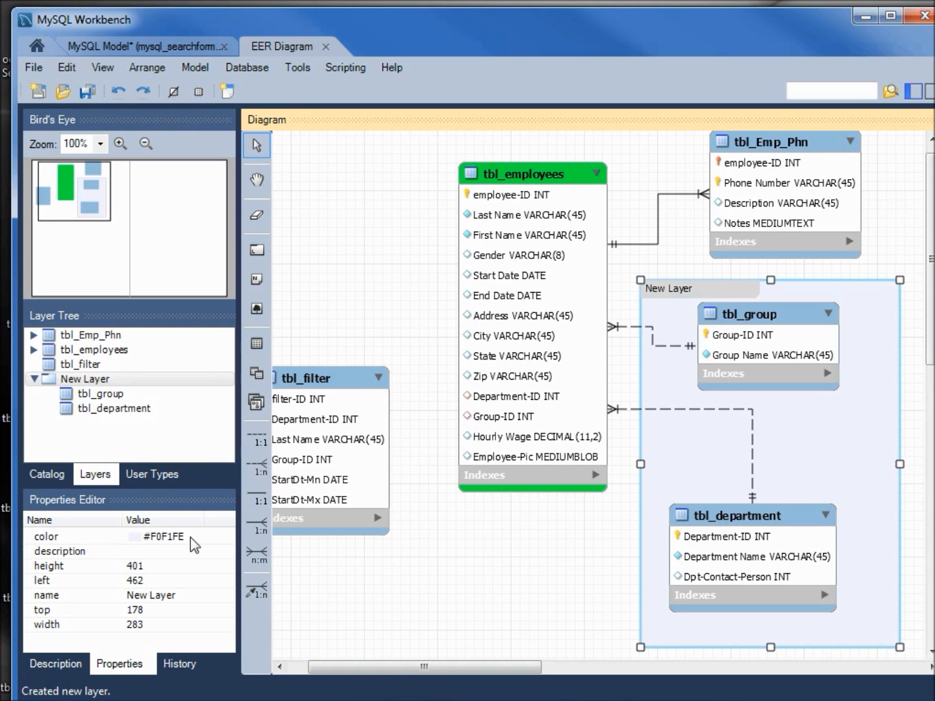
# Step: Fill the layer with purple (#8000FF) from the colour picker
pyautogui.click(158, 538)
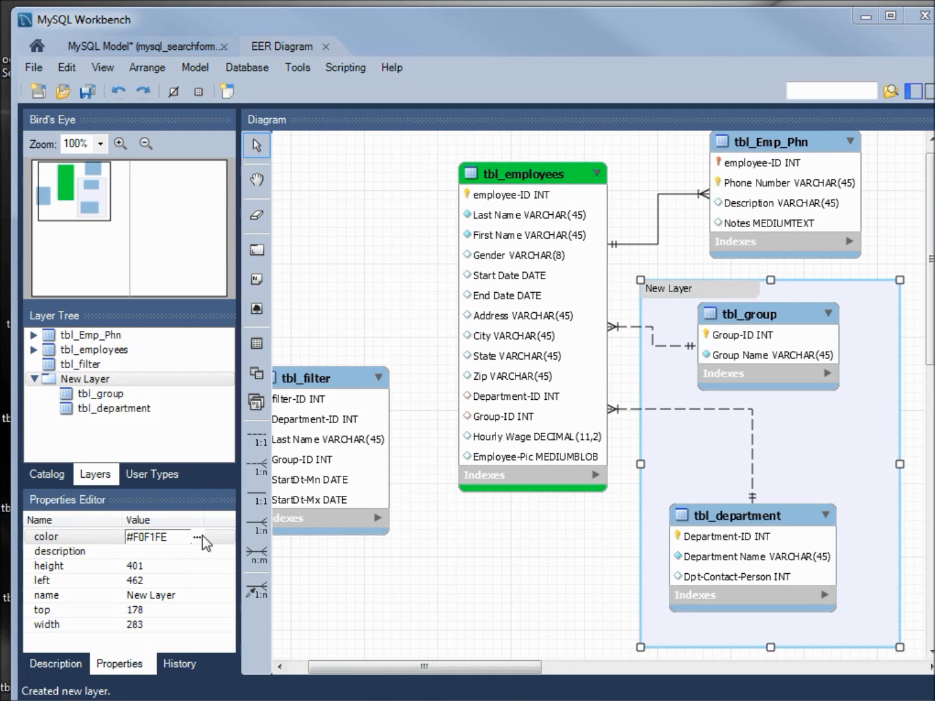
pyautogui.click(197, 536)
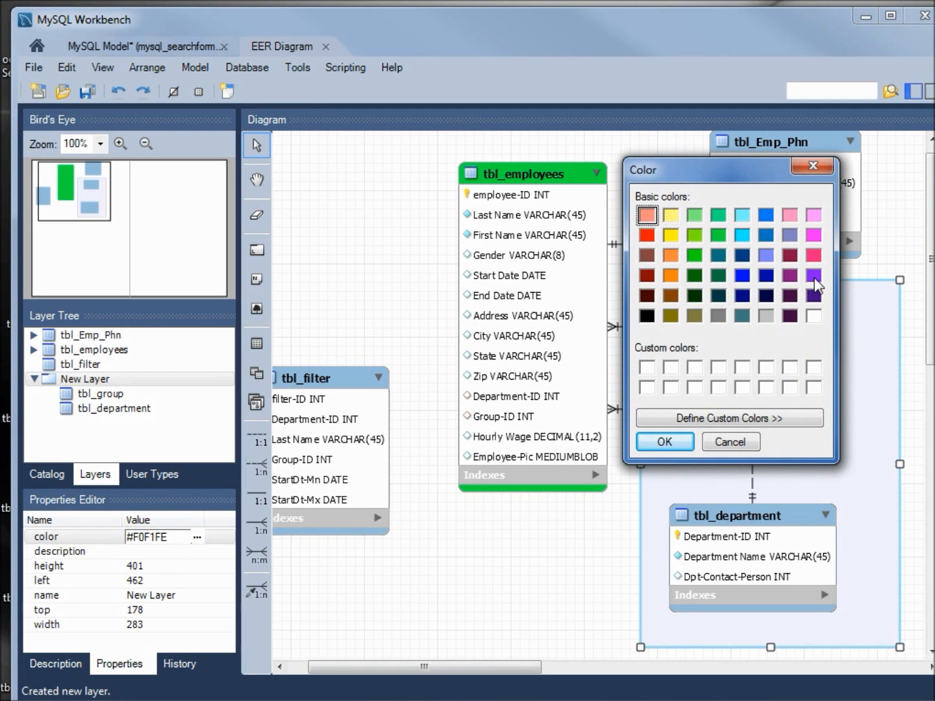
pyautogui.click(812, 275)
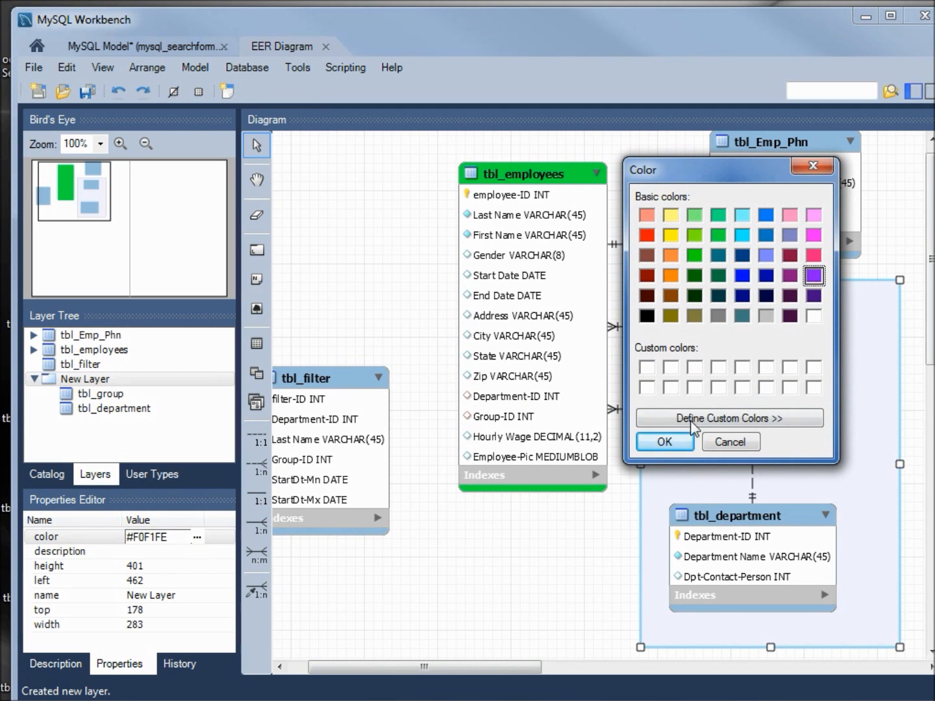
pyautogui.click(663, 442)
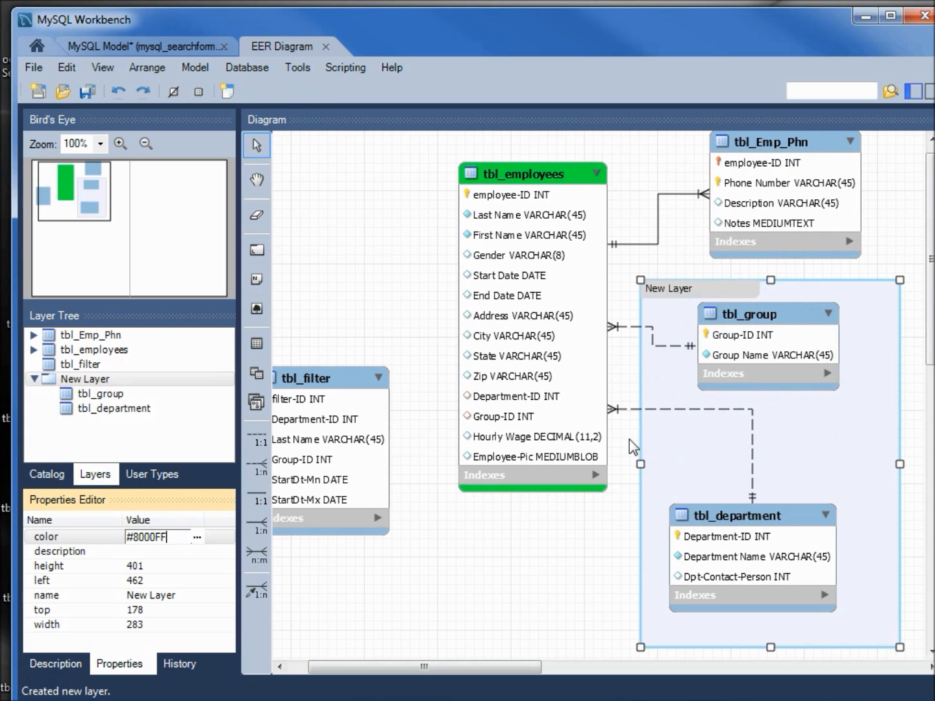
pyautogui.moveTo(161, 562)
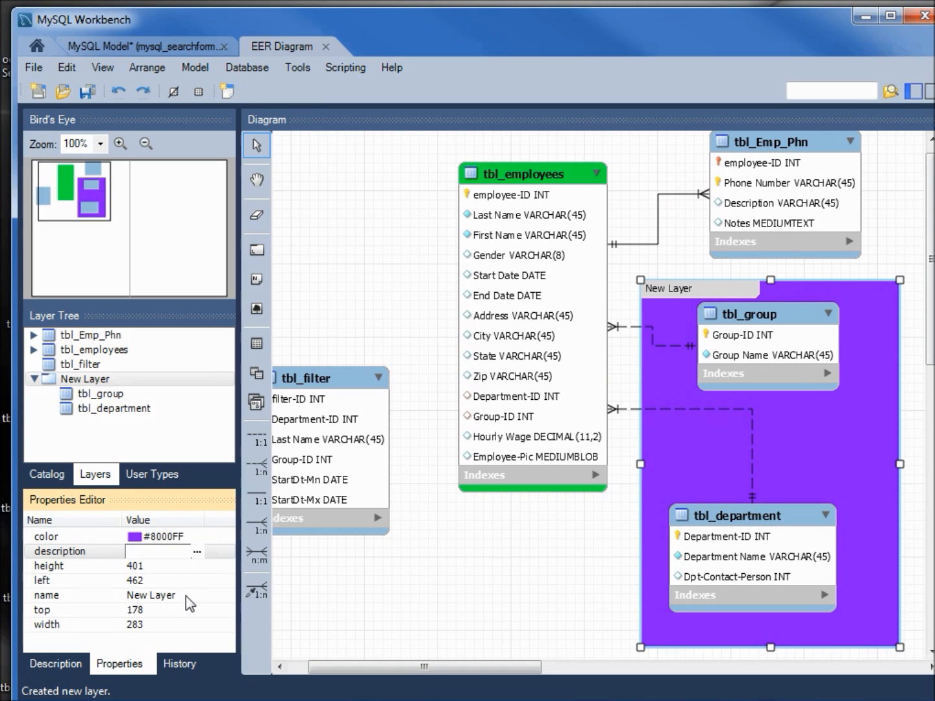
# Step: Rename the layer to 'Group & Department' and begin editing its top position
pyautogui.doubleClick(150, 595)
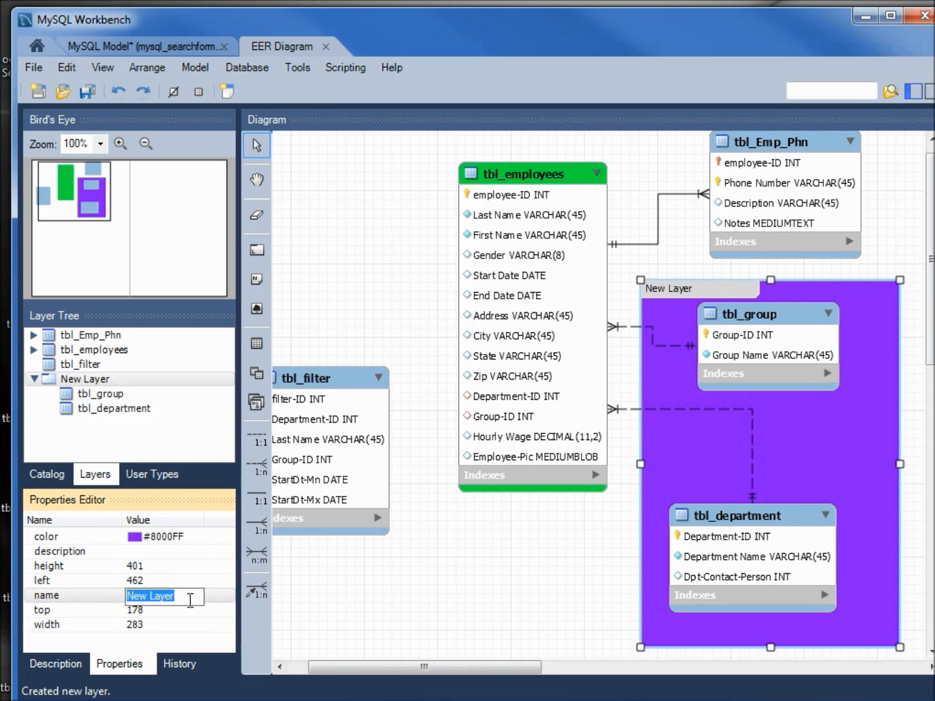
pyautogui.write('Group & Department')
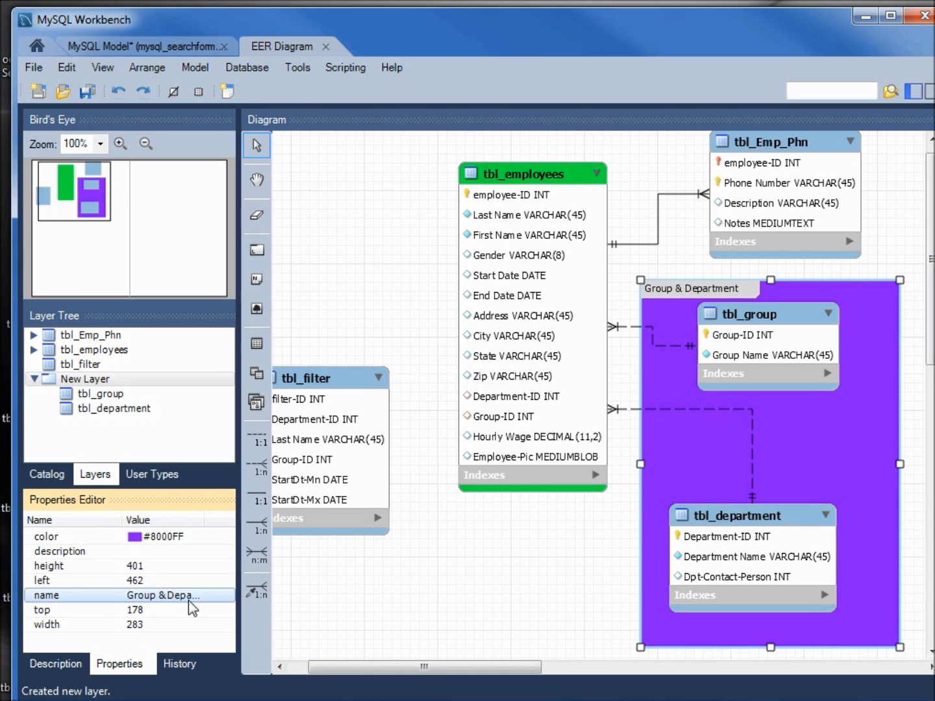
pyautogui.moveTo(596, 362)
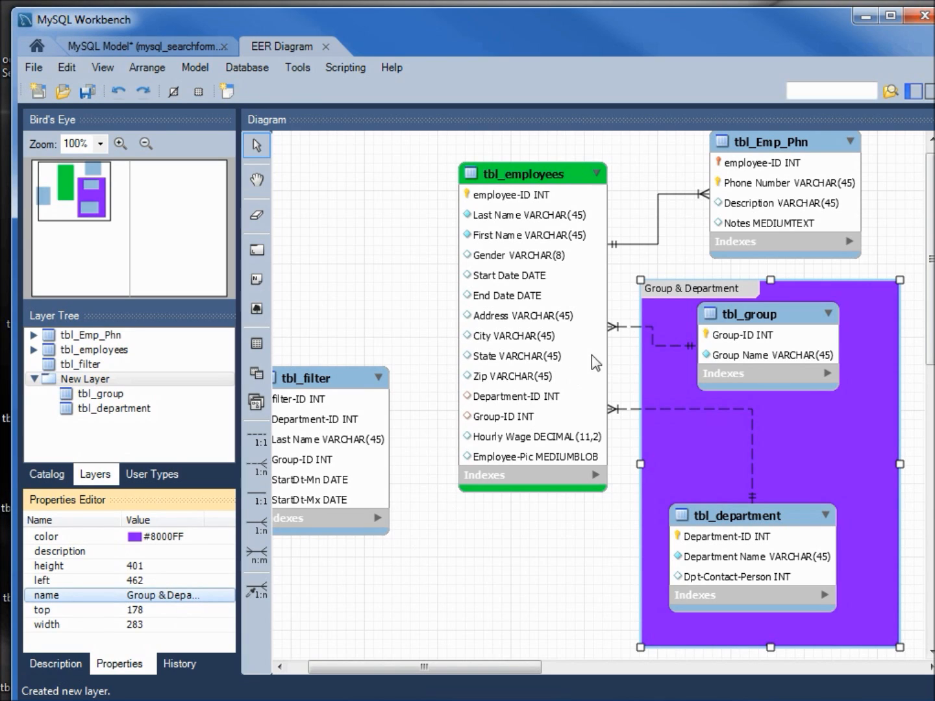
pyautogui.moveTo(72, 429)
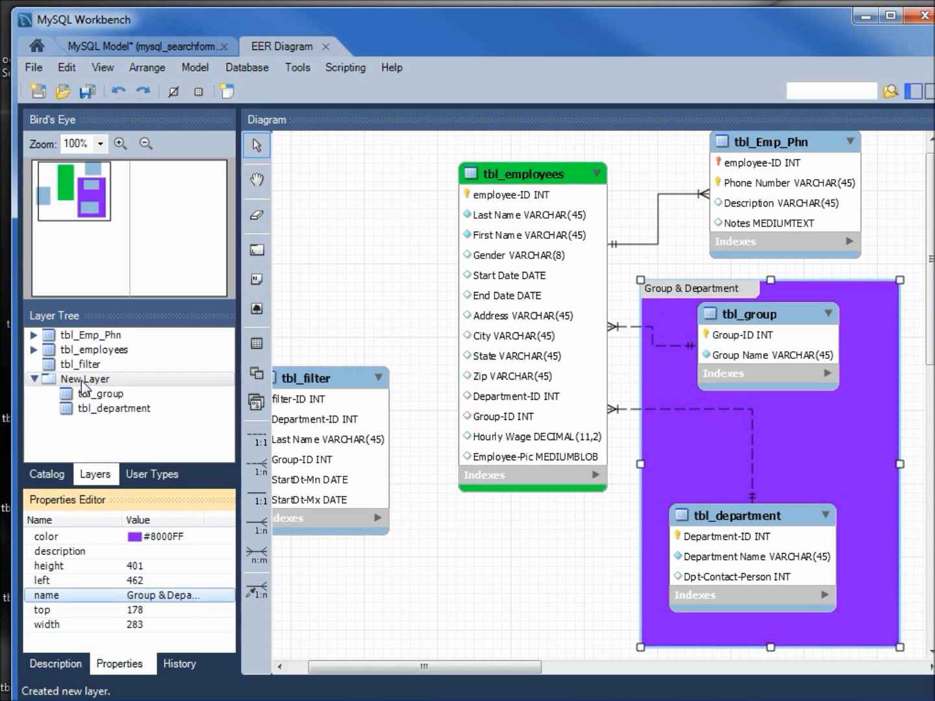
pyautogui.doubleClick(165, 610)
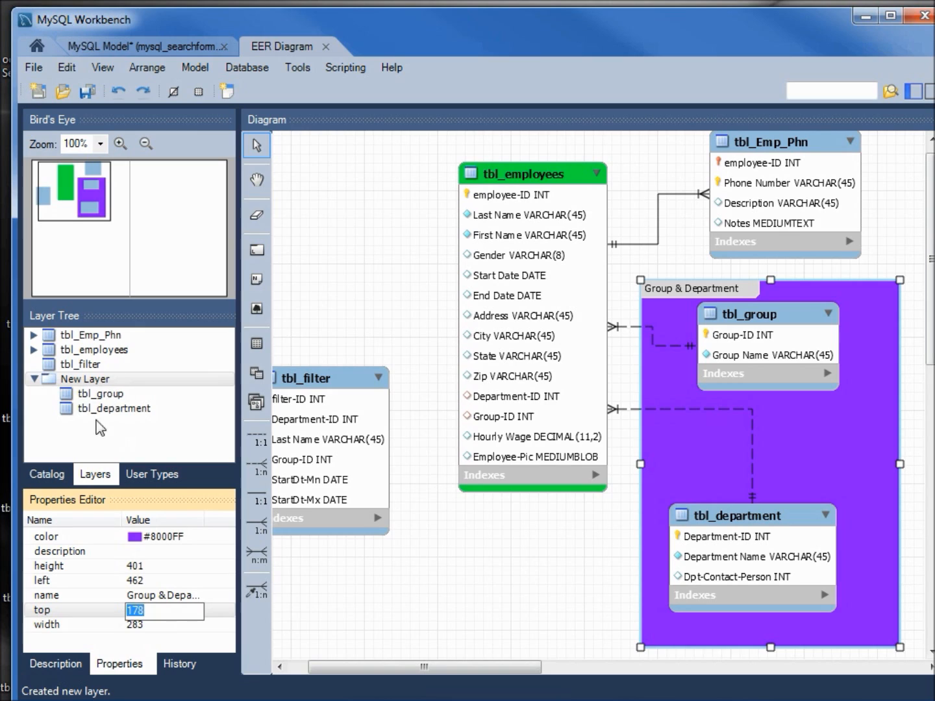
pyautogui.moveTo(248, 266)
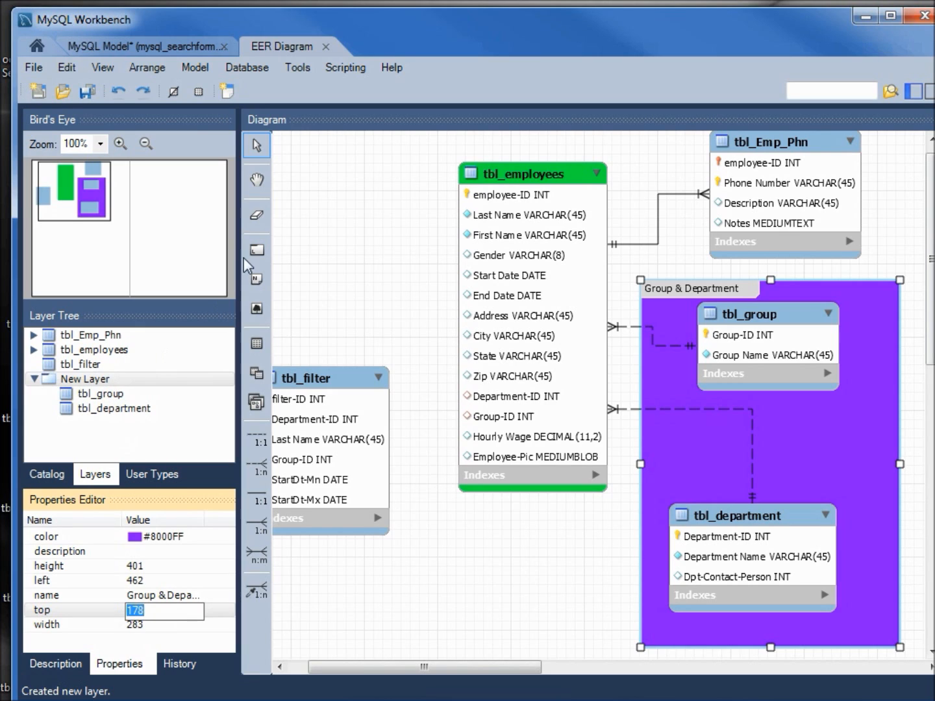
pyautogui.moveTo(256, 249)
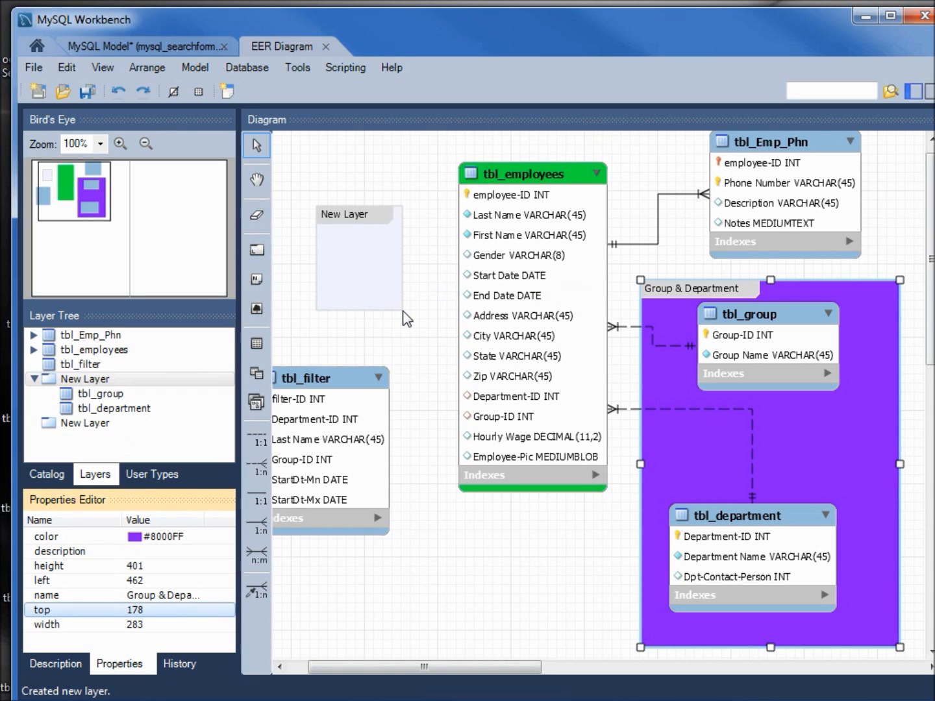
pyautogui.moveTo(337, 223)
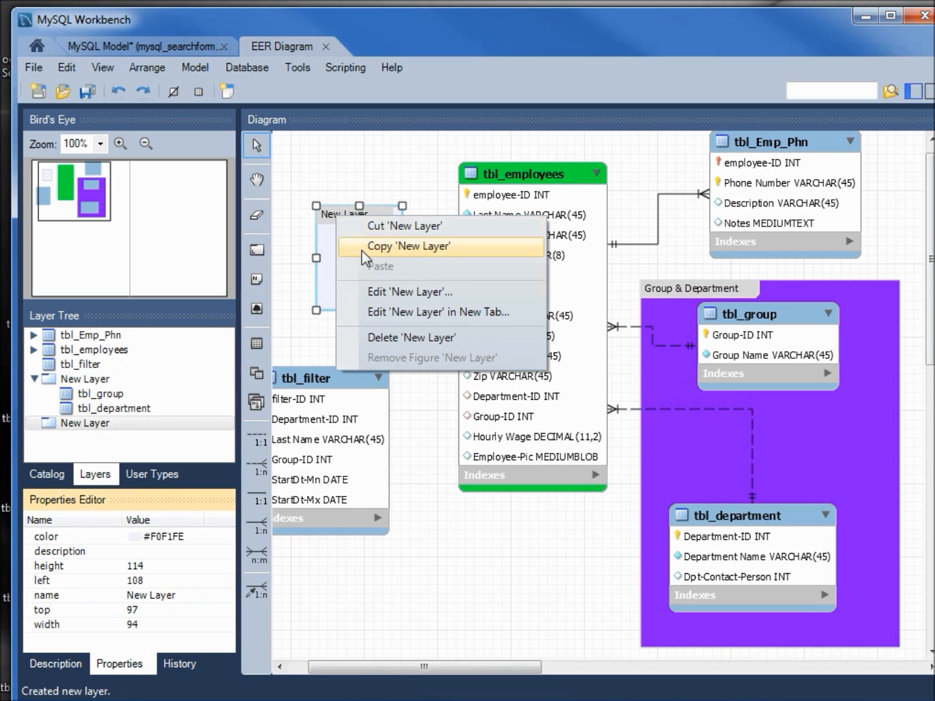
pyautogui.moveTo(410, 338)
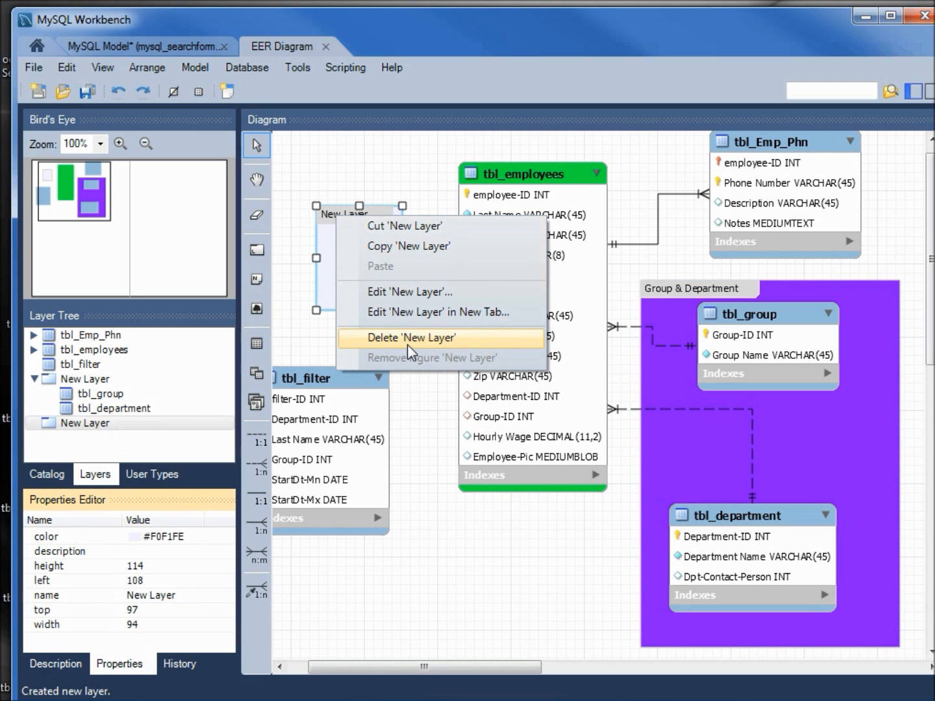
# Step: Delete the stray empty New Layer and move the Group & Department layer slightly down and right
pyautogui.click(412, 337)
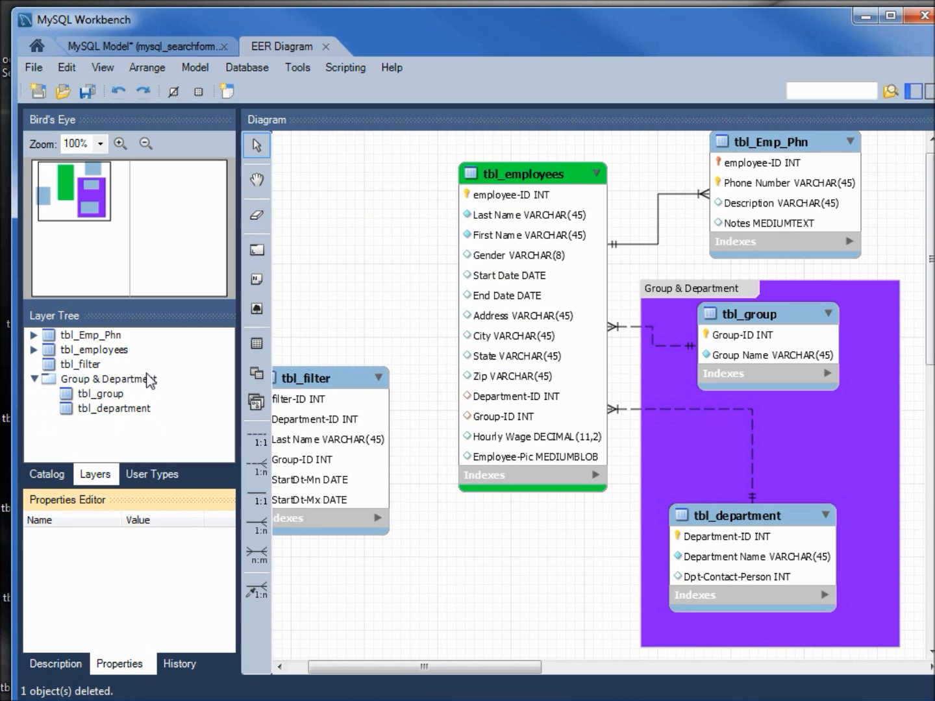
pyautogui.moveTo(85, 387)
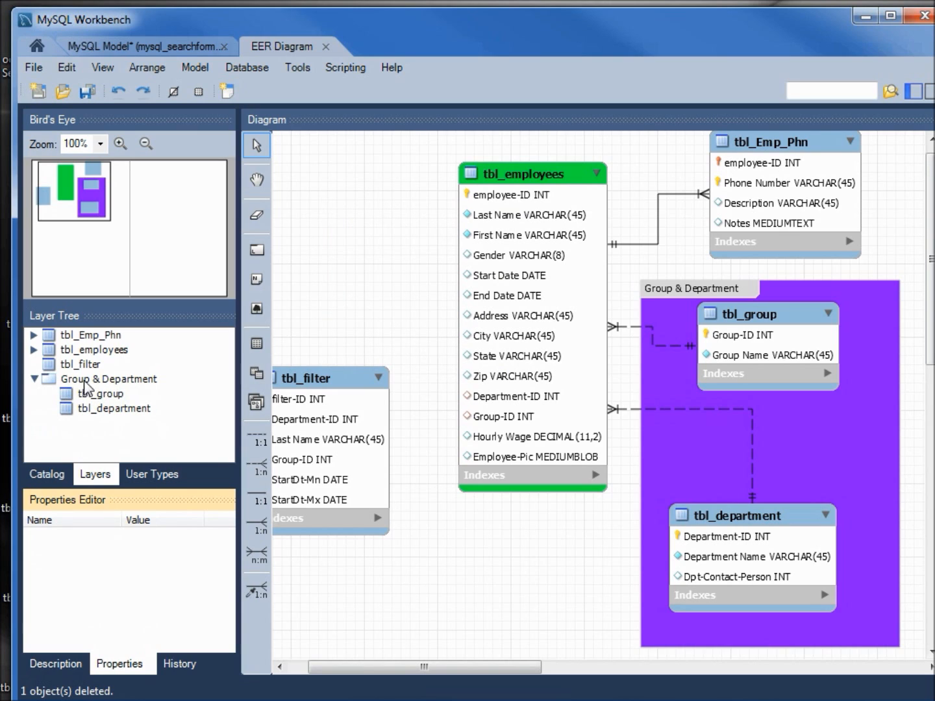
pyautogui.moveTo(137, 392)
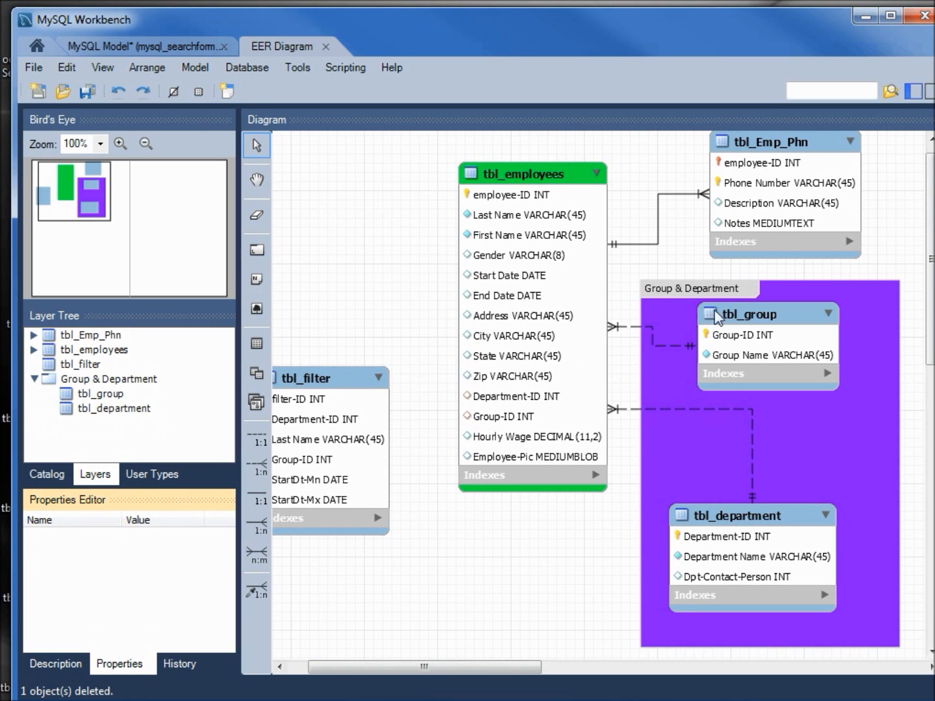
pyautogui.click(690, 288)
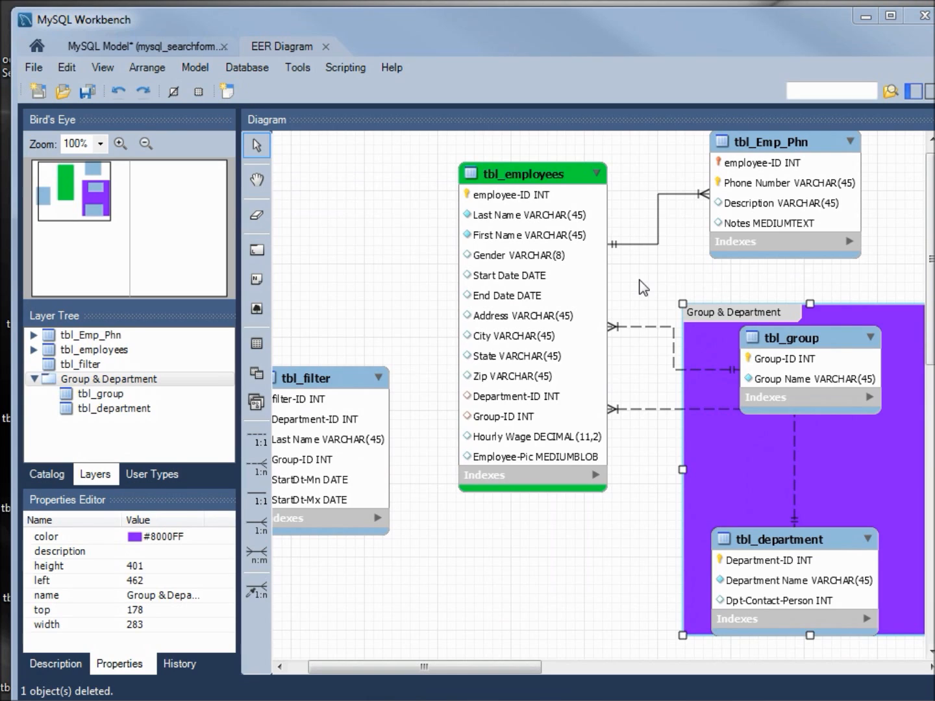
pyautogui.moveTo(357, 227)
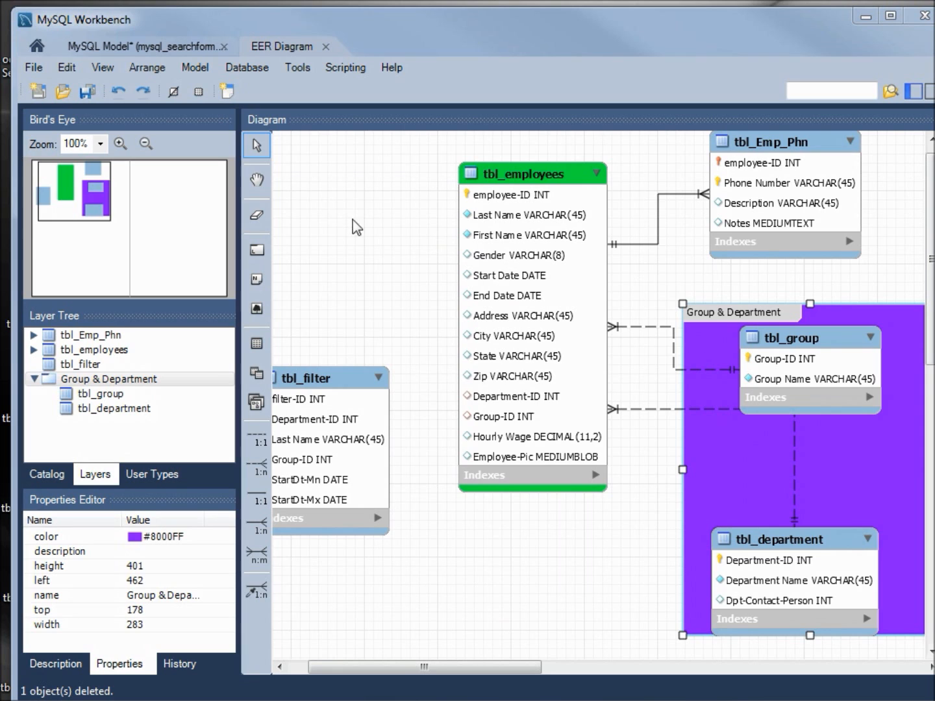
pyautogui.click(98, 143)
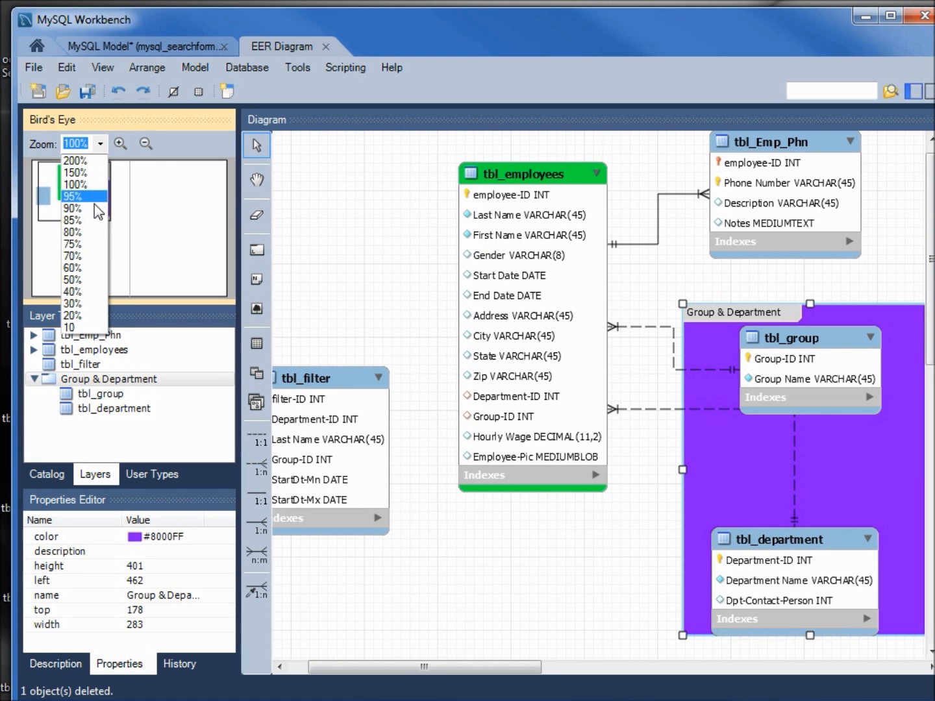
pyautogui.click(71, 244)
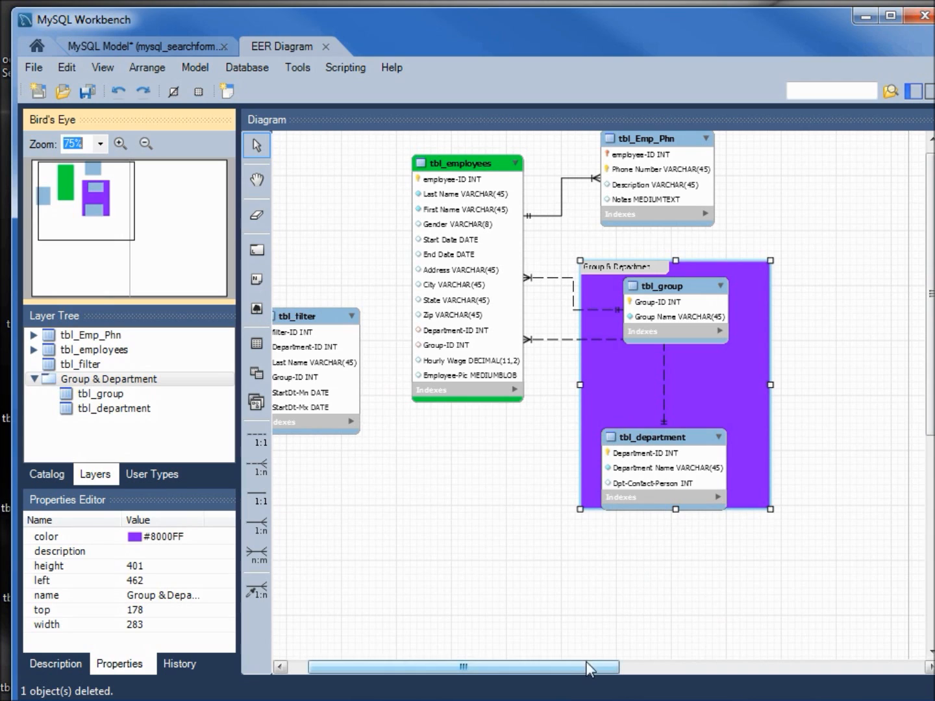
pyautogui.hscroll(-3)
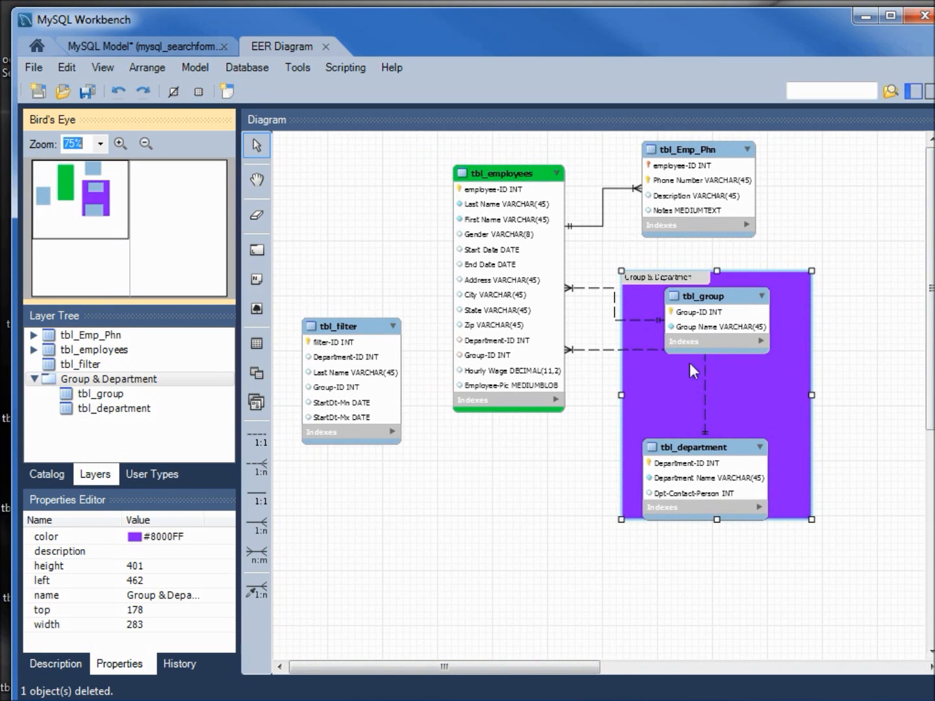
pyautogui.moveTo(607, 296)
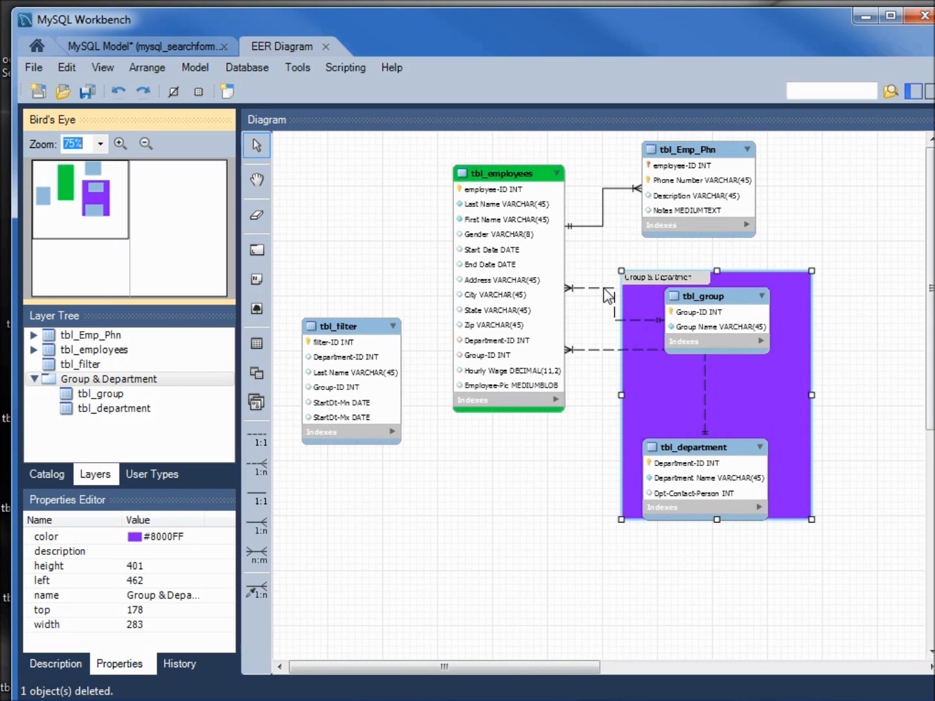
pyautogui.moveTo(305, 184)
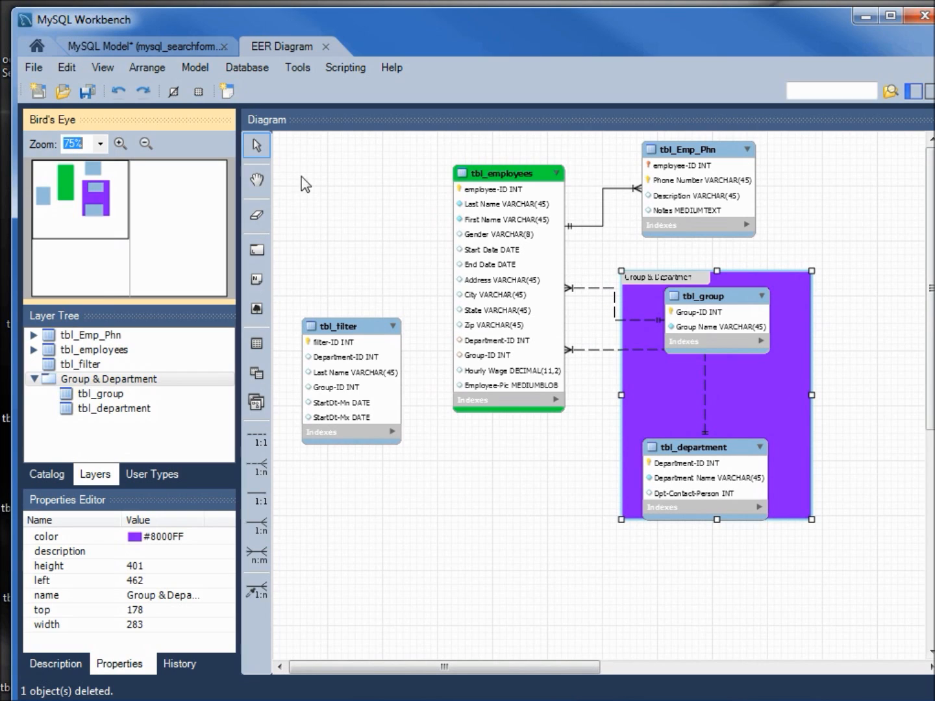
pyautogui.moveTo(246, 68)
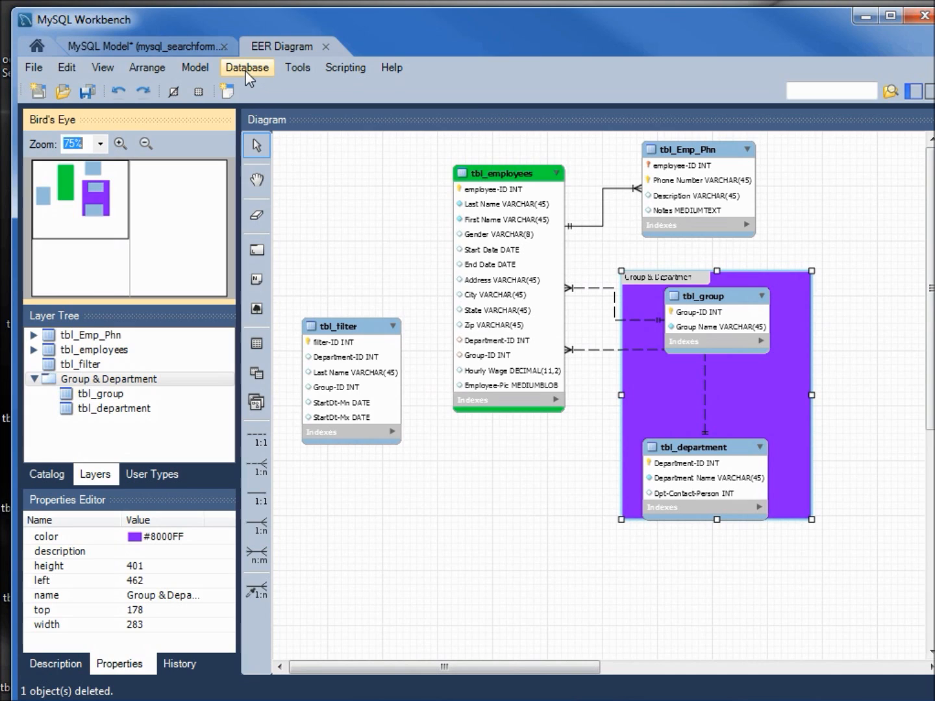
# Step: Start Database > Synchronize Model, accept the local connection and options, and connect with the root password
pyautogui.click(247, 67)
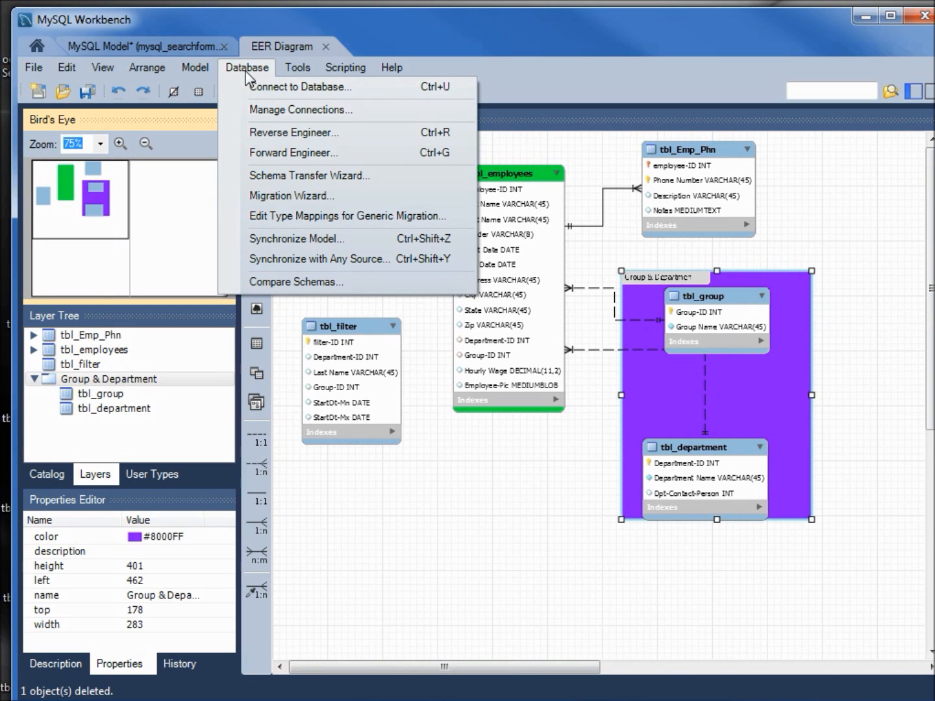
pyautogui.moveTo(318, 239)
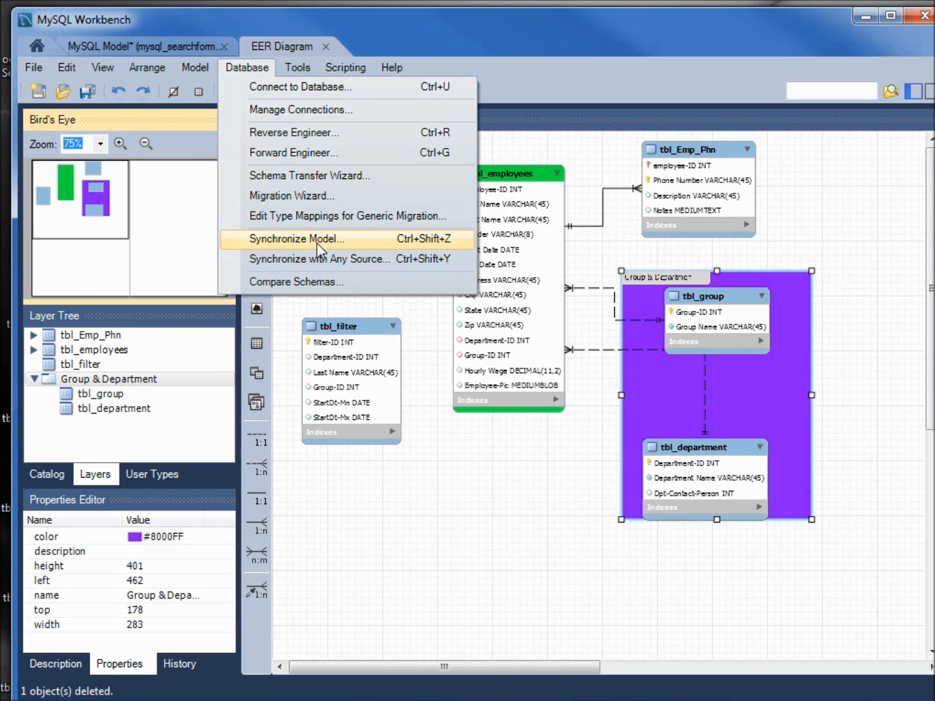
pyautogui.click(296, 239)
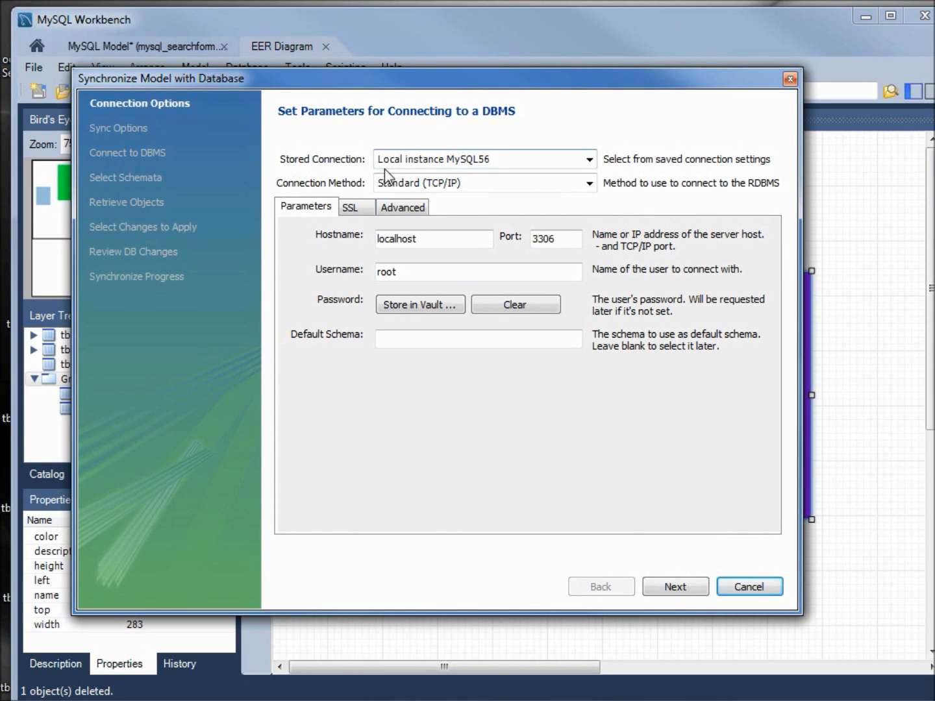
pyautogui.moveTo(487, 177)
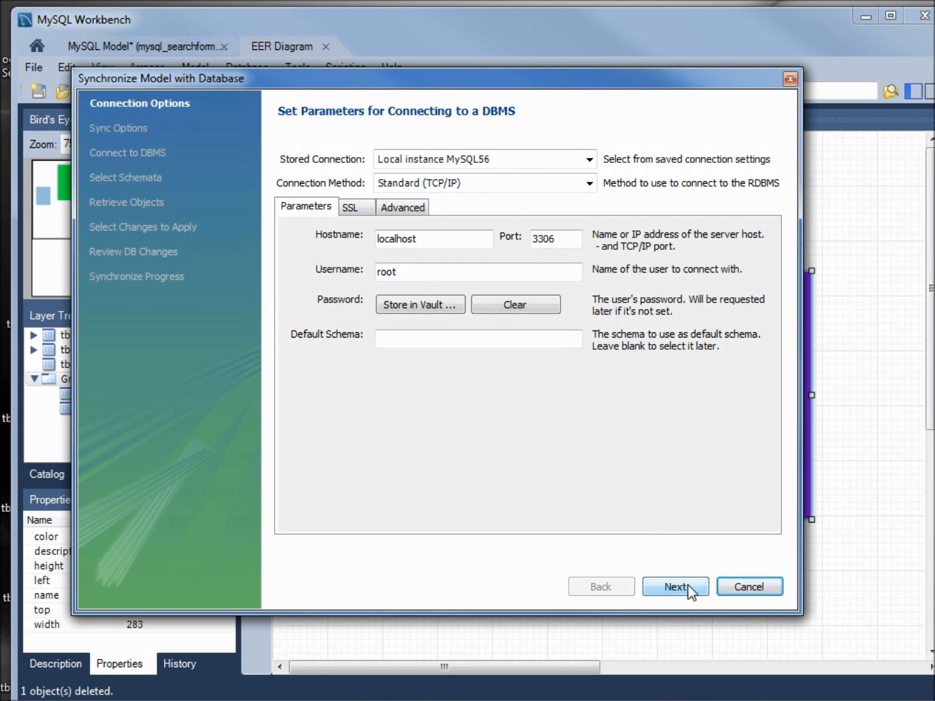
pyautogui.click(675, 587)
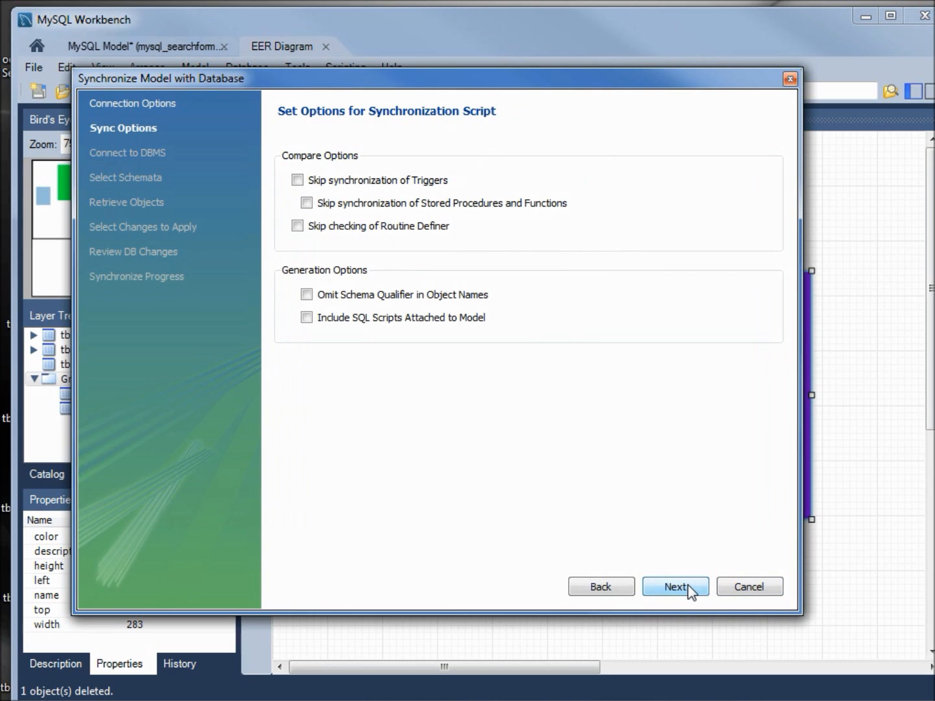
pyautogui.click(675, 586)
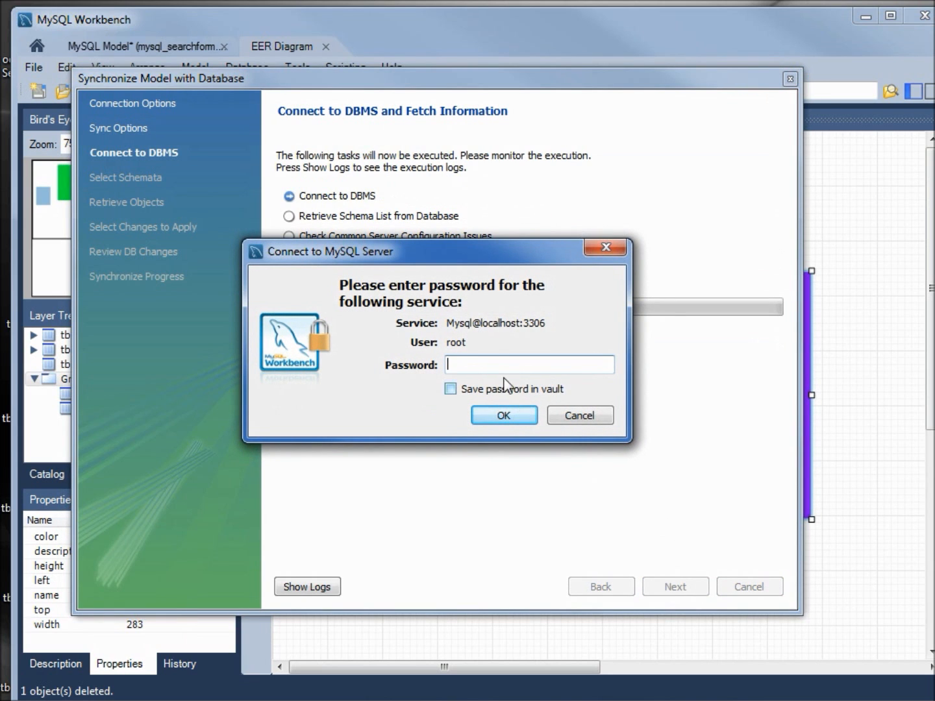
pyautogui.moveTo(474, 360)
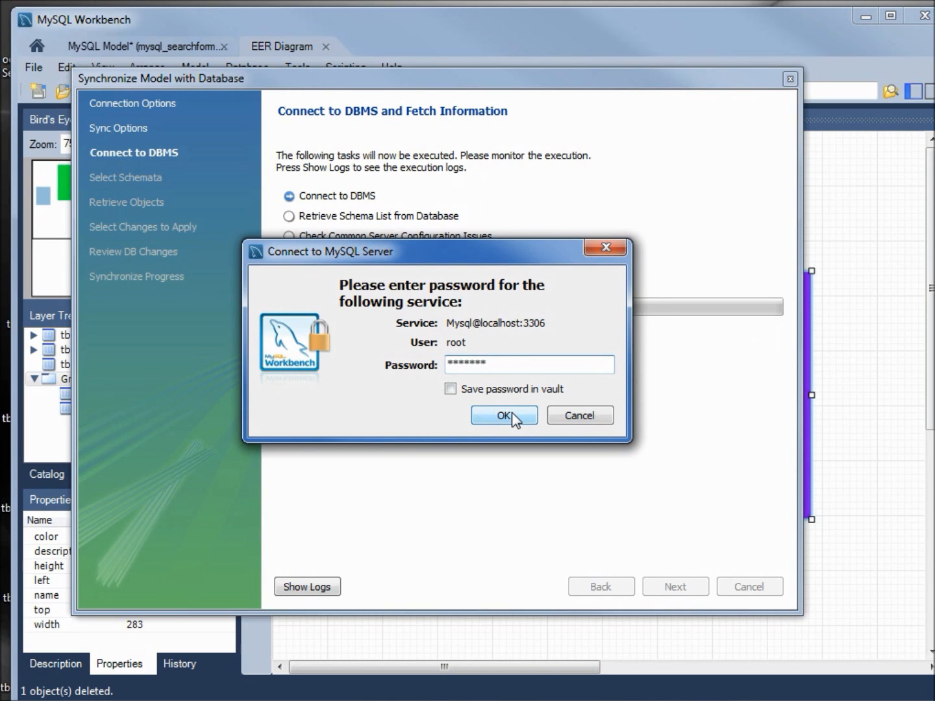
pyautogui.click(503, 415)
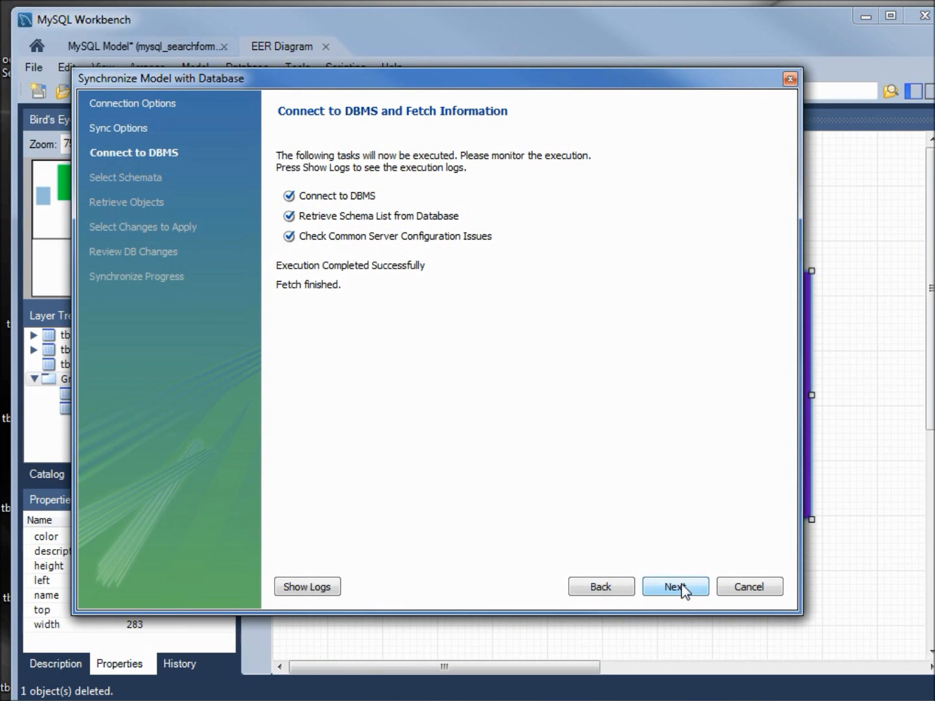
# Step: Advance the wizard past connection, schema selection (mysql_searchform) and object retrieval to the differences list
pyautogui.click(675, 587)
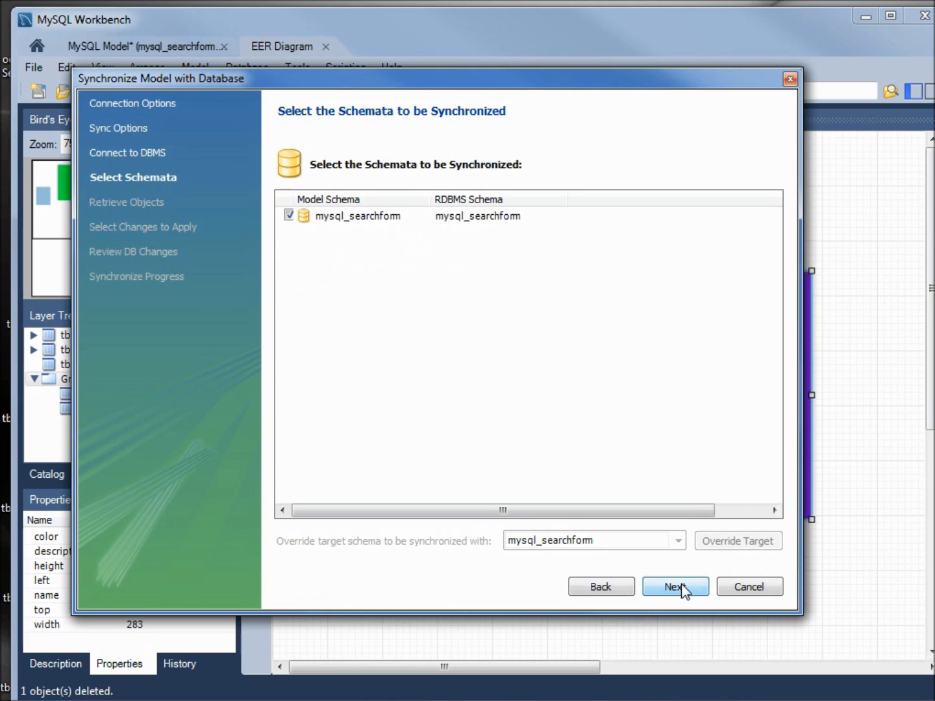
pyautogui.moveTo(348, 233)
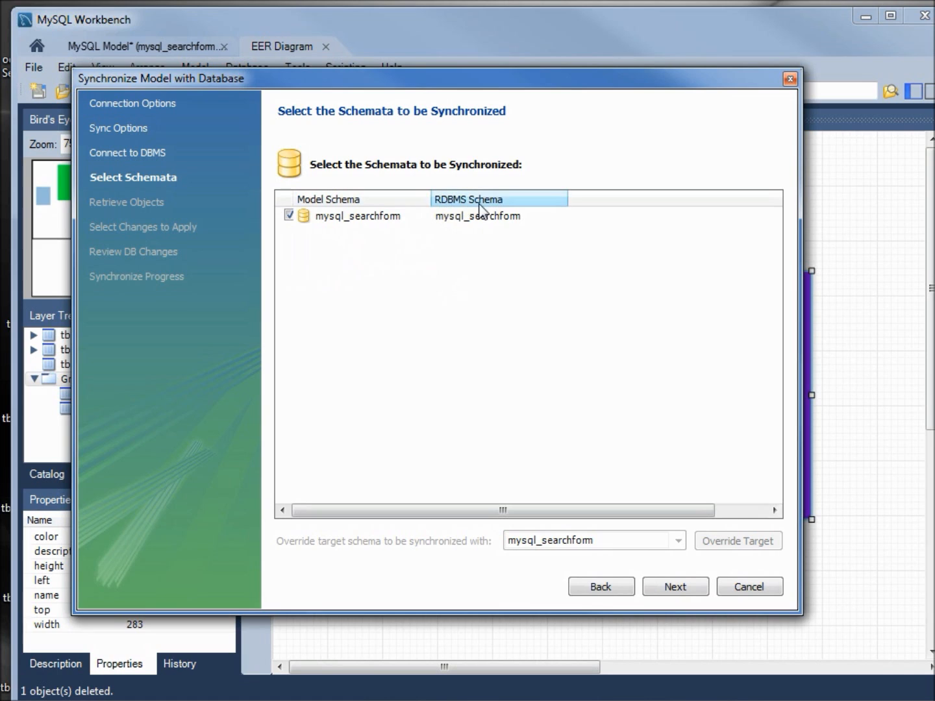
pyautogui.moveTo(675, 587)
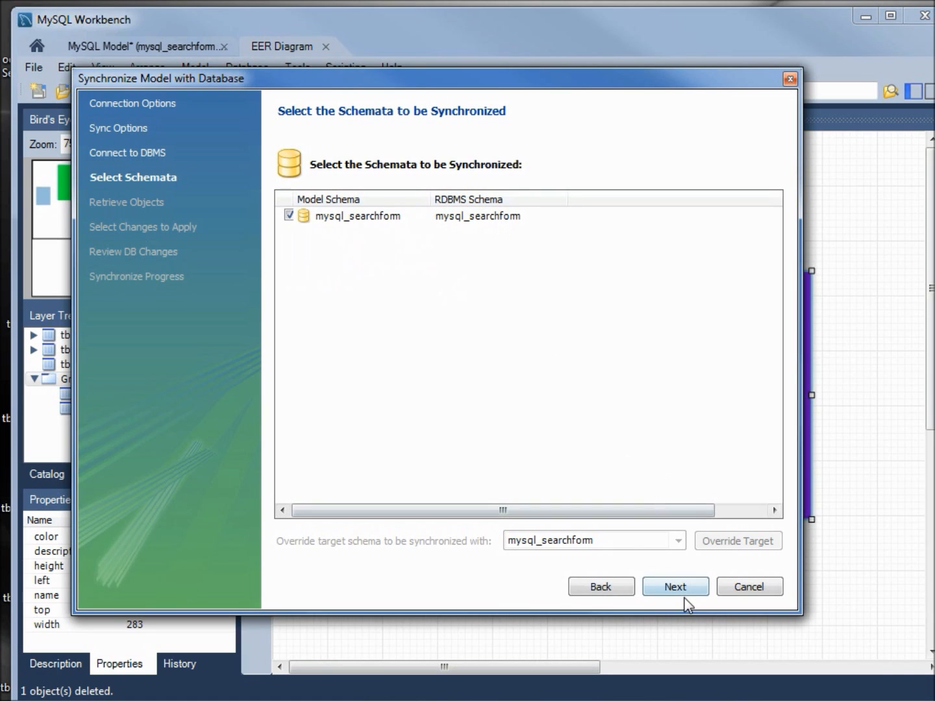
pyautogui.click(675, 586)
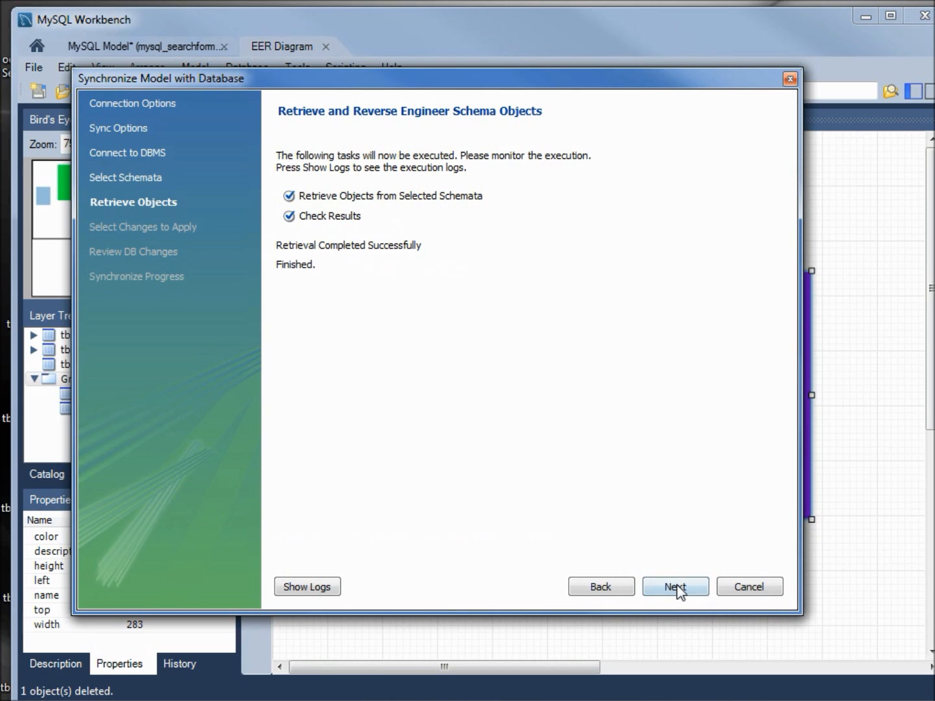
pyautogui.click(675, 586)
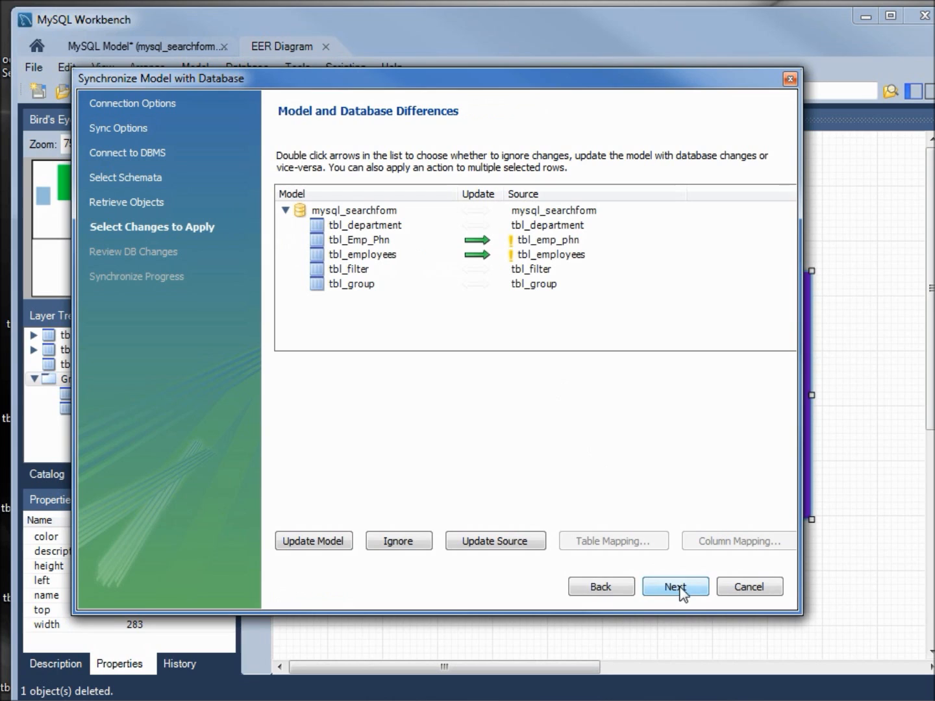
pyautogui.moveTo(384, 261)
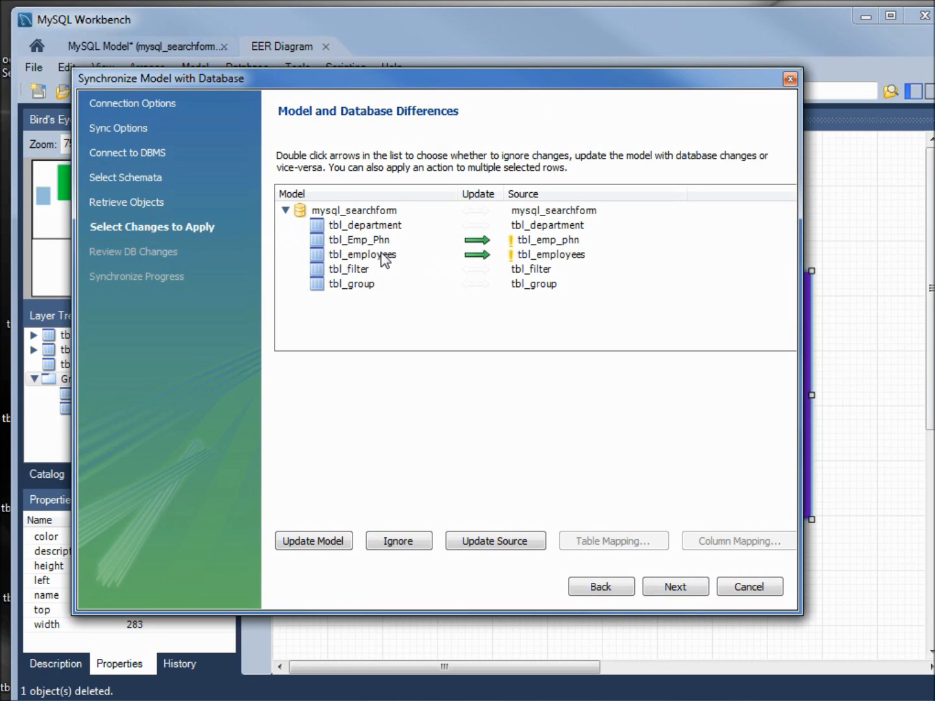
pyautogui.moveTo(398, 251)
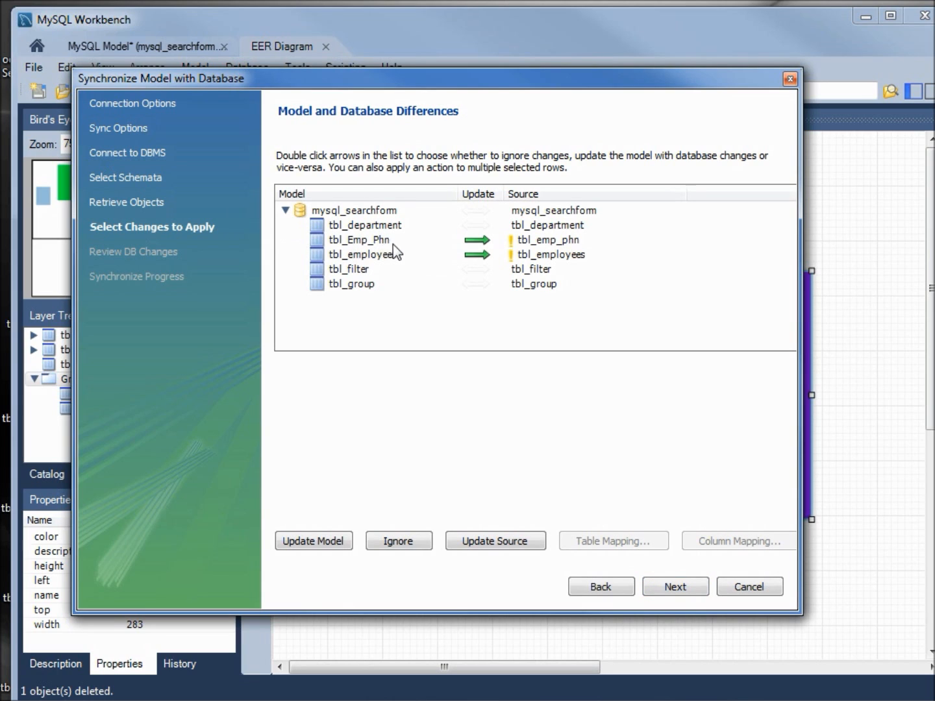
pyautogui.moveTo(546, 267)
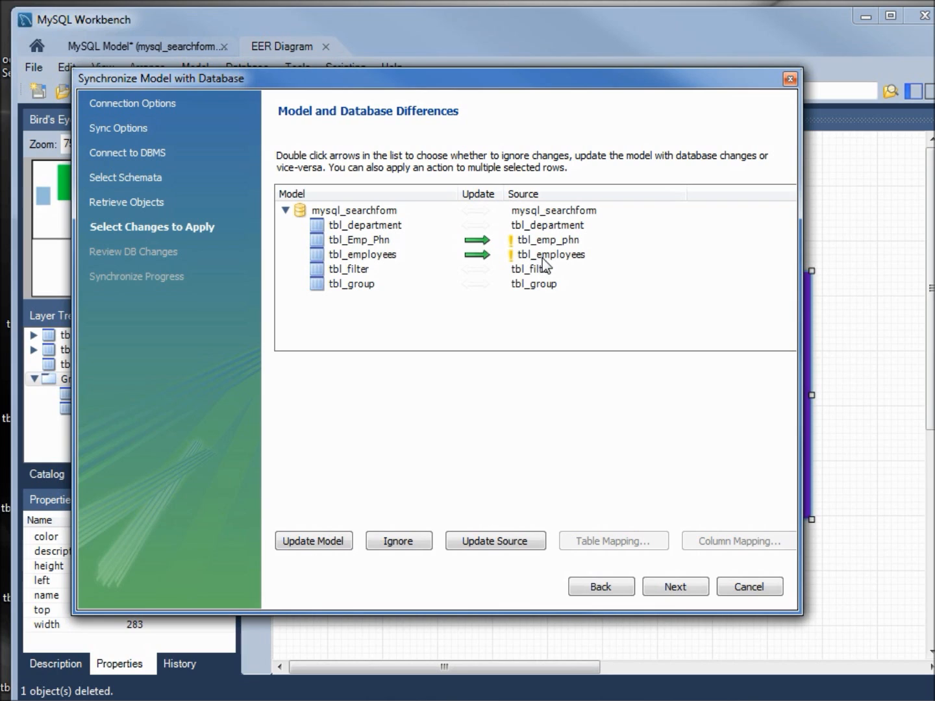
pyautogui.moveTo(532, 257)
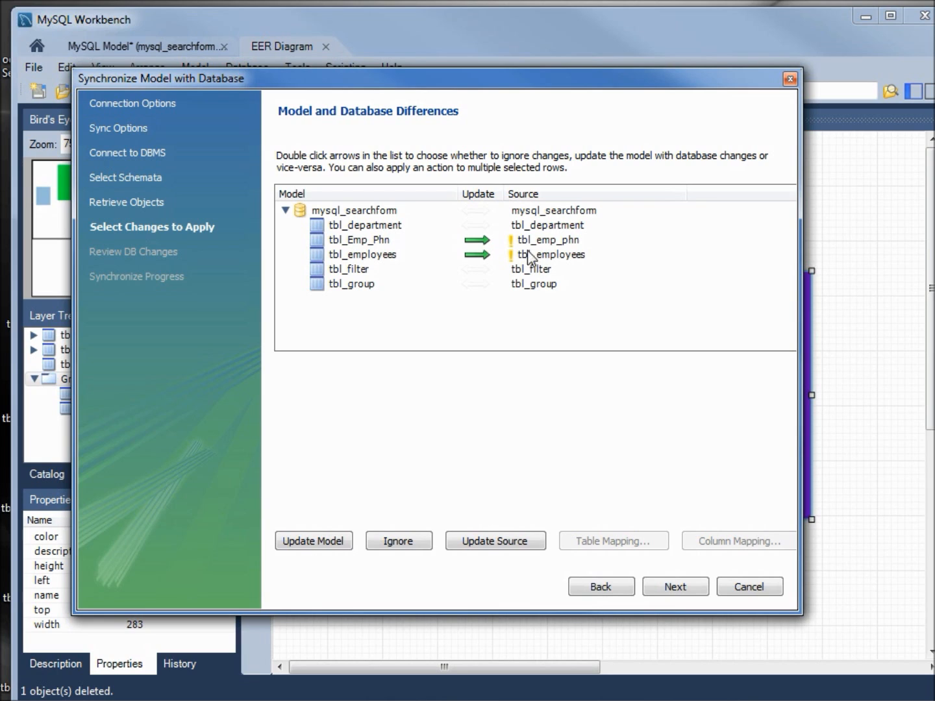
pyautogui.moveTo(400, 234)
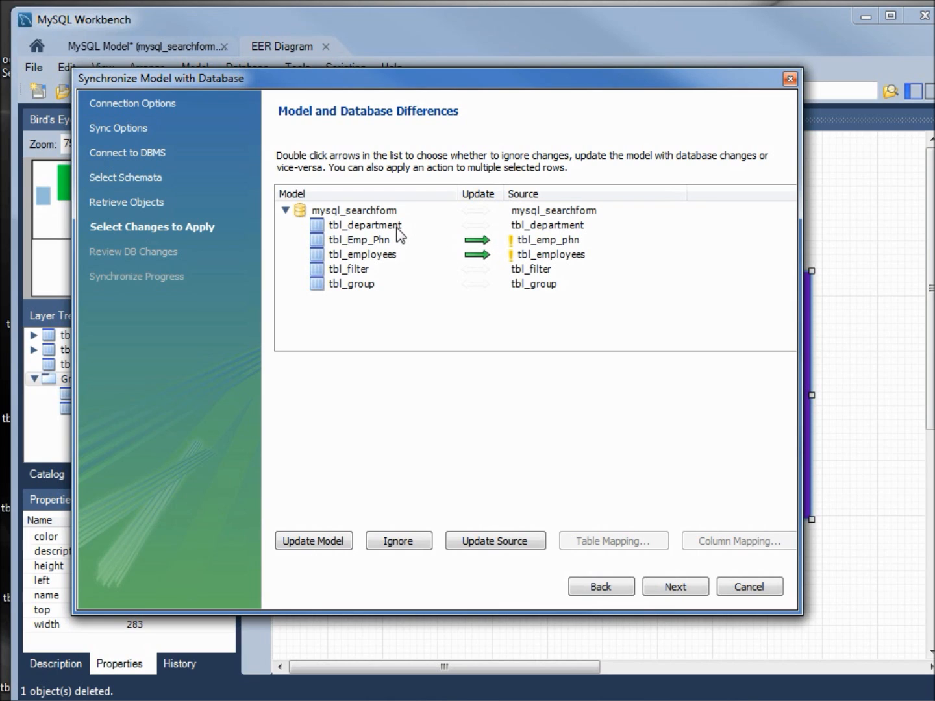
pyautogui.moveTo(370, 296)
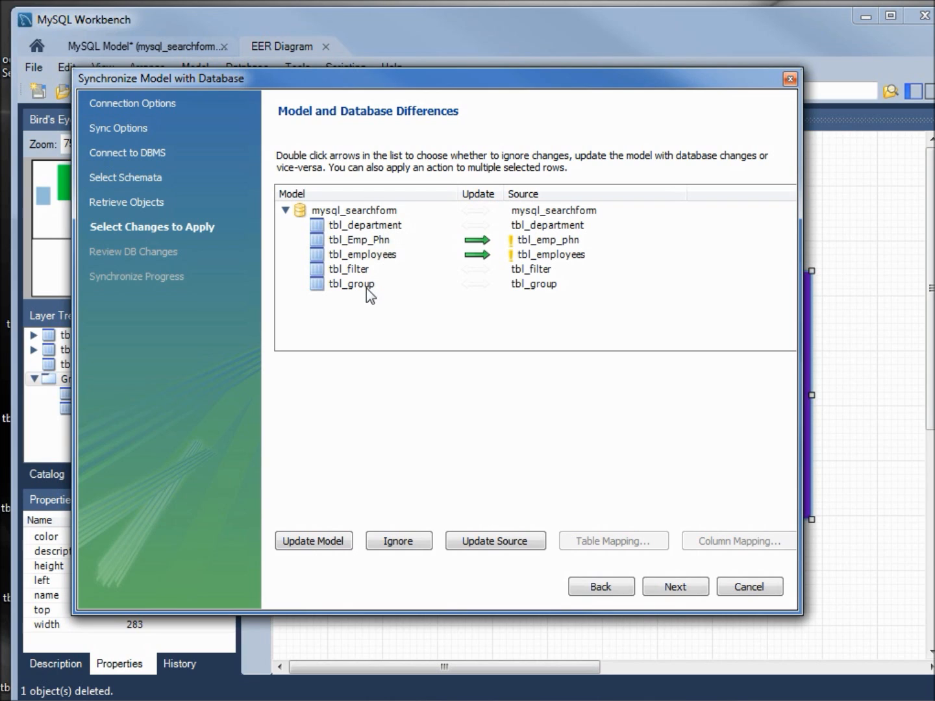
pyautogui.moveTo(382, 233)
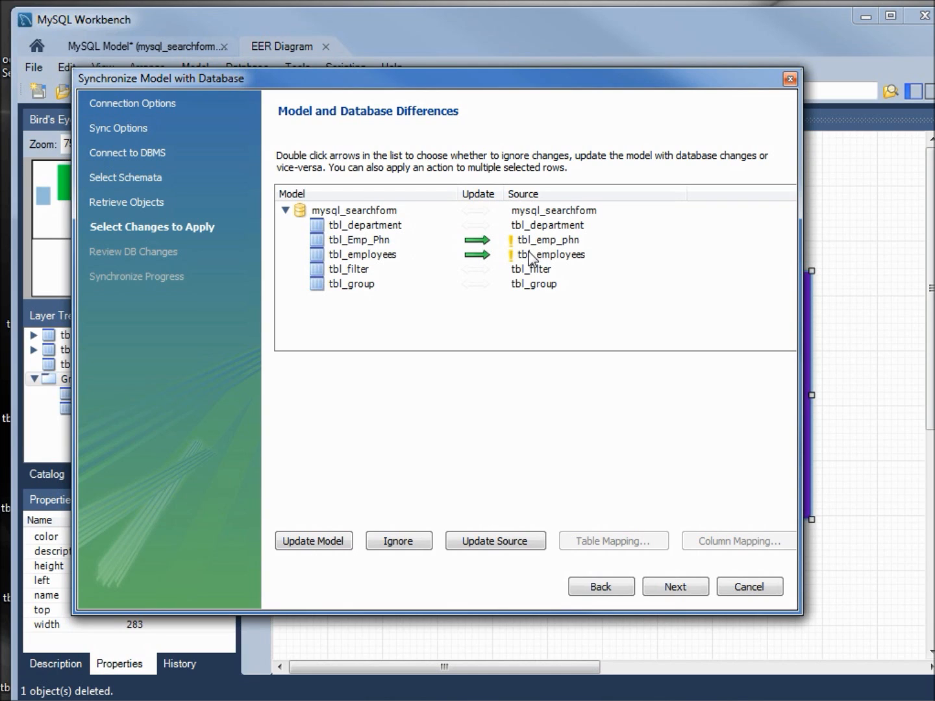
pyautogui.moveTo(570, 255)
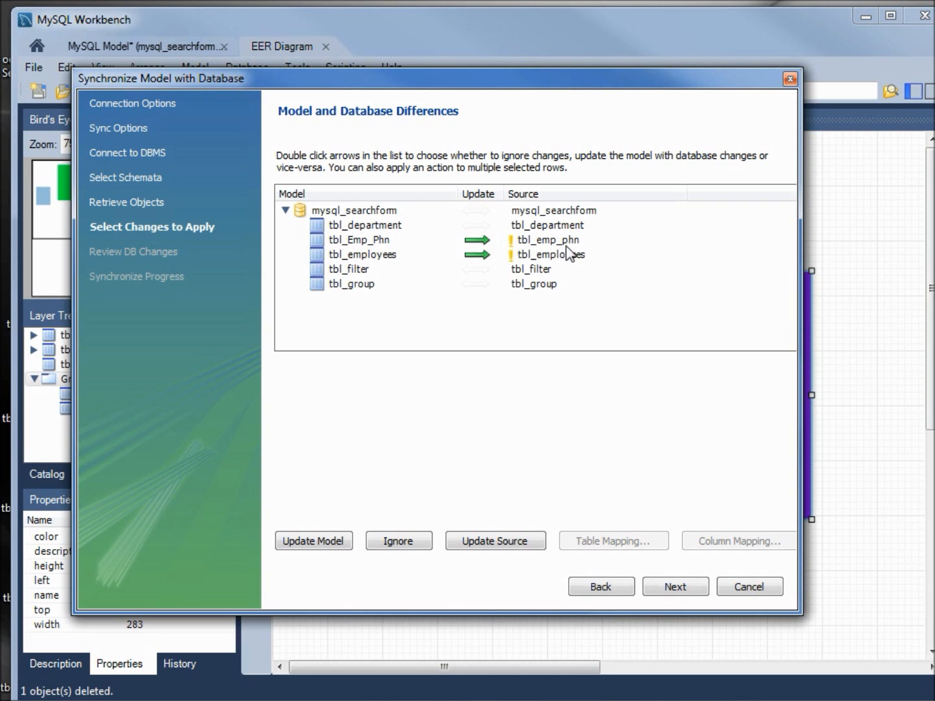
pyautogui.moveTo(622, 355)
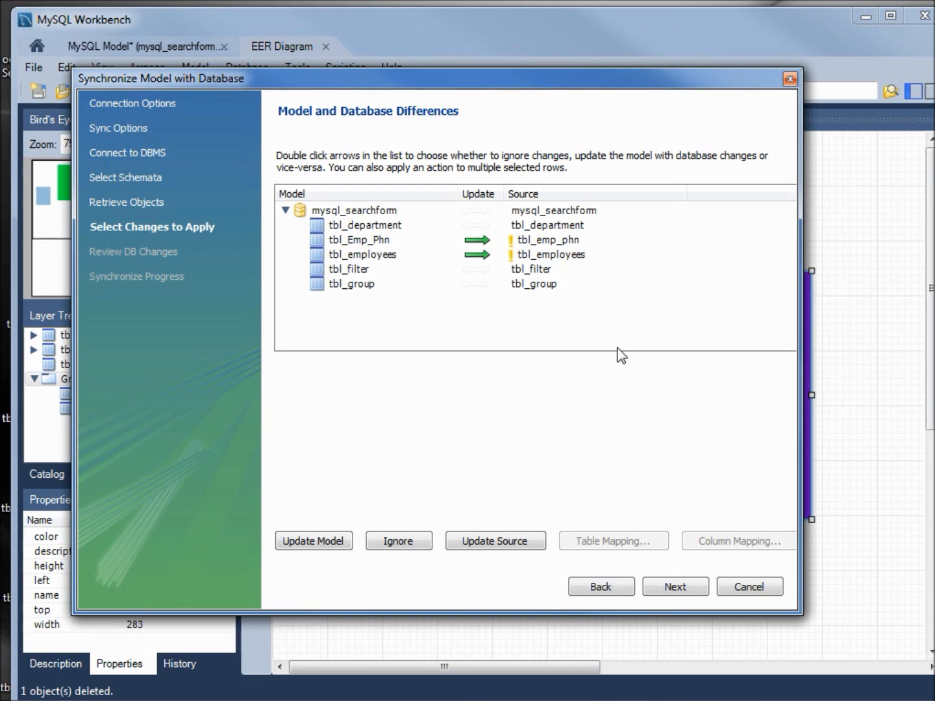
# Step: Preview the foreign-key ALTER TABLE script, execute it with the password, and close the wizard
pyautogui.click(675, 587)
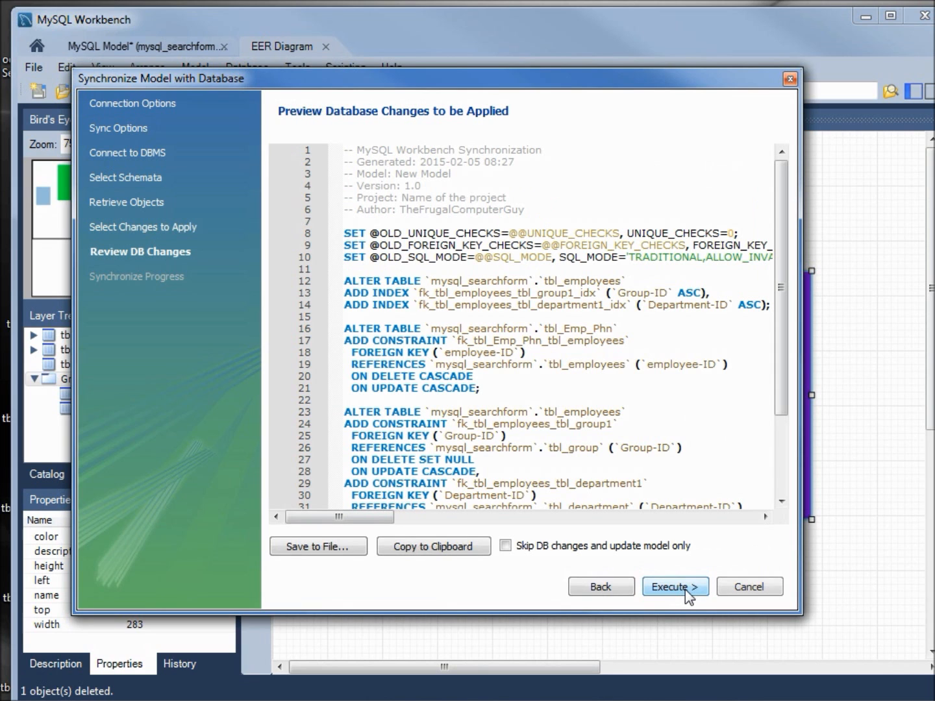
pyautogui.moveTo(695, 383)
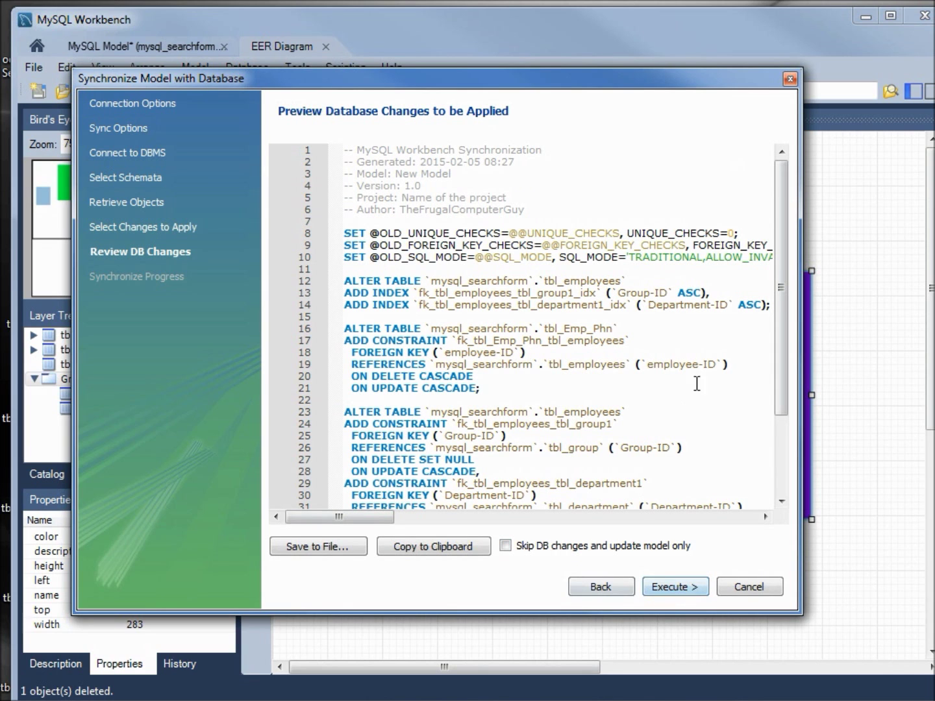
pyautogui.scroll(-3)
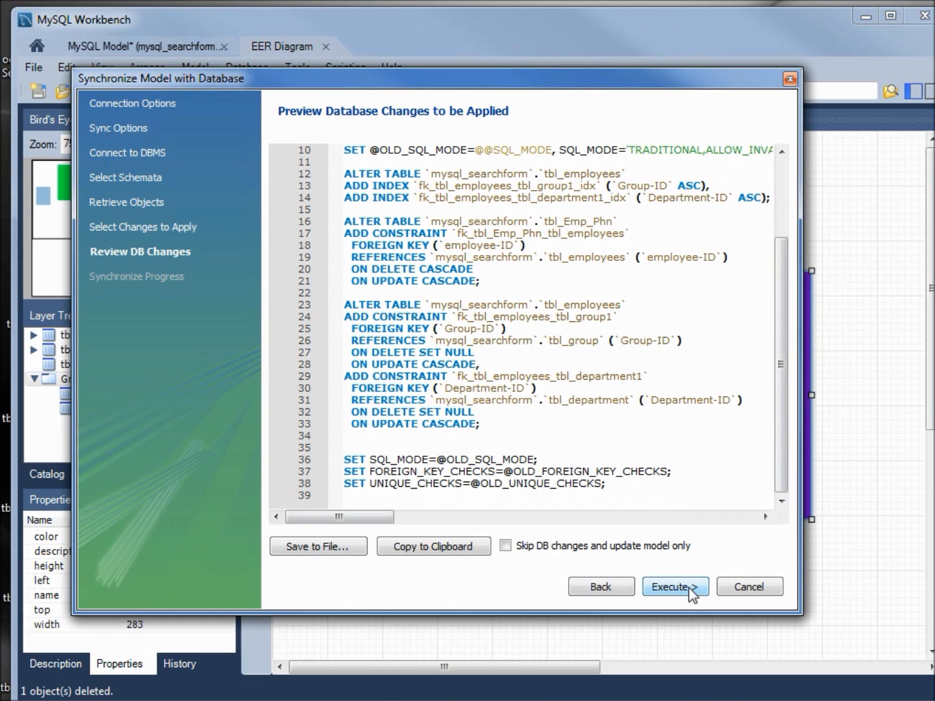
pyautogui.click(675, 587)
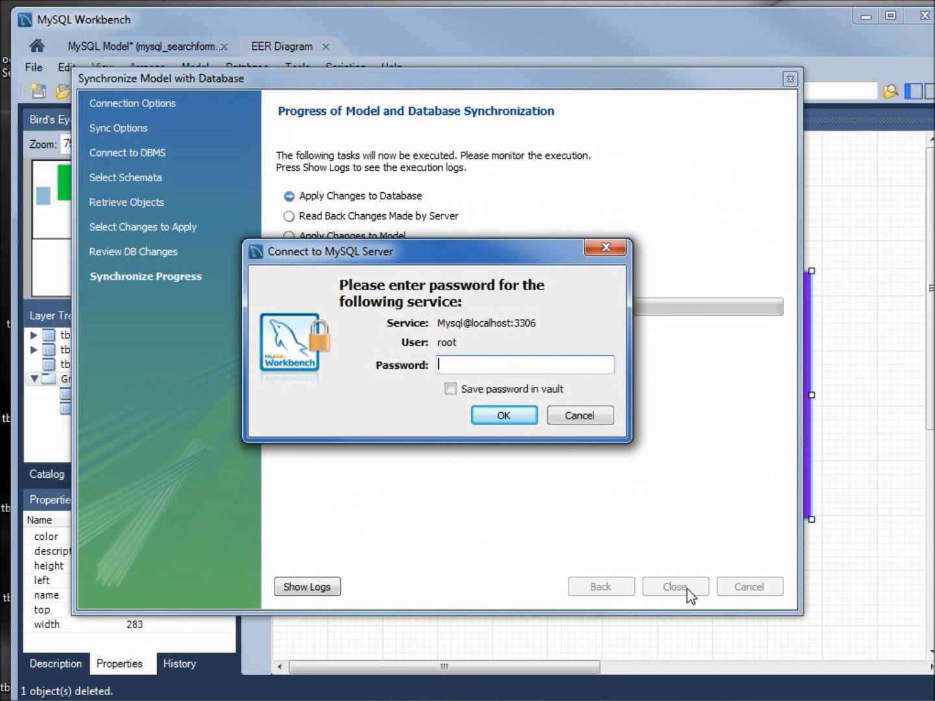
pyautogui.write('****')
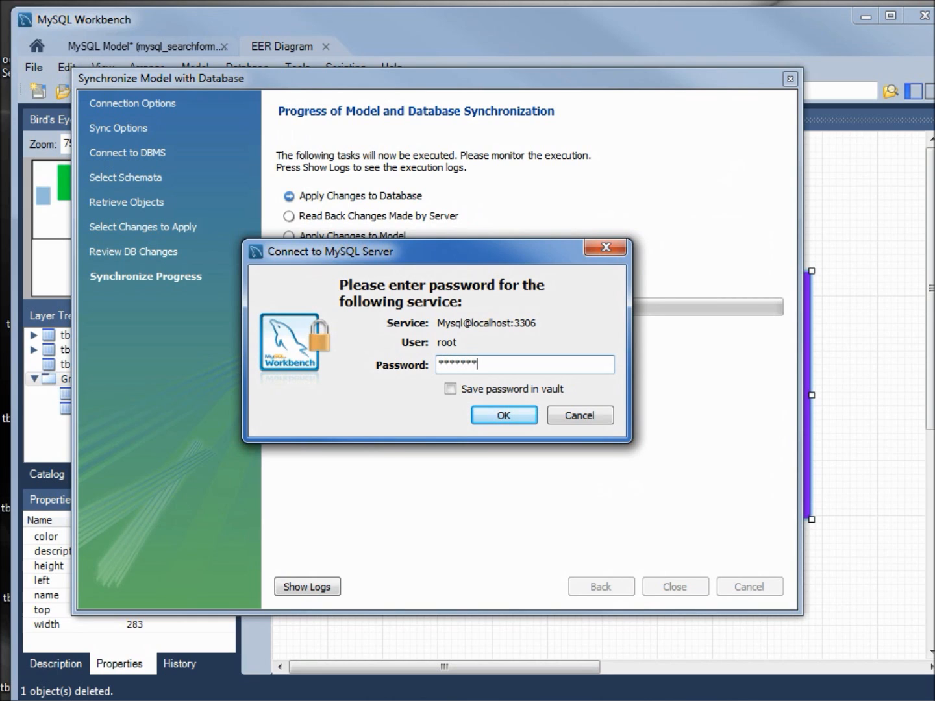
pyautogui.click(504, 416)
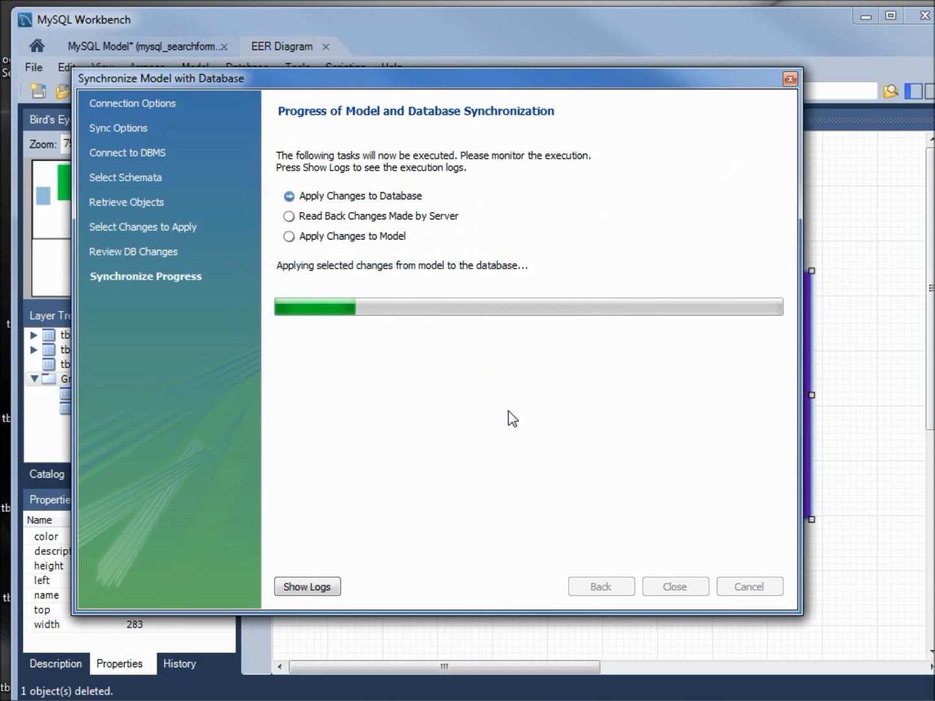
pyautogui.click(674, 587)
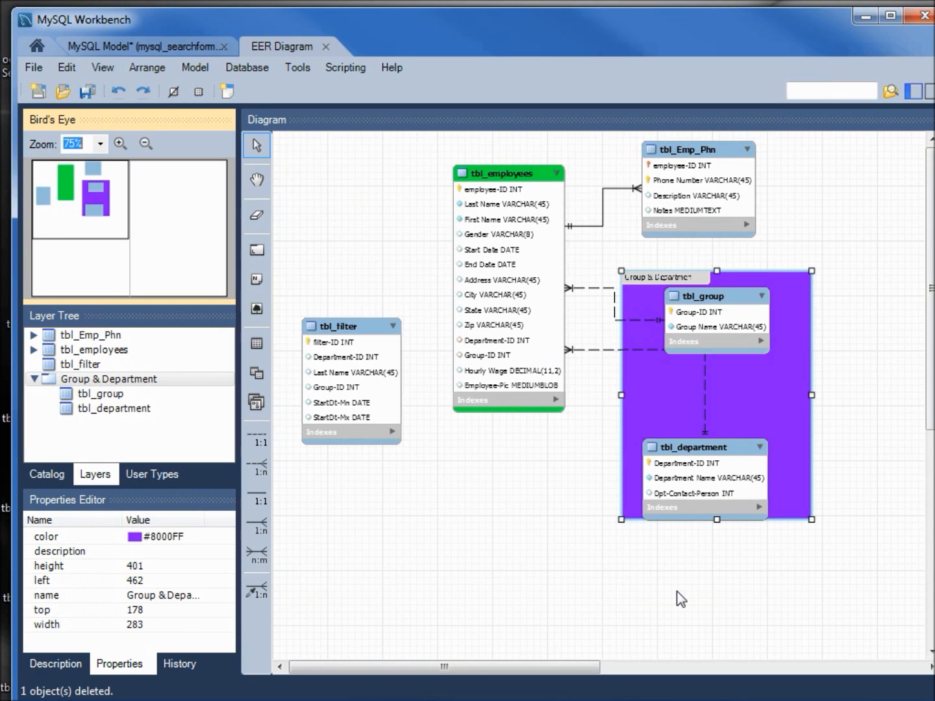